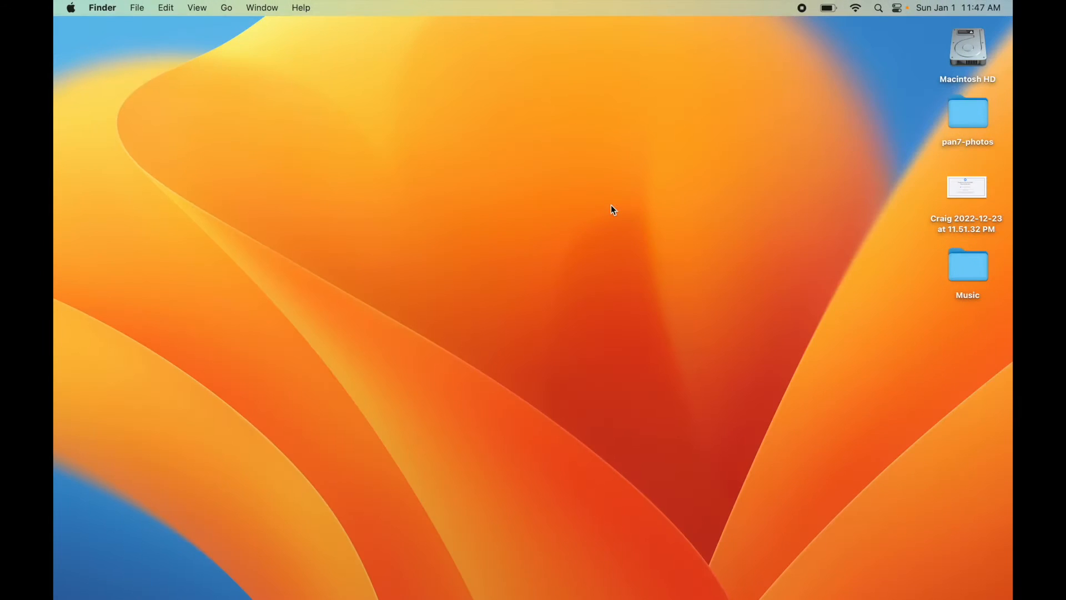
mouse_move(551, 184)
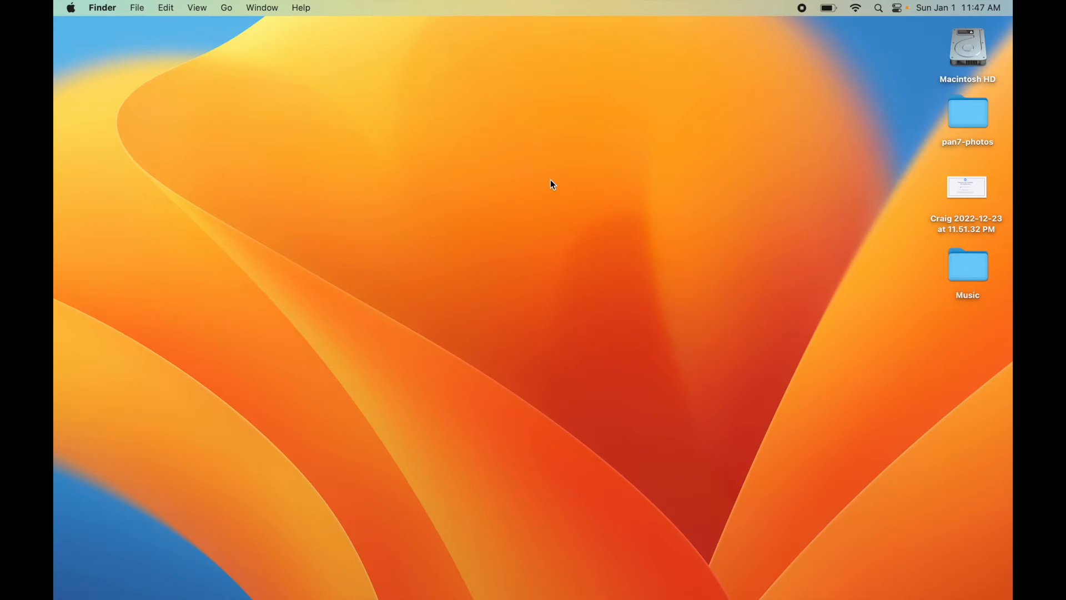
mouse_move(629, 178)
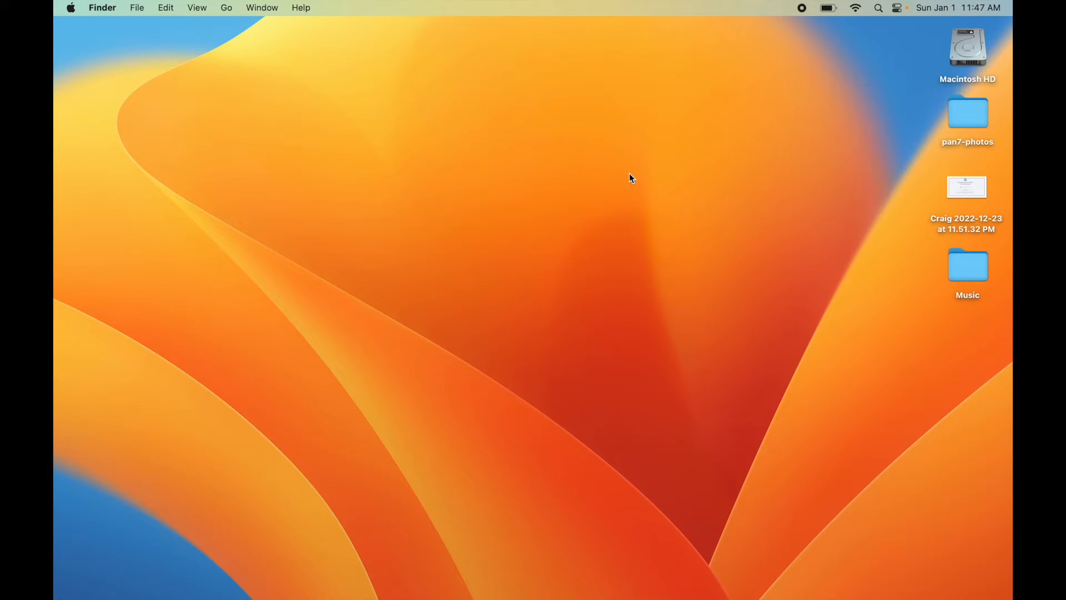
mouse_move(578, 259)
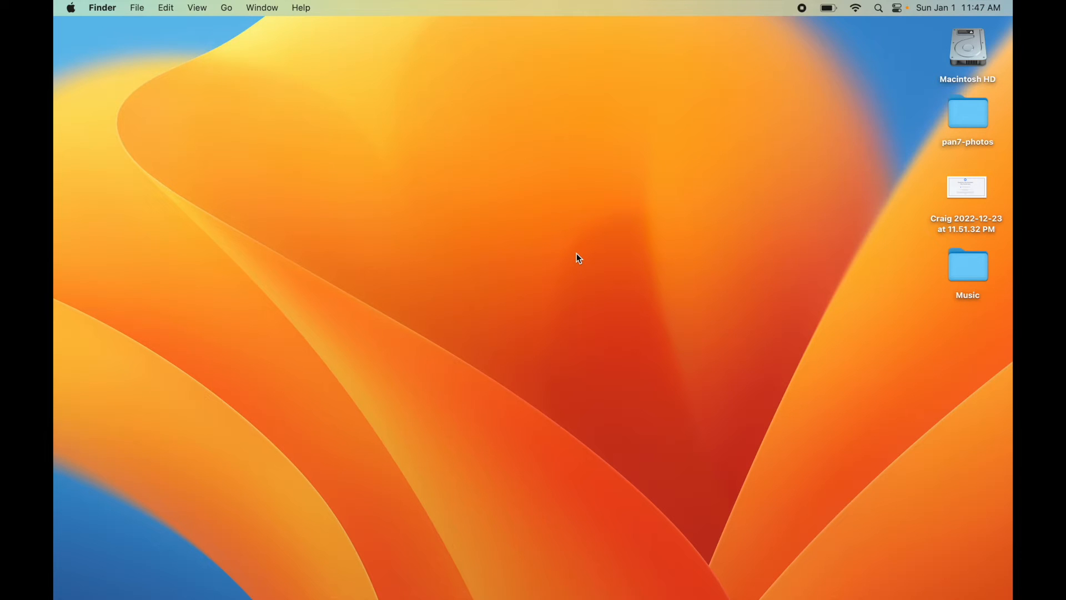
mouse_move(829, 14)
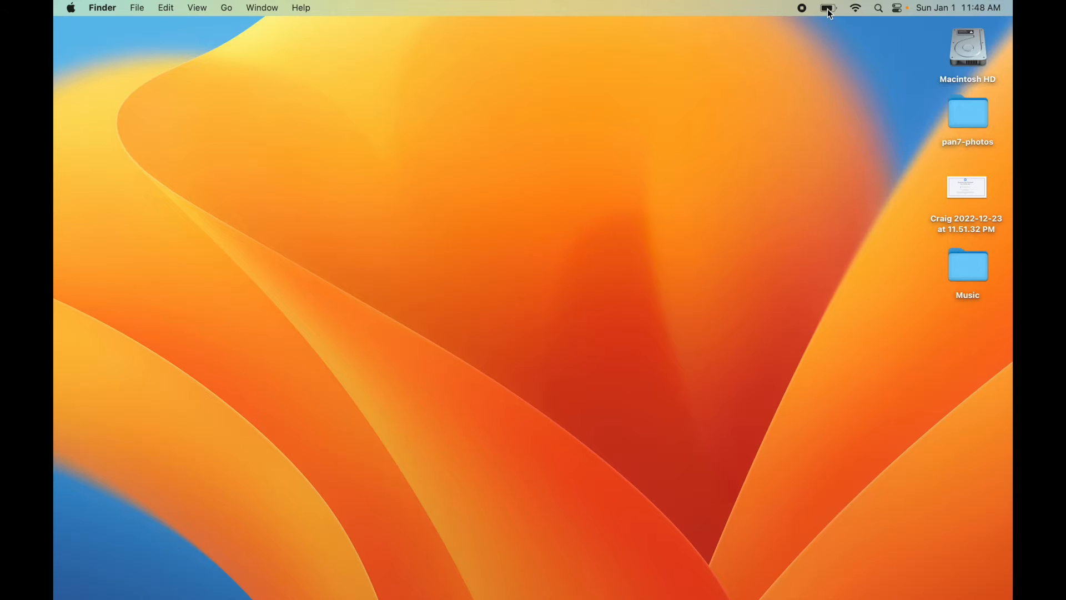
Step: Show the menu-bar battery summary: 82% charge, no apps using significant energy
left_click(829, 7)
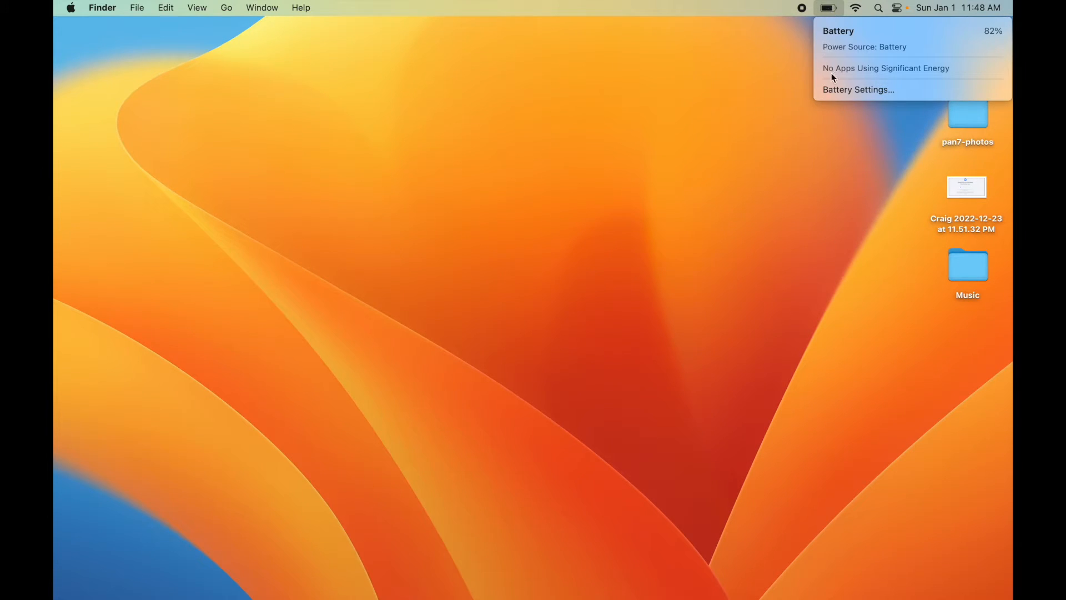
Step: Go to the Battery pane in System Settings with its last-24-hours charts
left_click(859, 89)
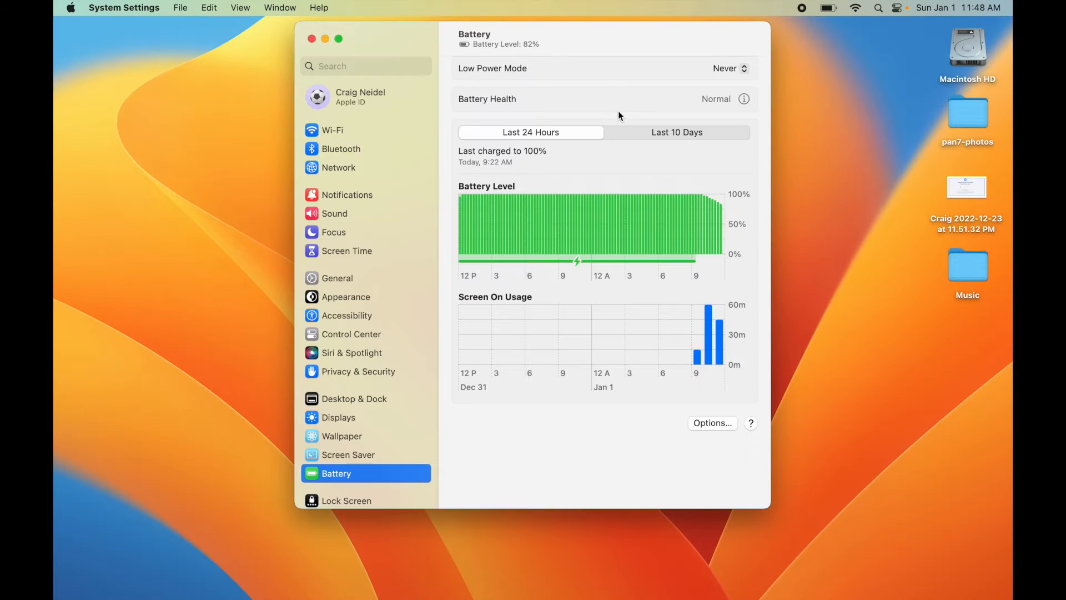
mouse_move(663, 389)
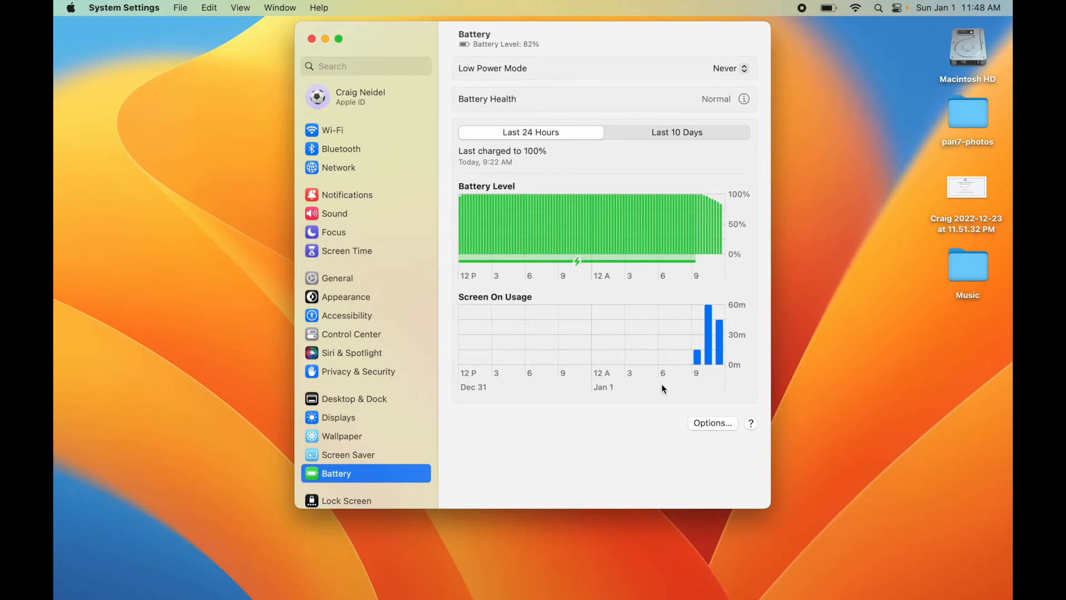
mouse_move(614, 222)
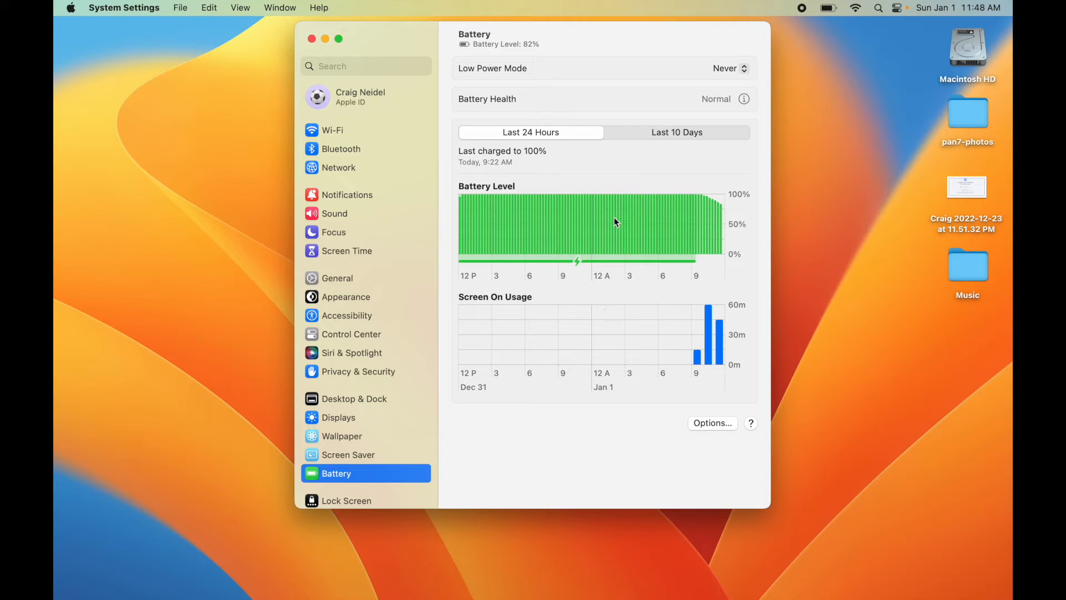
mouse_move(520, 213)
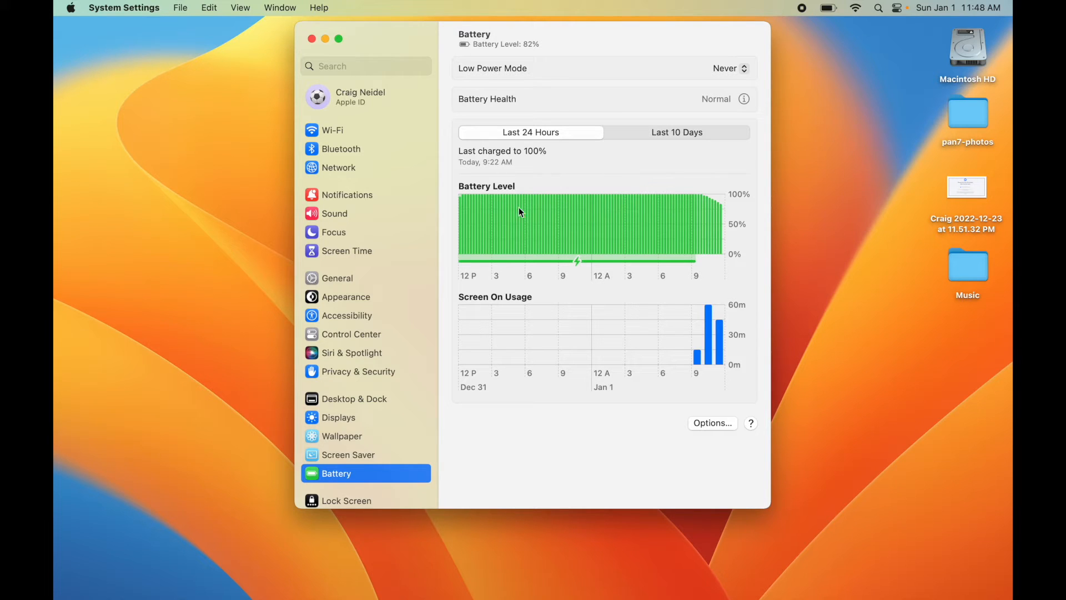
mouse_move(620, 235)
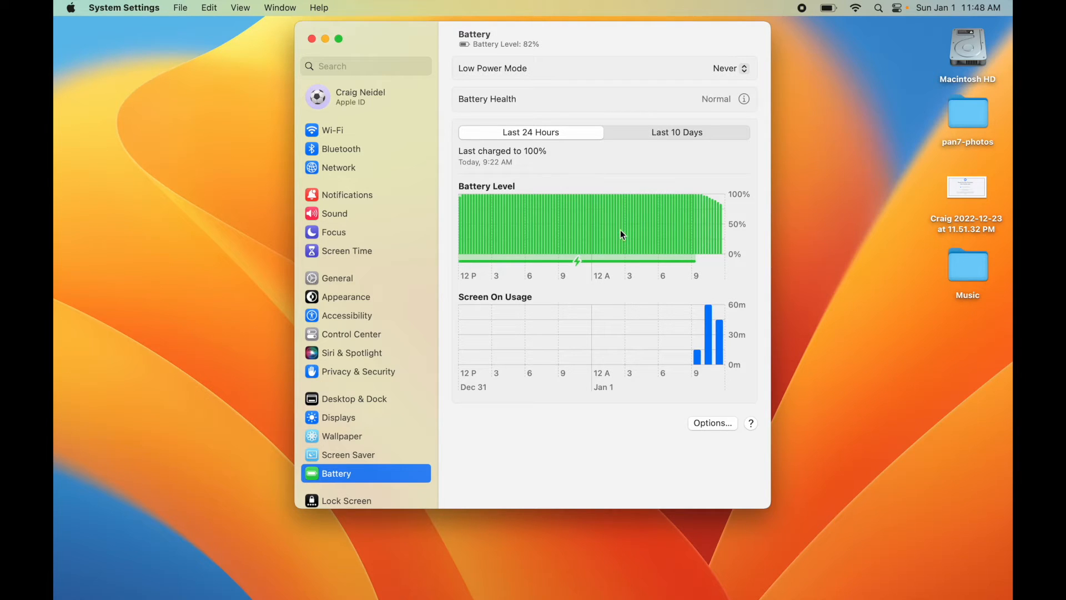
mouse_move(576, 265)
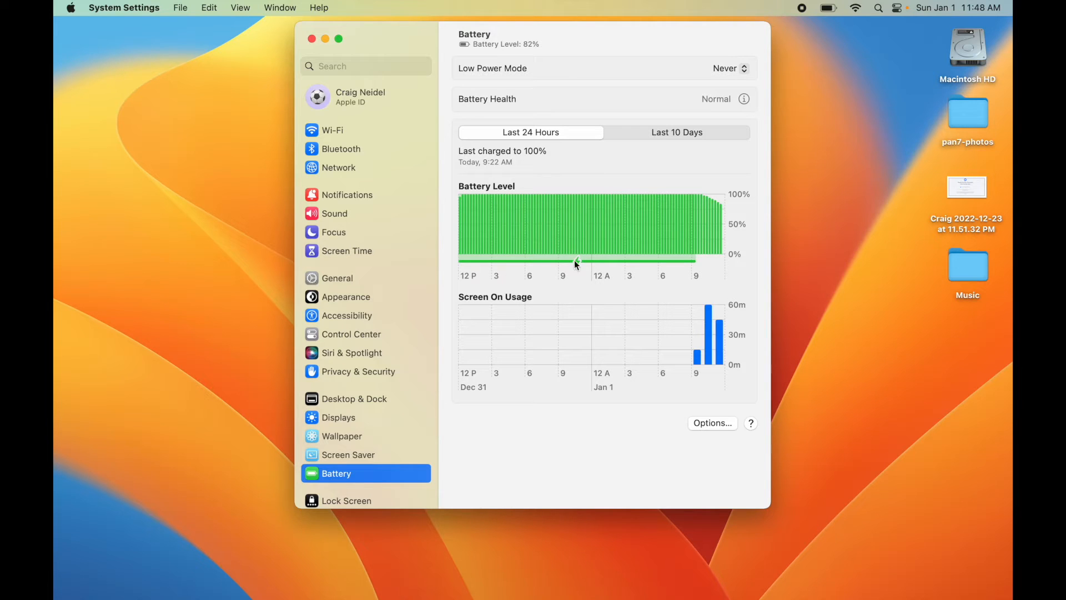
mouse_move(670, 256)
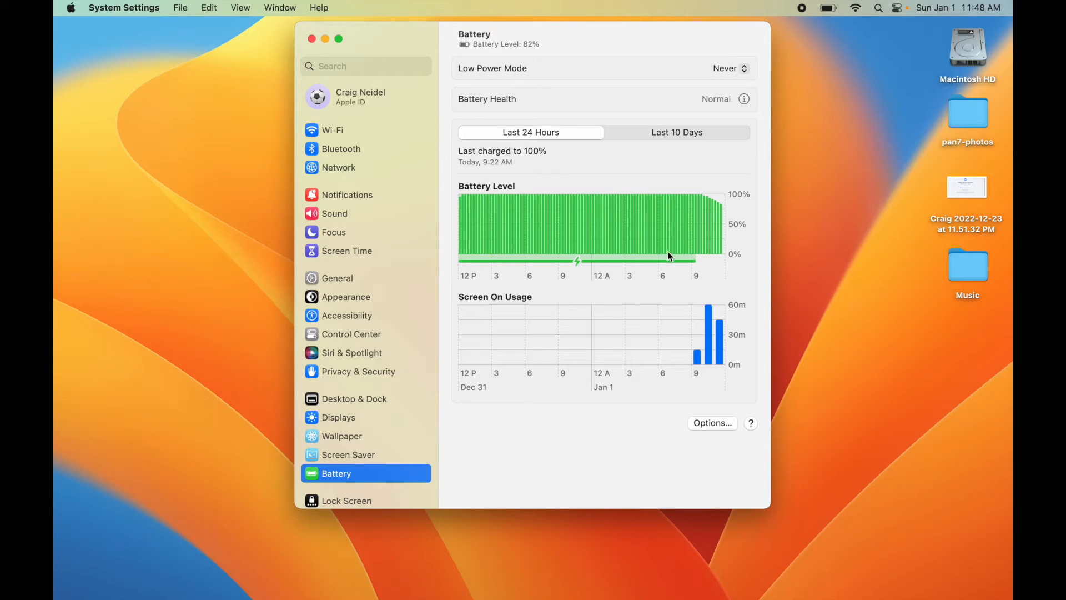
mouse_move(685, 264)
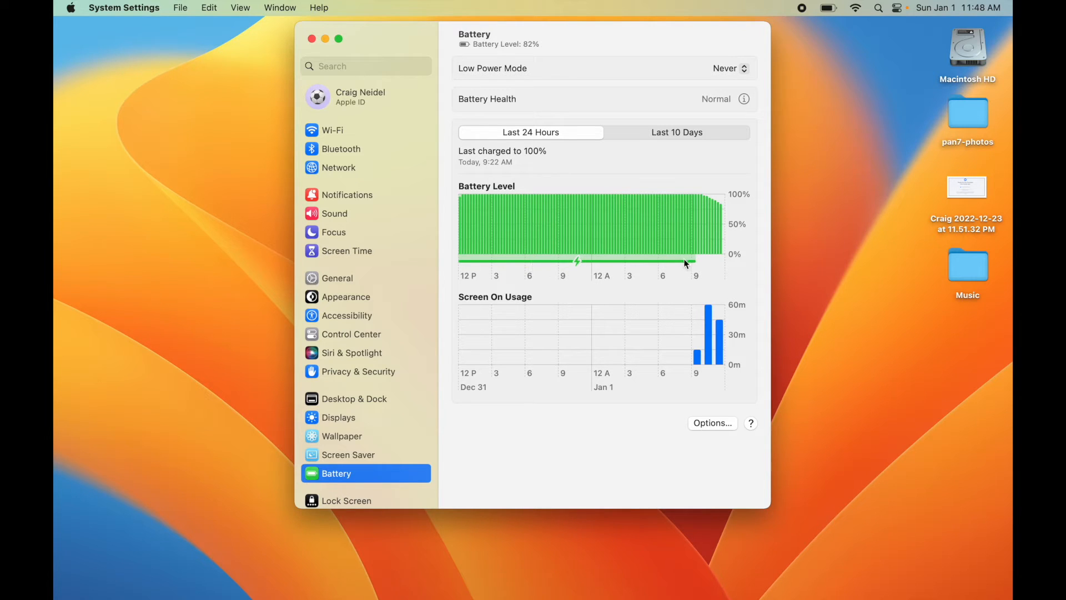
mouse_move(675, 265)
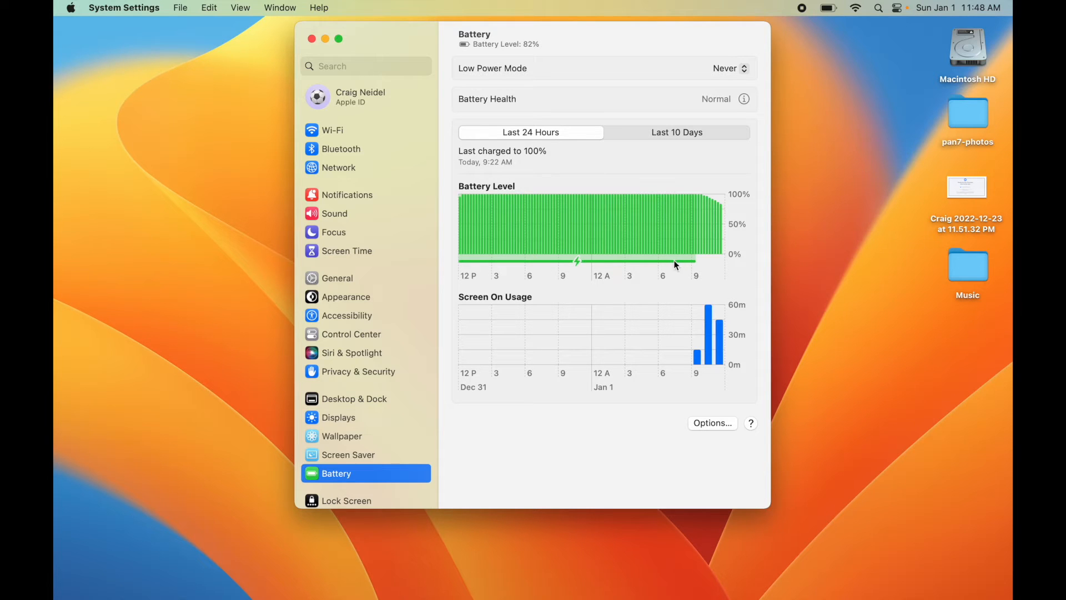
mouse_move(626, 199)
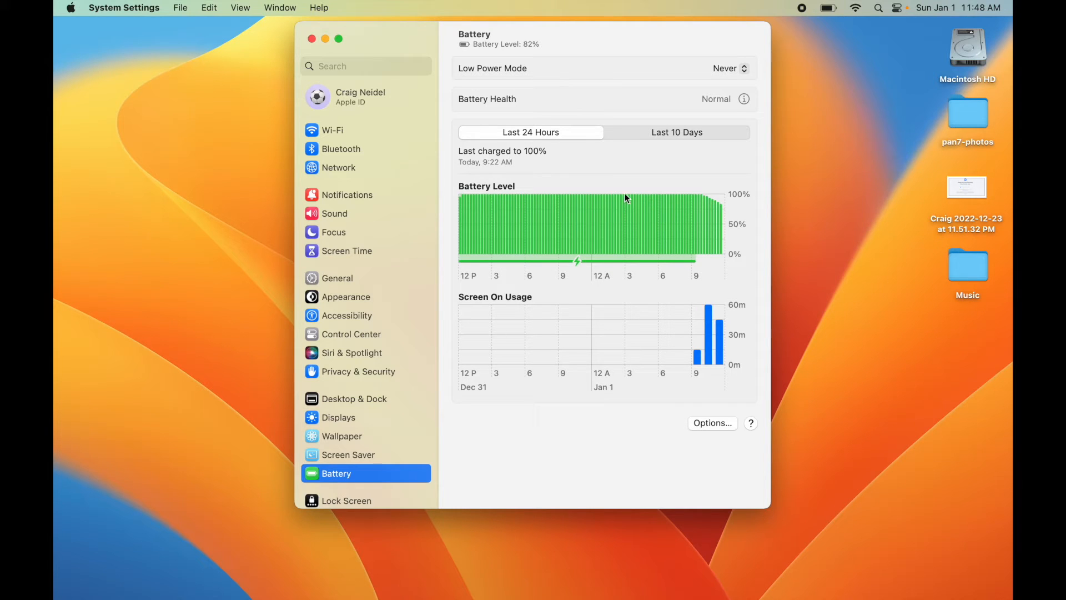
mouse_move(667, 265)
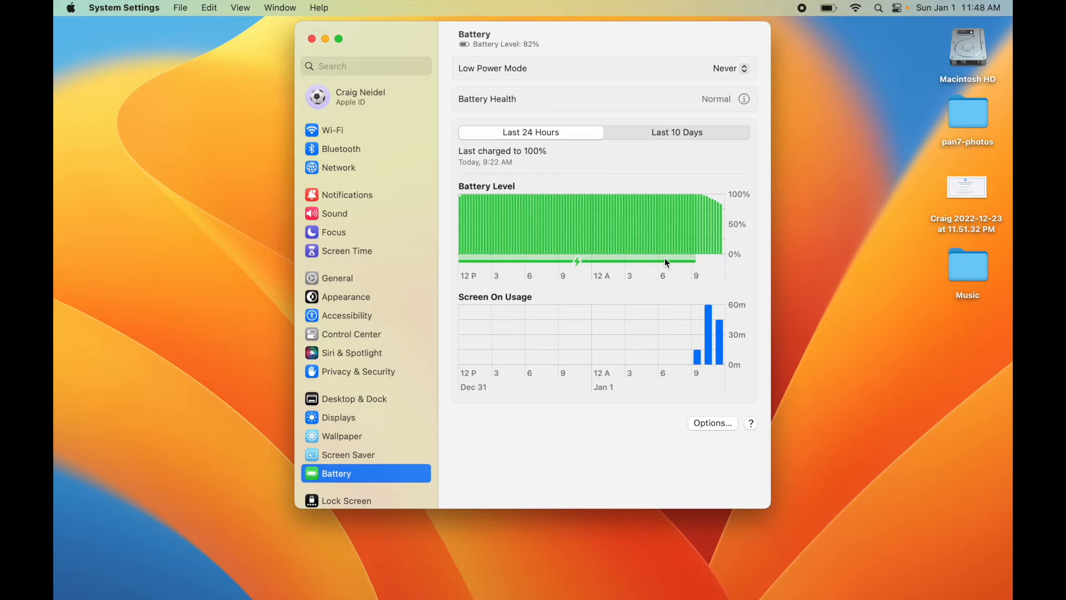
mouse_move(699, 197)
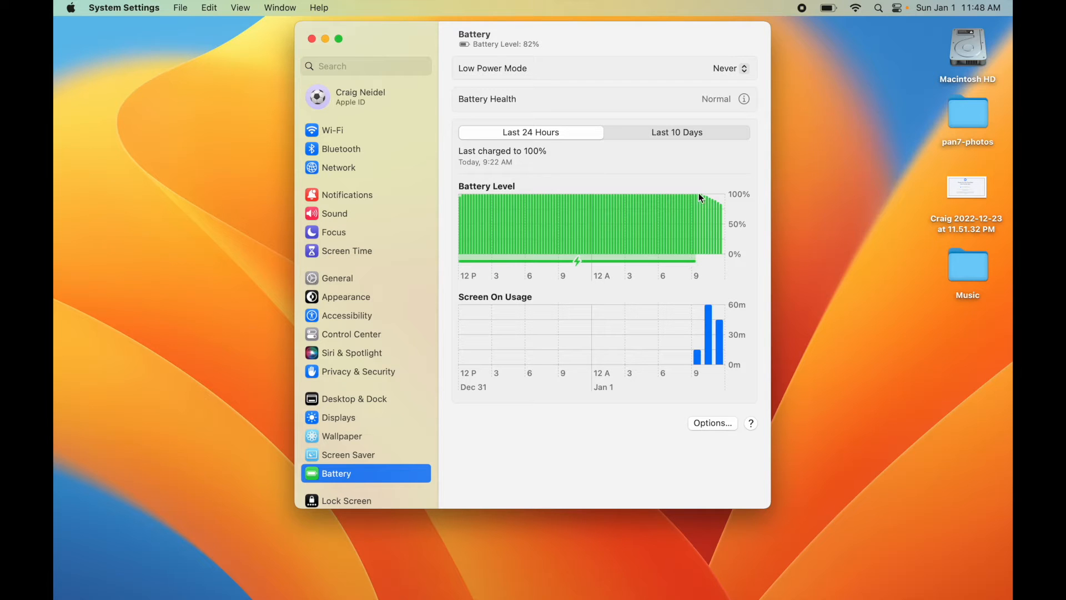
mouse_move(724, 210)
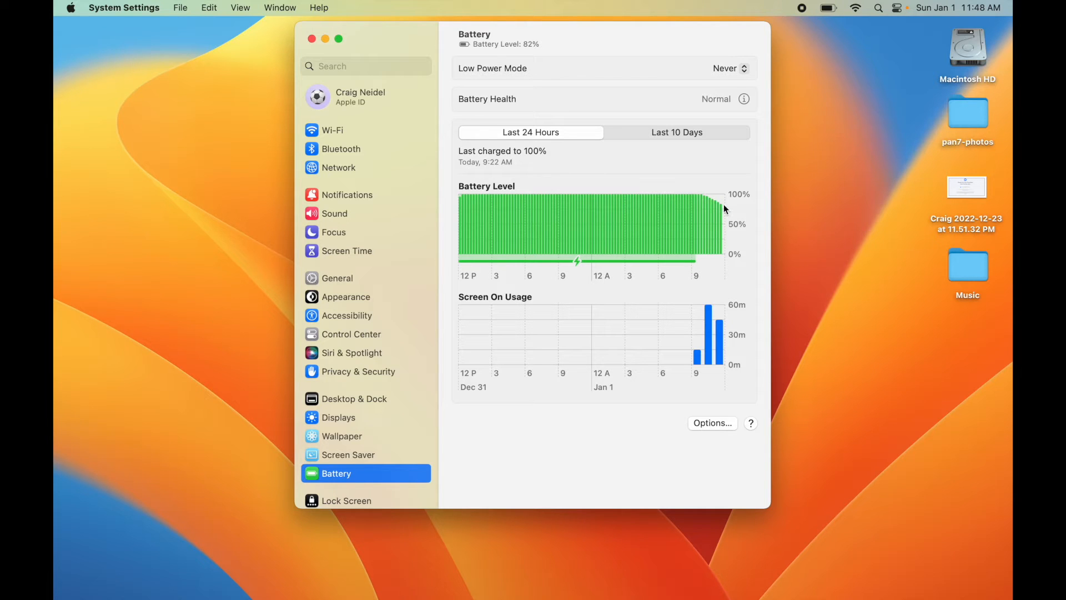
mouse_move(698, 362)
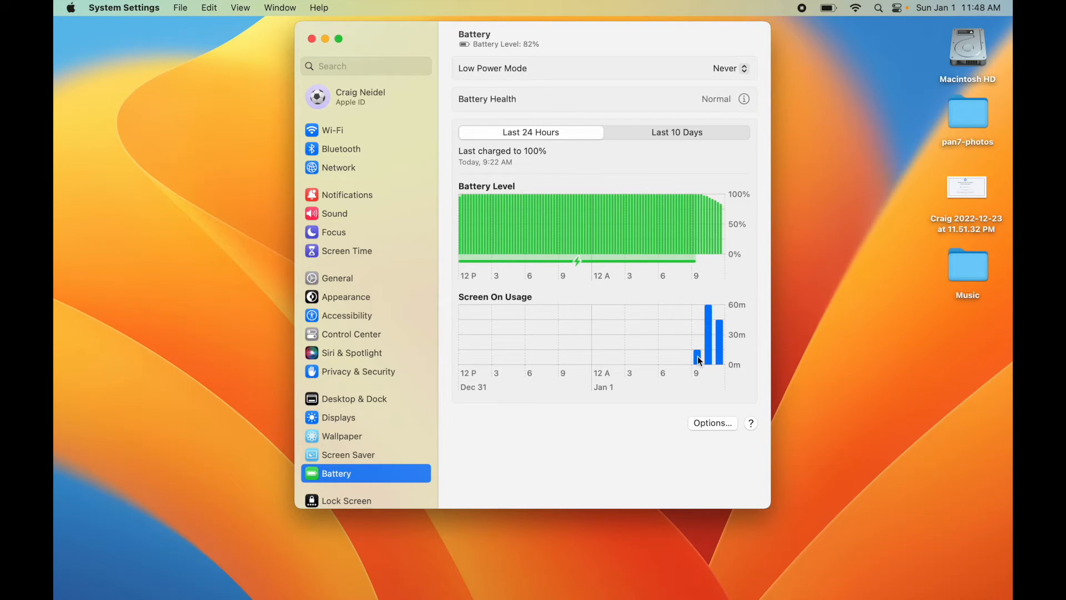
mouse_move(720, 361)
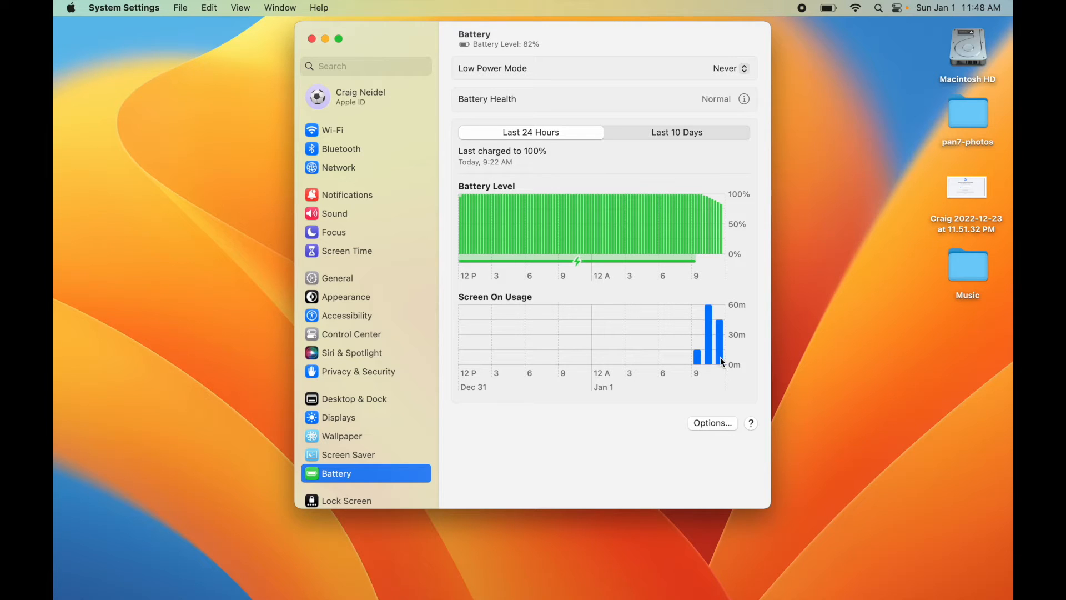
mouse_move(702, 194)
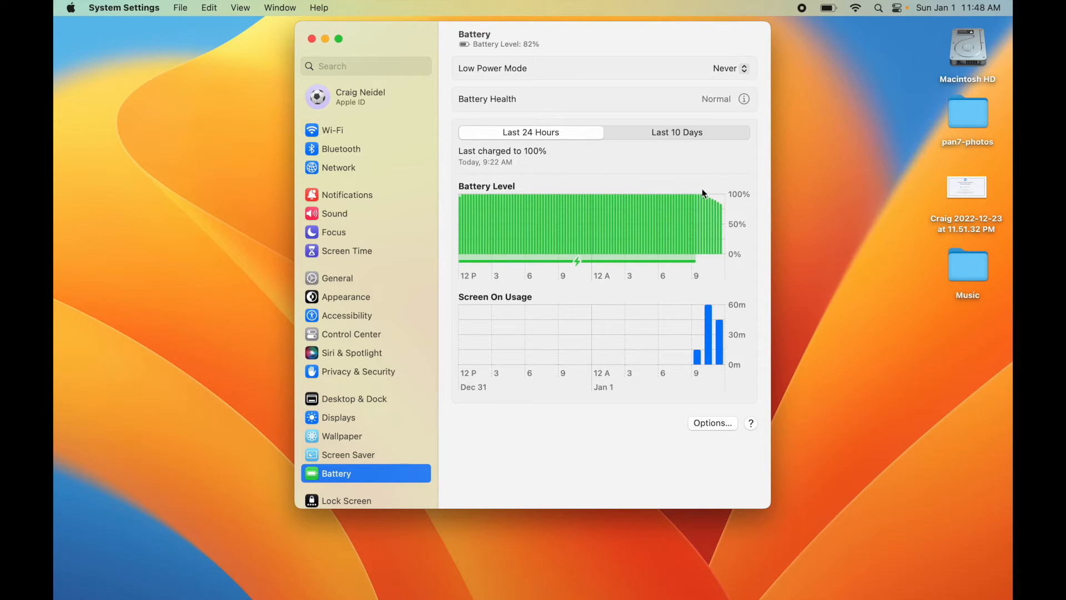
mouse_move(727, 210)
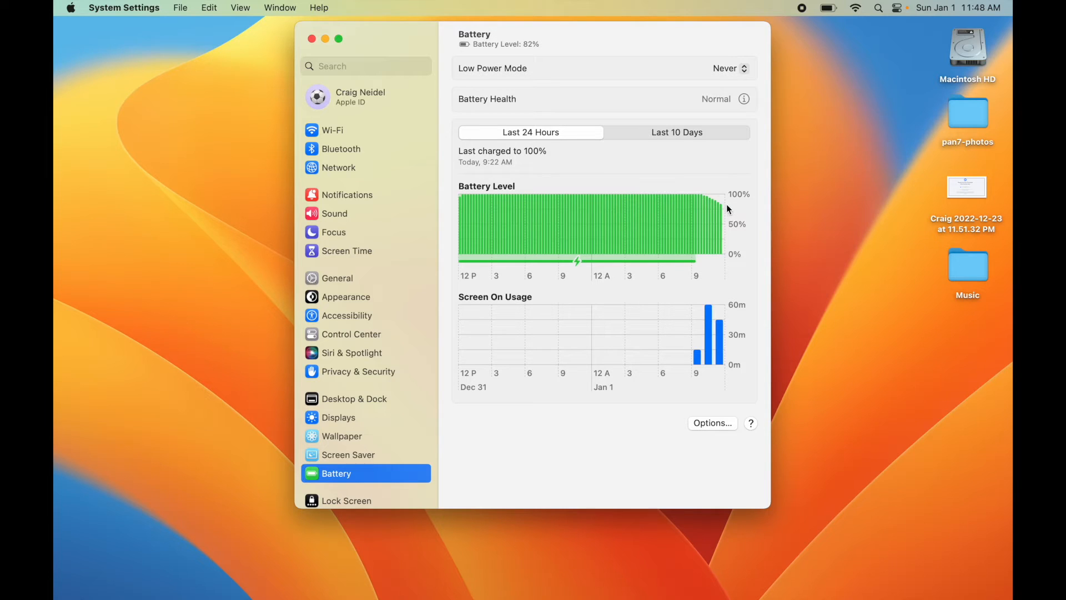
mouse_move(538, 41)
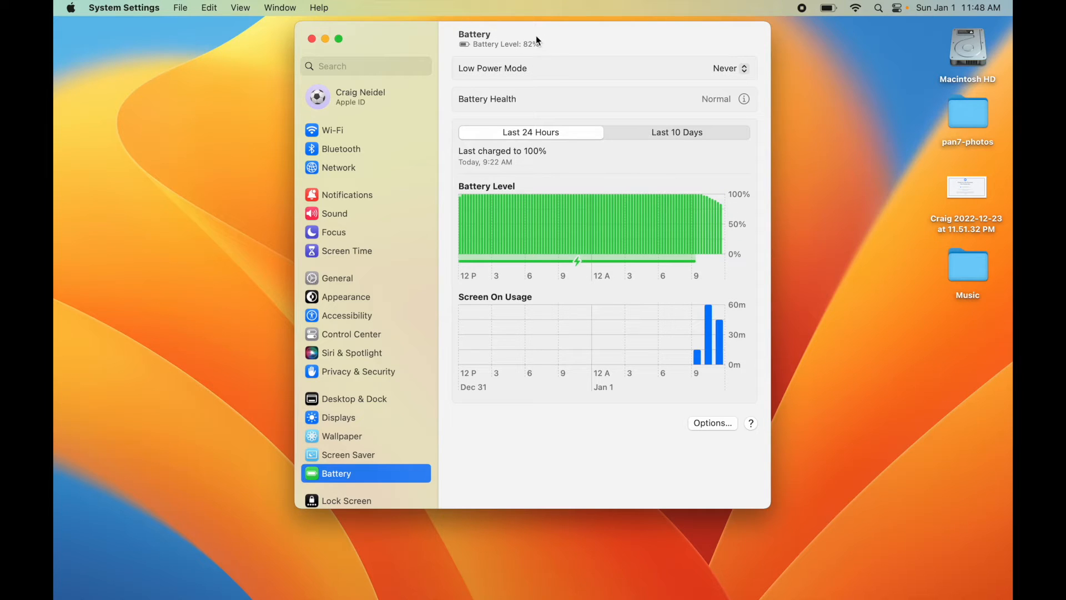
mouse_move(686, 280)
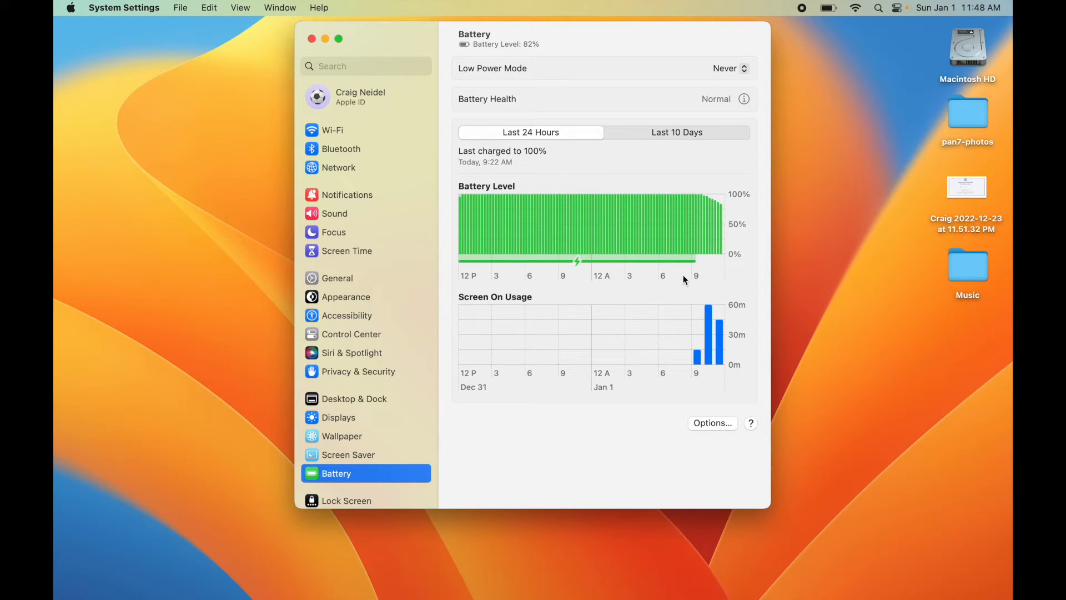
Step: View the 10-day battery and screen-on history, then return to Last 24 Hours
left_click(676, 132)
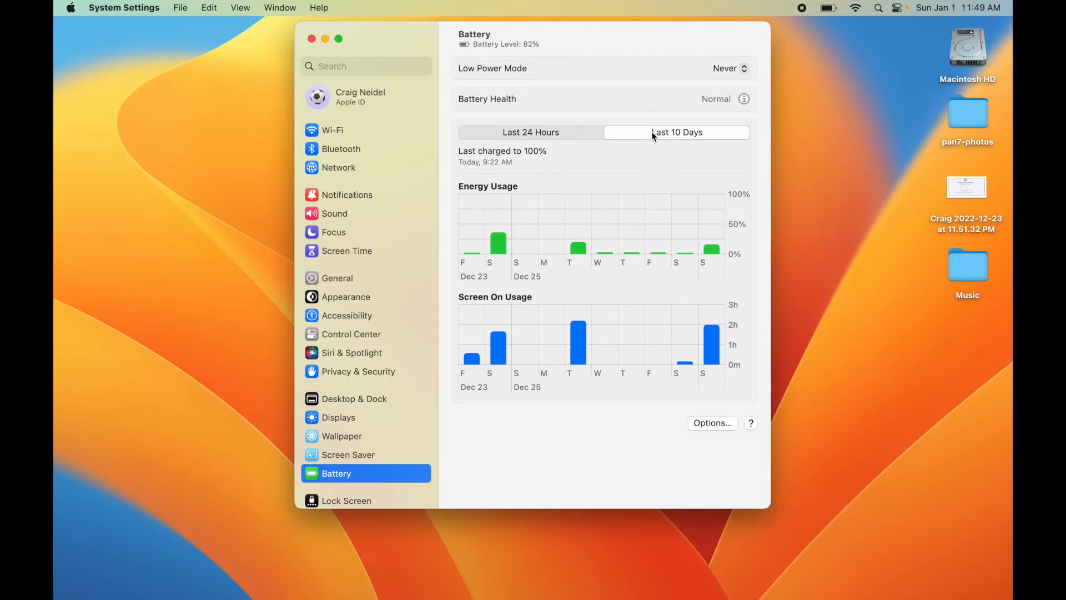
mouse_move(683, 267)
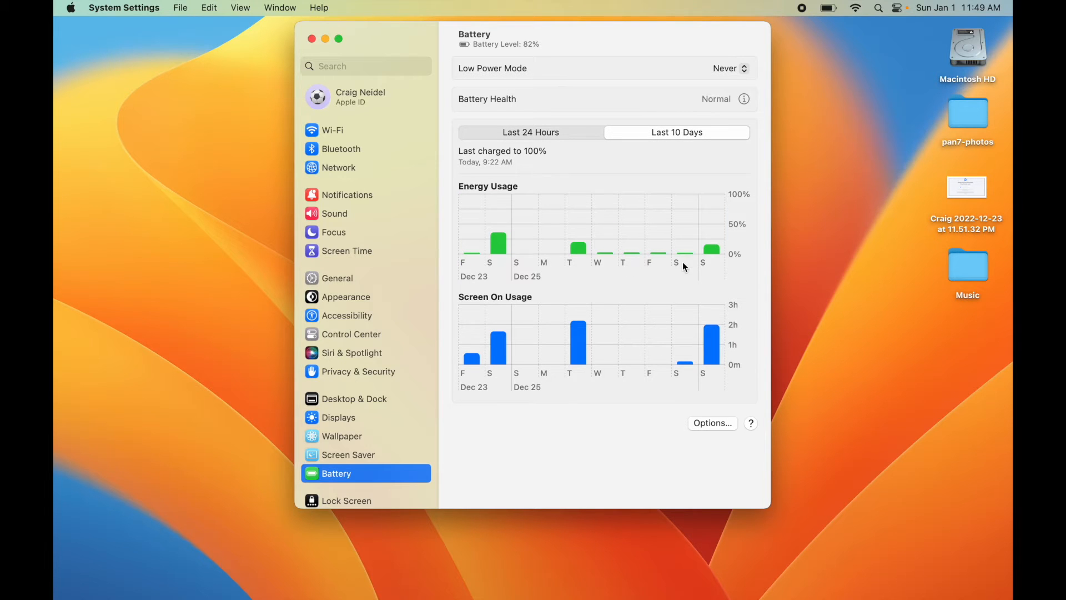
mouse_move(621, 259)
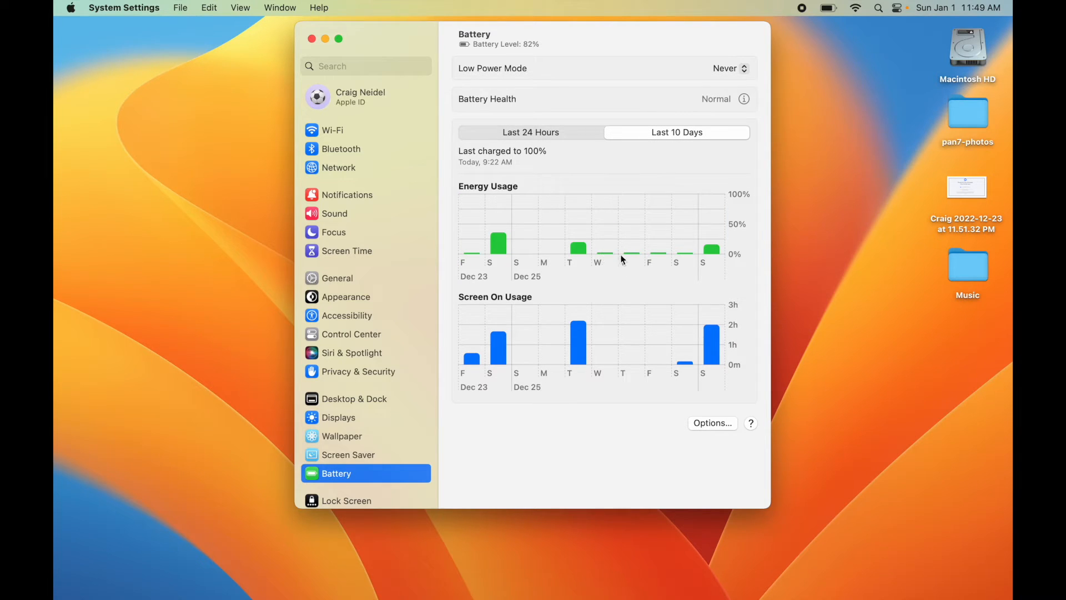
mouse_move(686, 258)
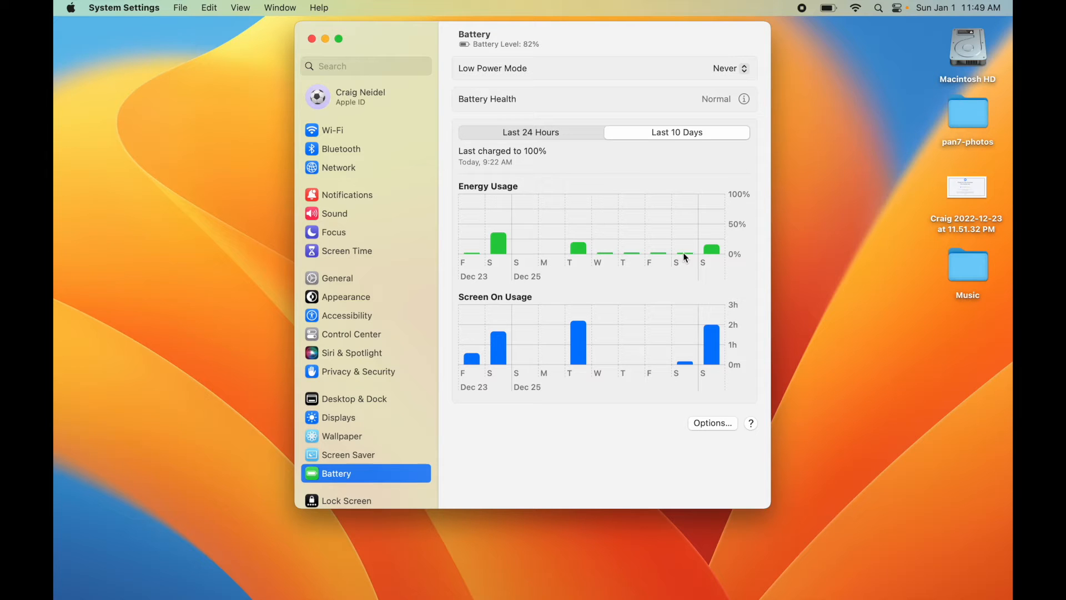
mouse_move(574, 256)
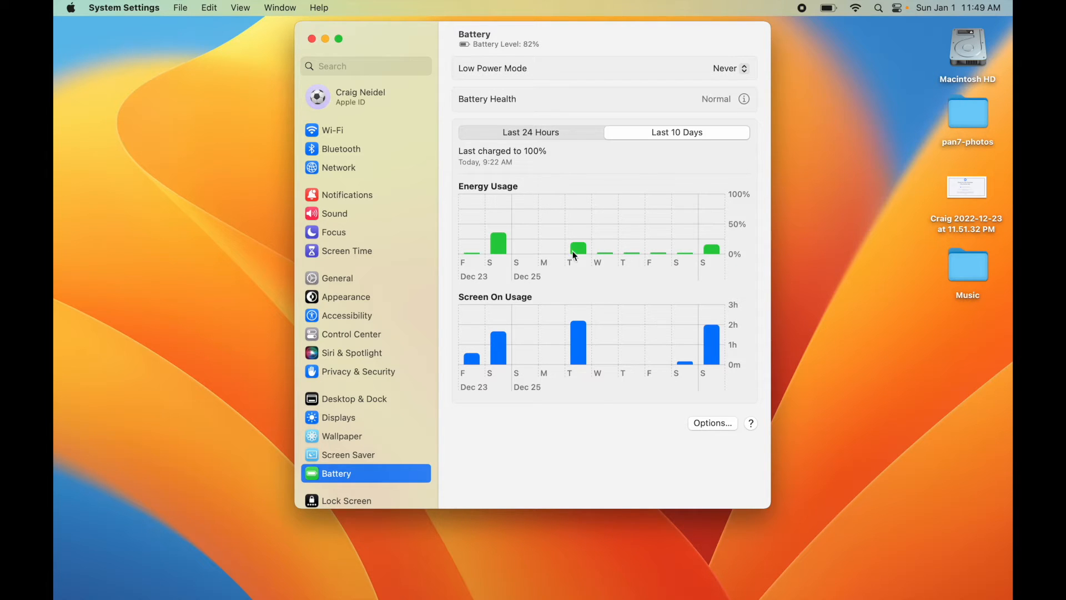
mouse_move(669, 253)
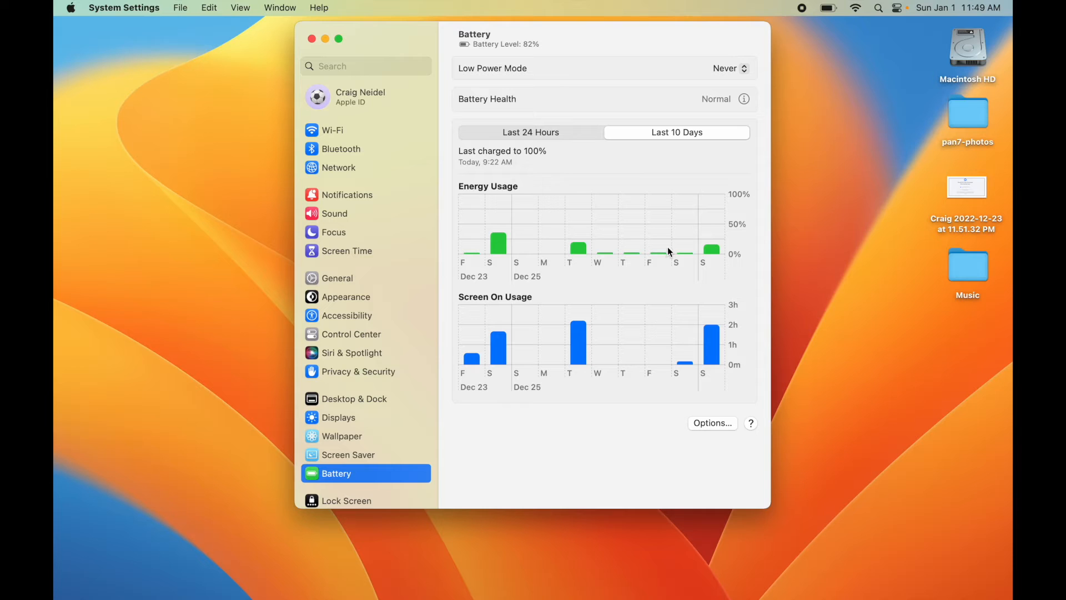
mouse_move(728, 349)
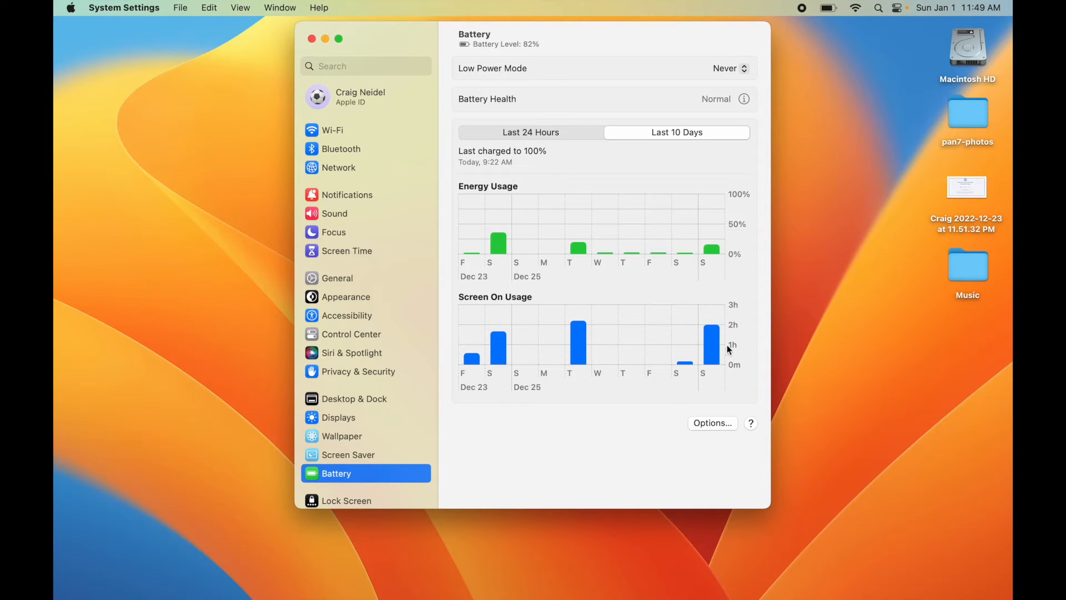
mouse_move(605, 348)
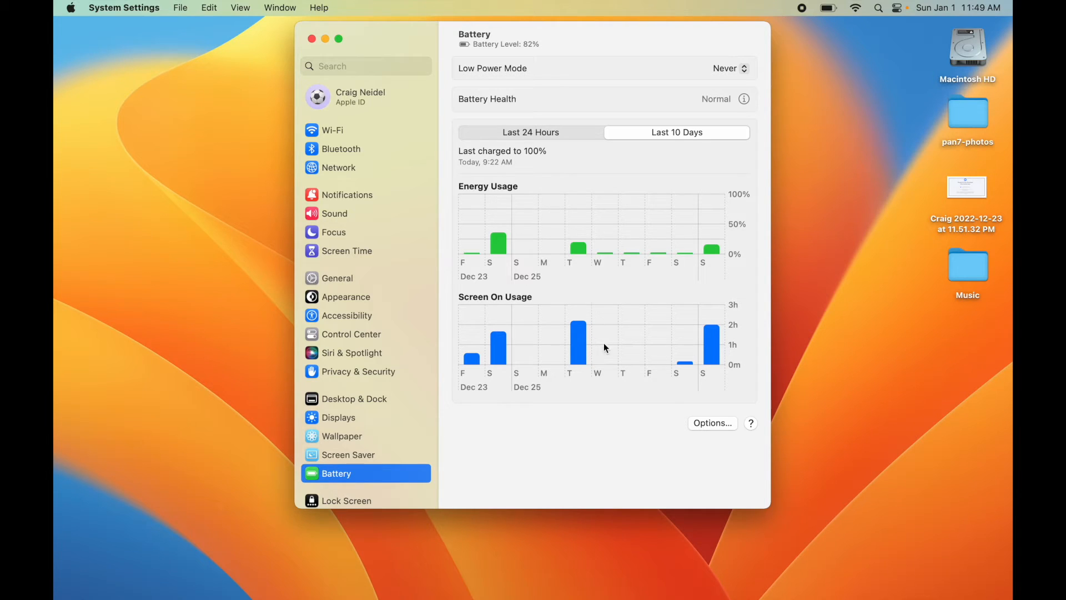
mouse_move(507, 260)
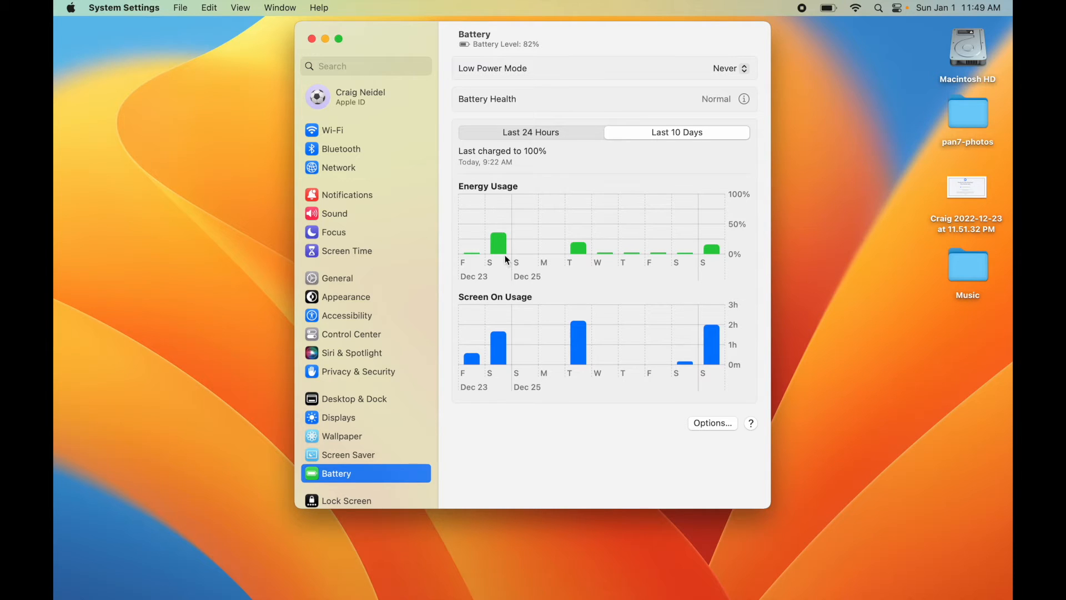
left_click(531, 132)
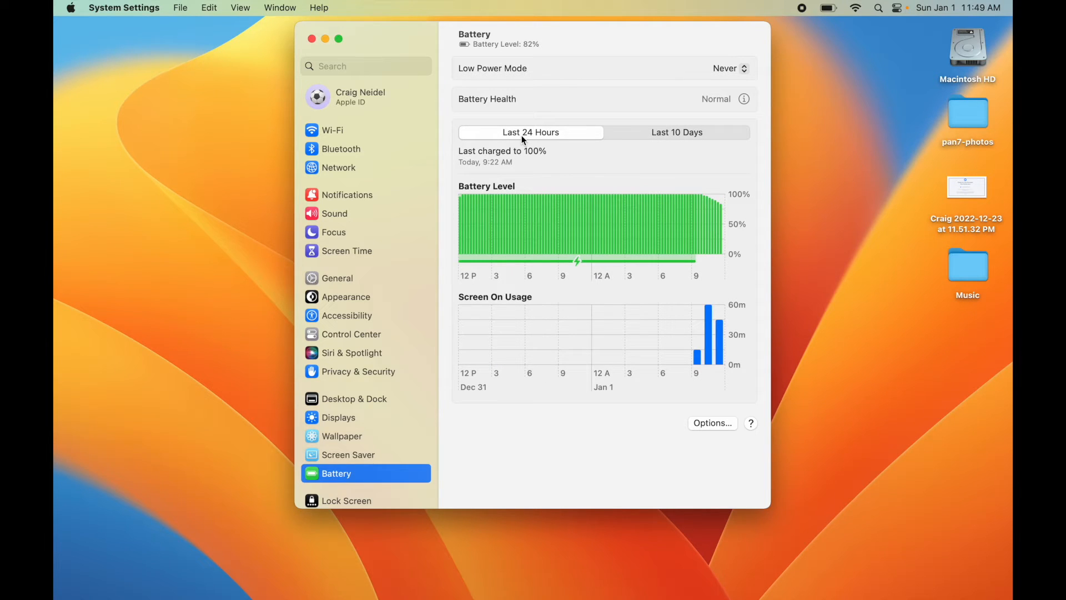
mouse_move(517, 574)
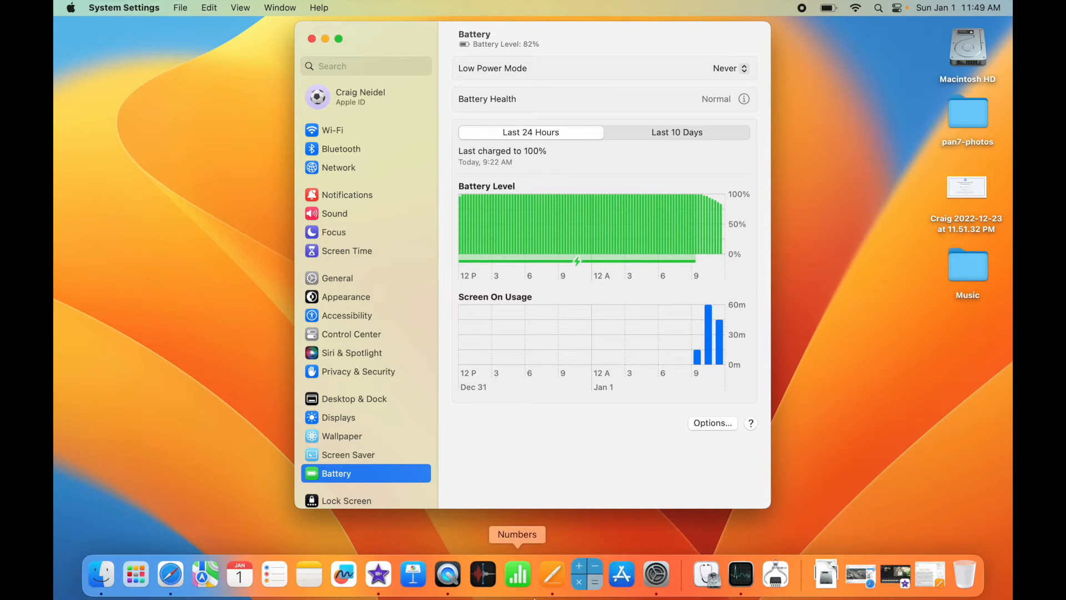
mouse_move(135, 574)
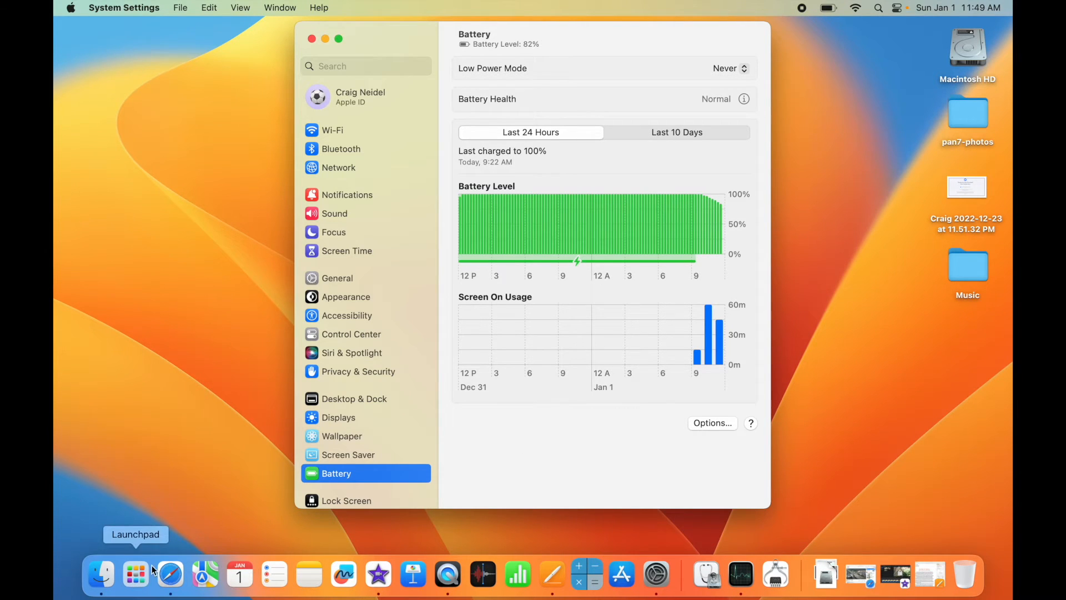
Step: Bring up Launchpad and expand its Other folder of utilities
left_click(134, 574)
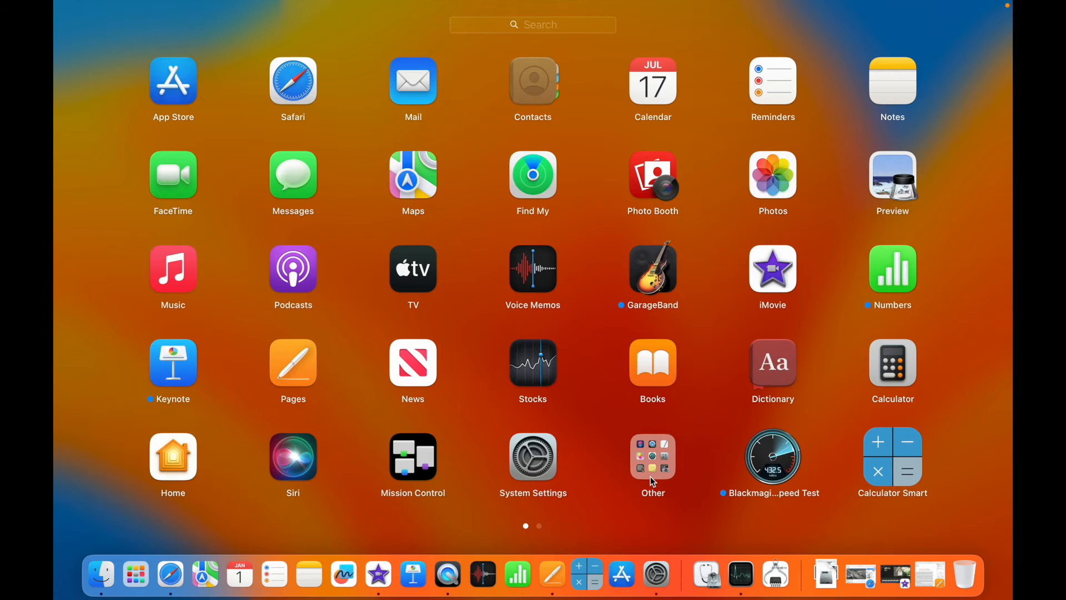
left_click(652, 457)
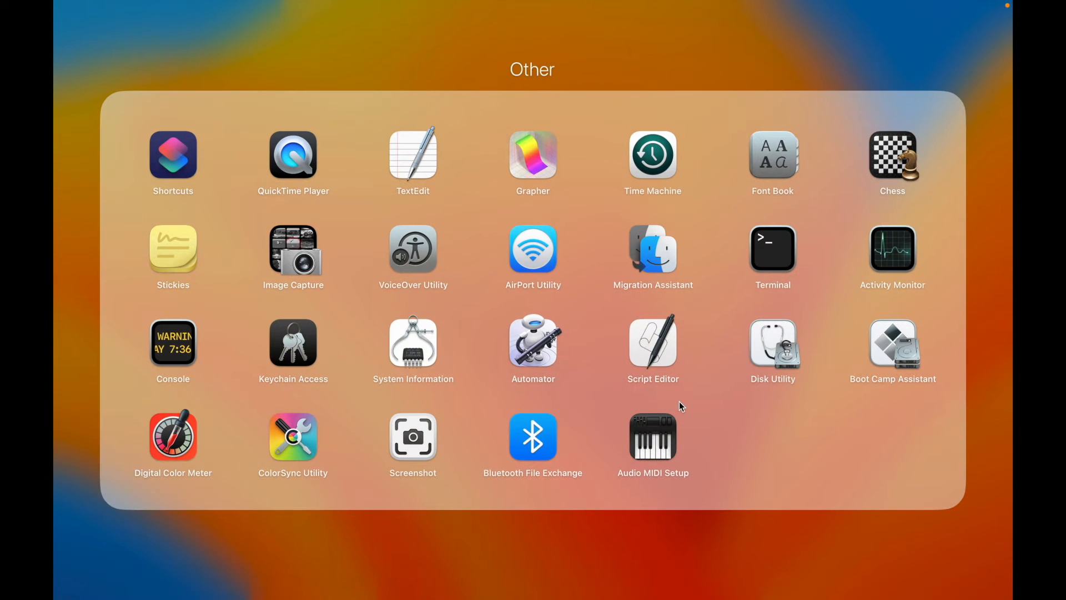
mouse_move(855, 280)
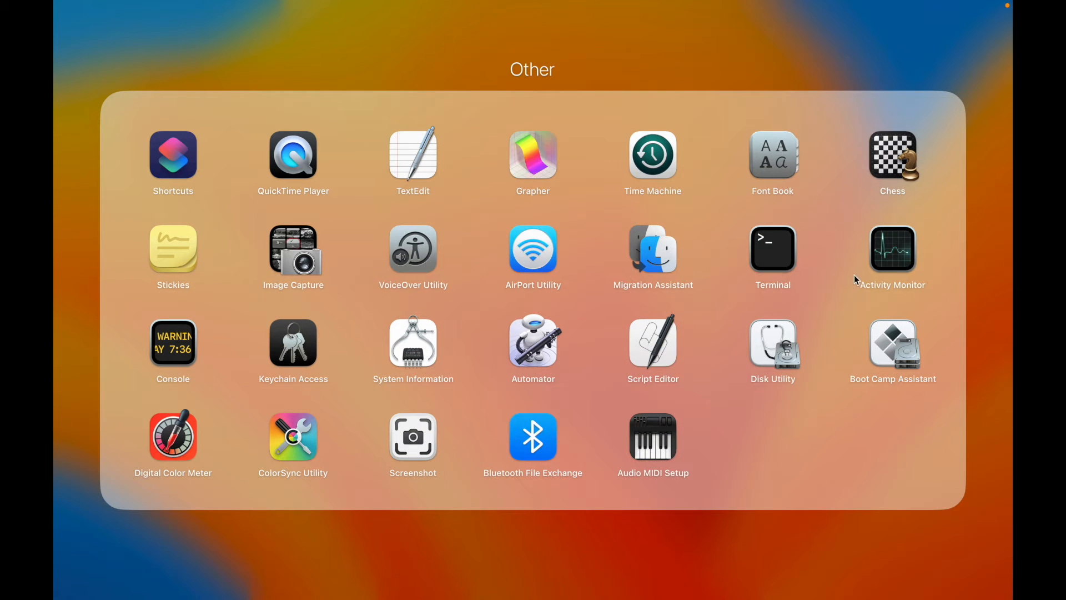
mouse_move(888, 256)
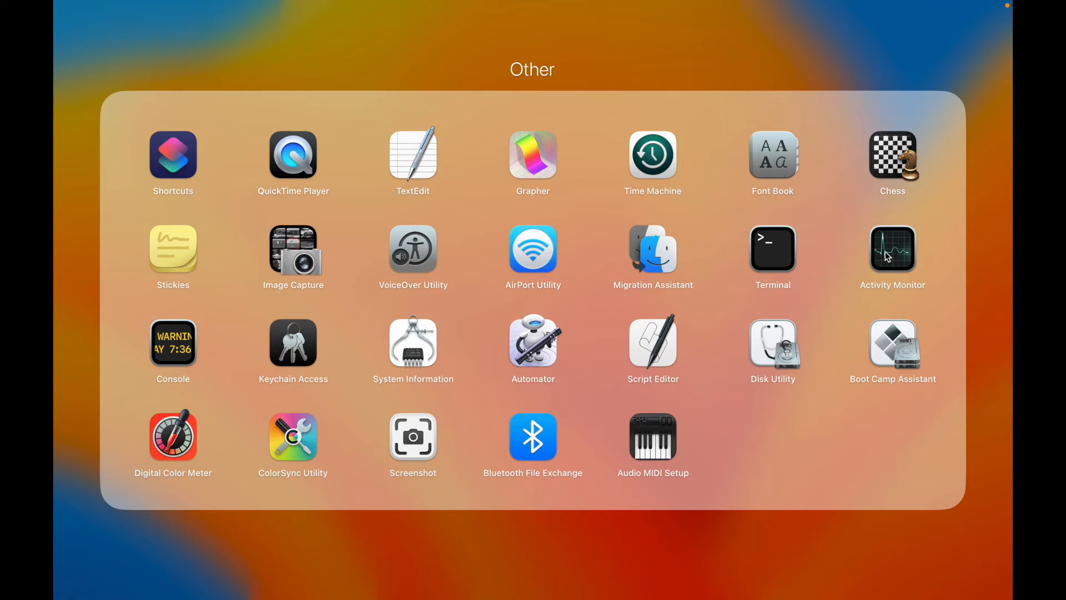
Step: Launch Activity Monitor, landing on the Energy tab with per-app energy impact
left_click(892, 248)
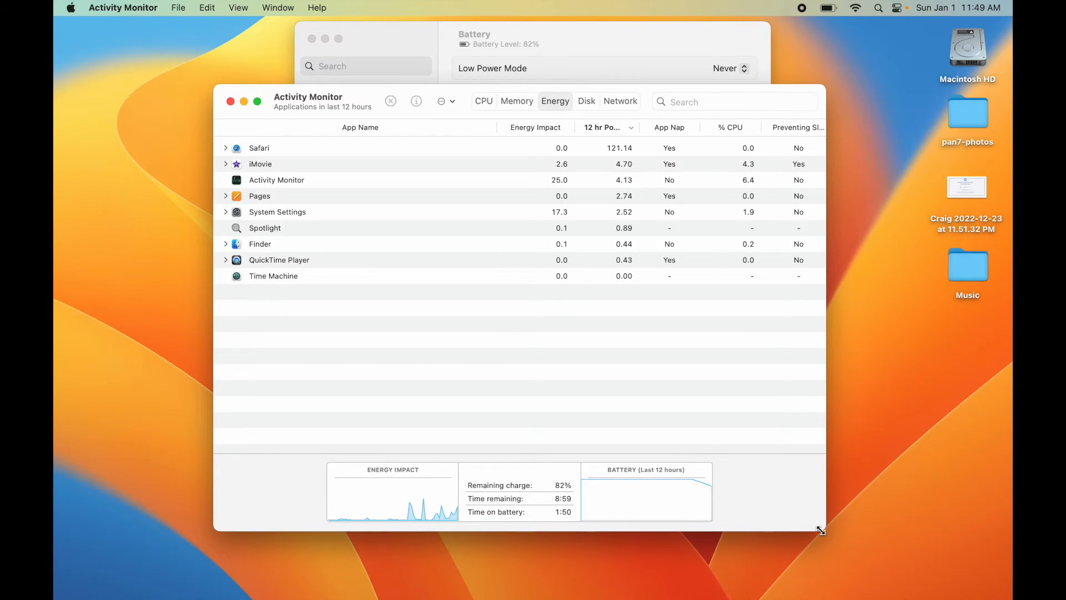
mouse_move(350, 223)
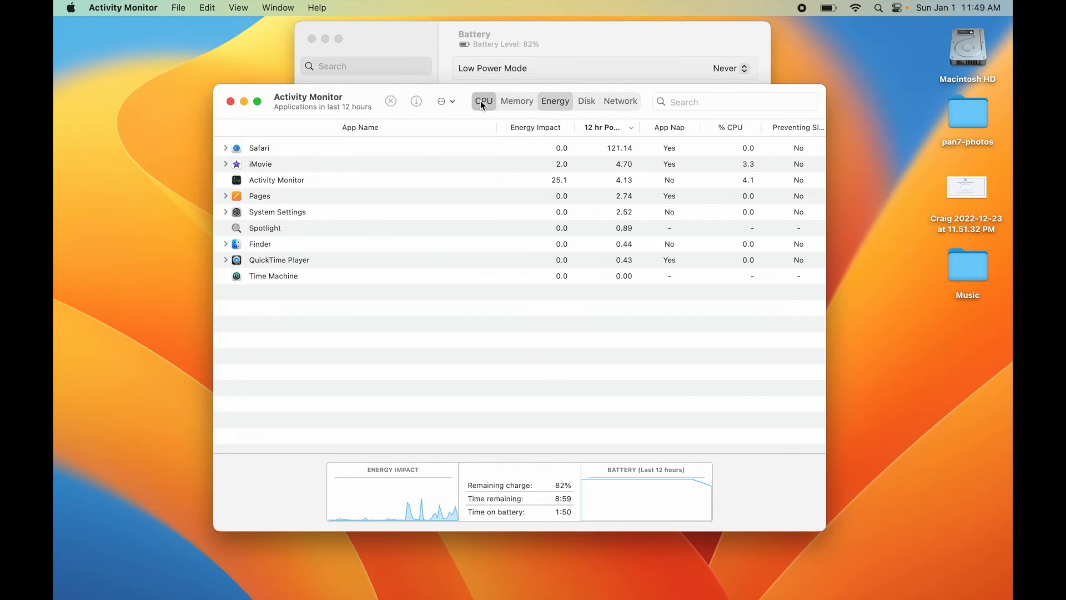
Step: Reload the Energy list so the 12 hr Power figures and 8:49 estimate update
left_click(556, 101)
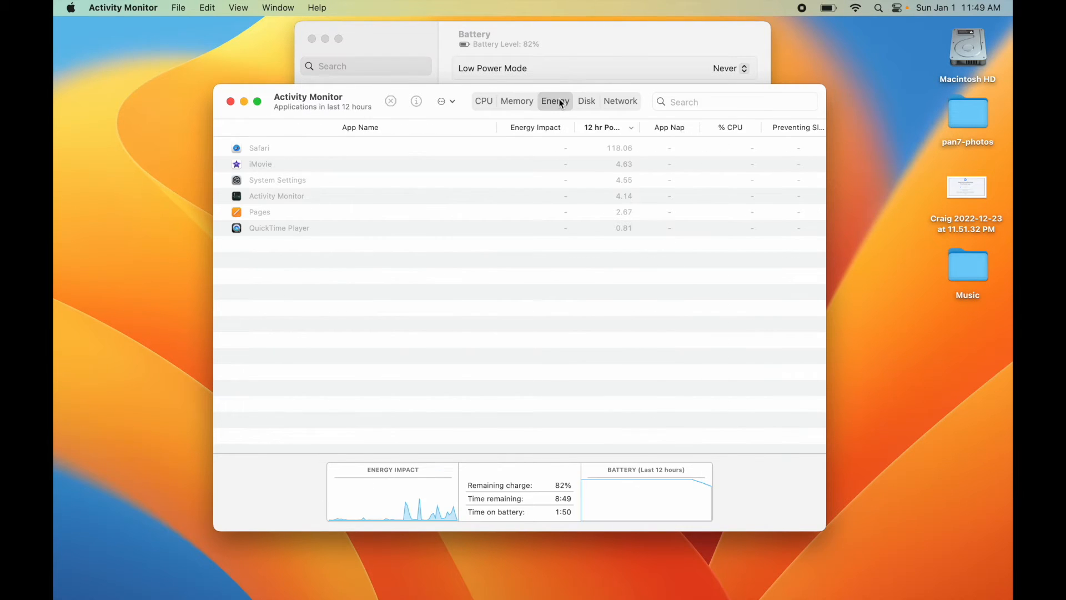
mouse_move(667, 216)
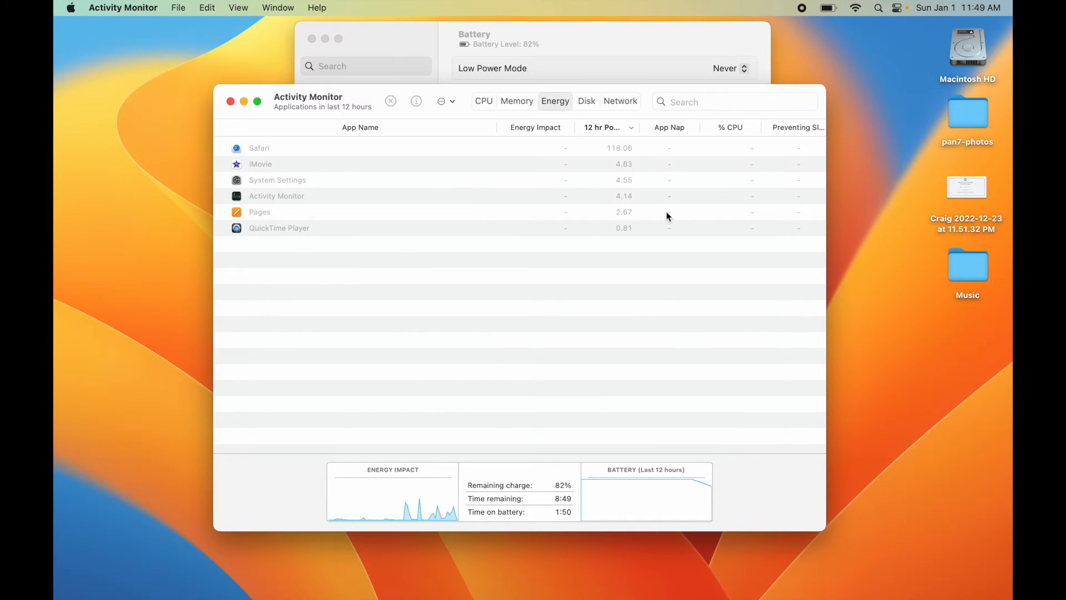
mouse_move(615, 241)
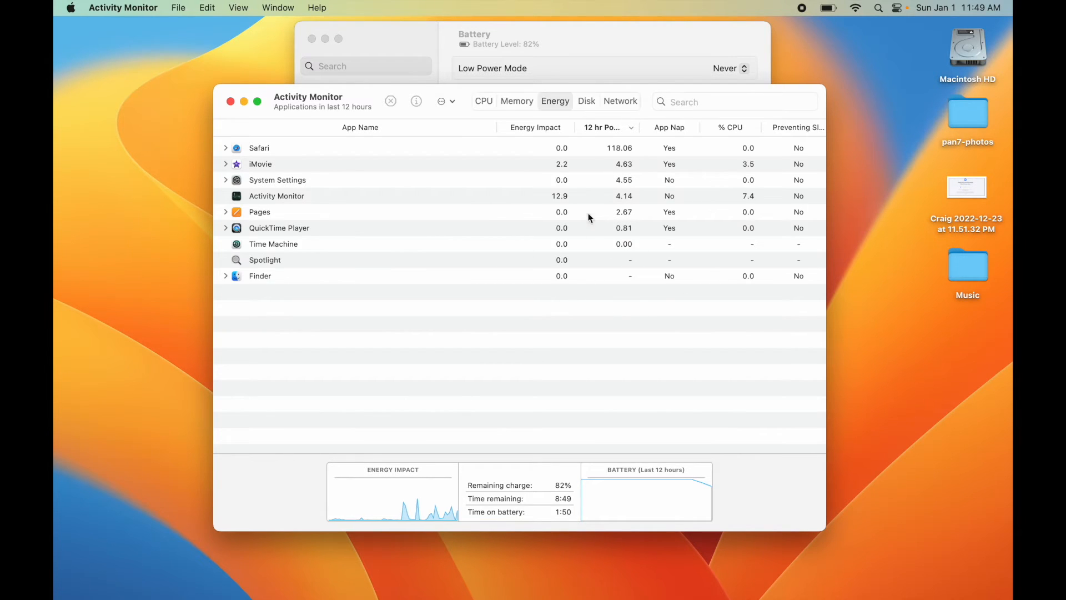
mouse_move(550, 125)
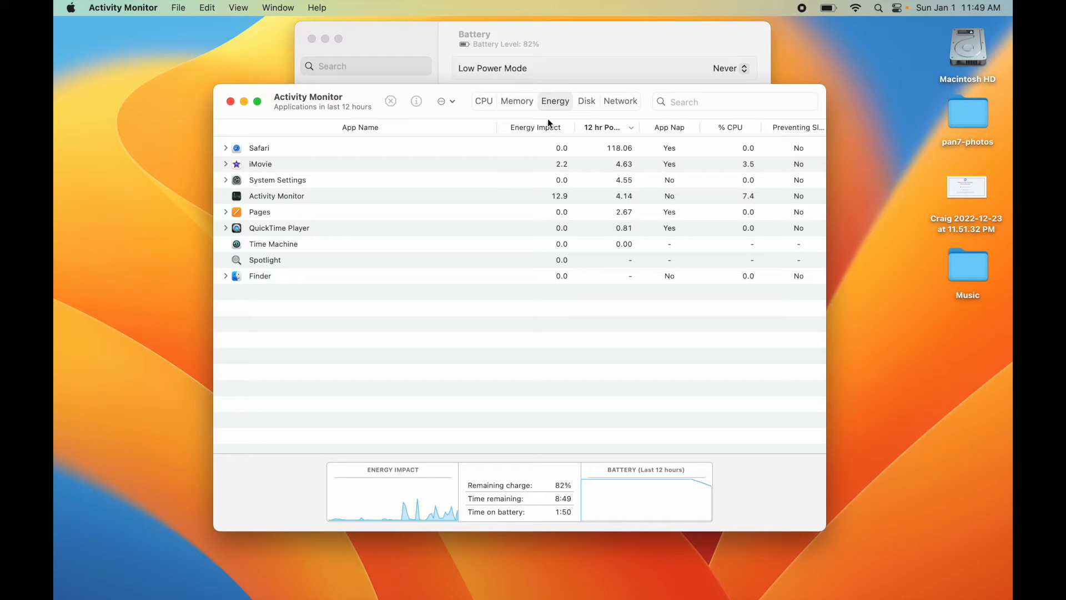
mouse_move(564, 166)
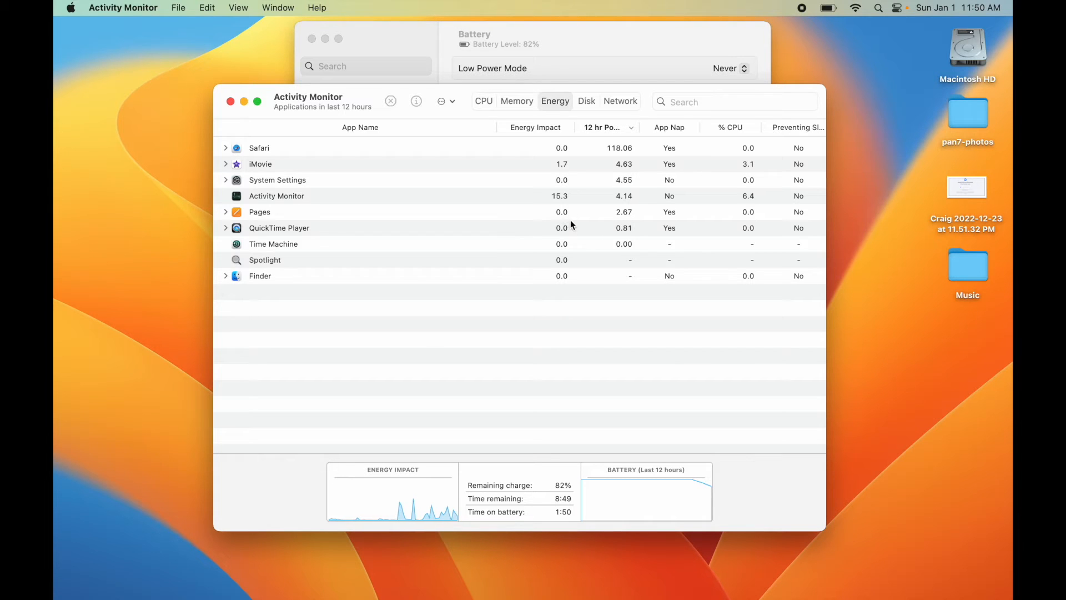
mouse_move(333, 204)
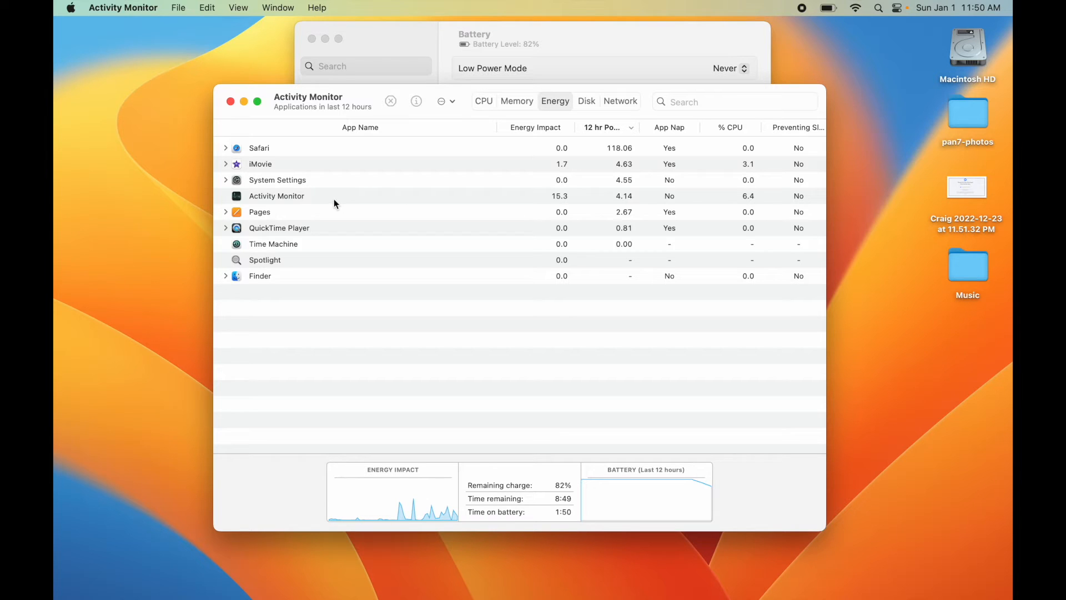
mouse_move(551, 209)
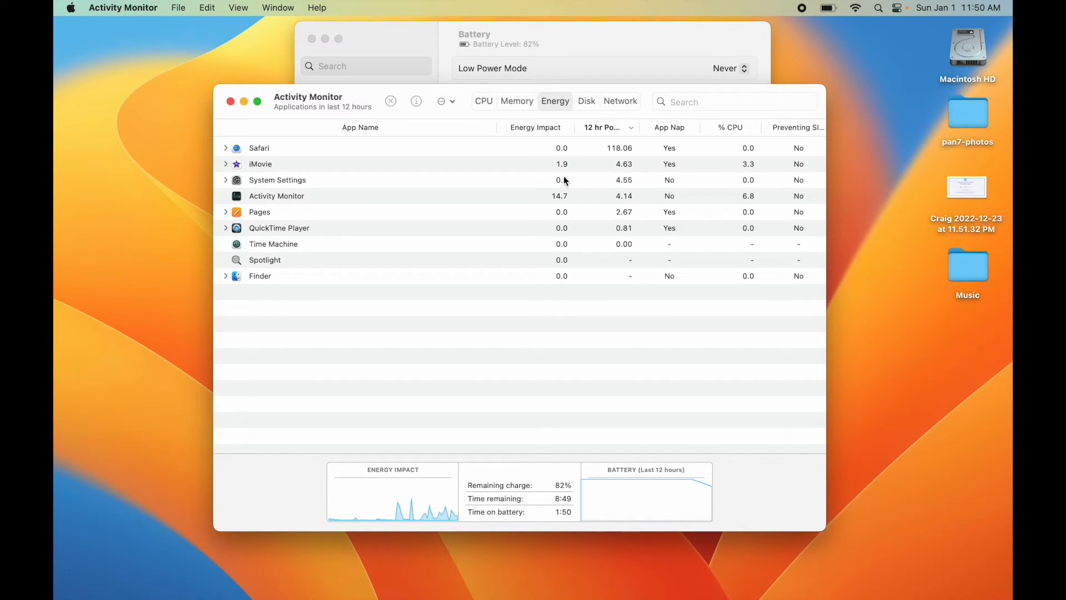
mouse_move(562, 159)
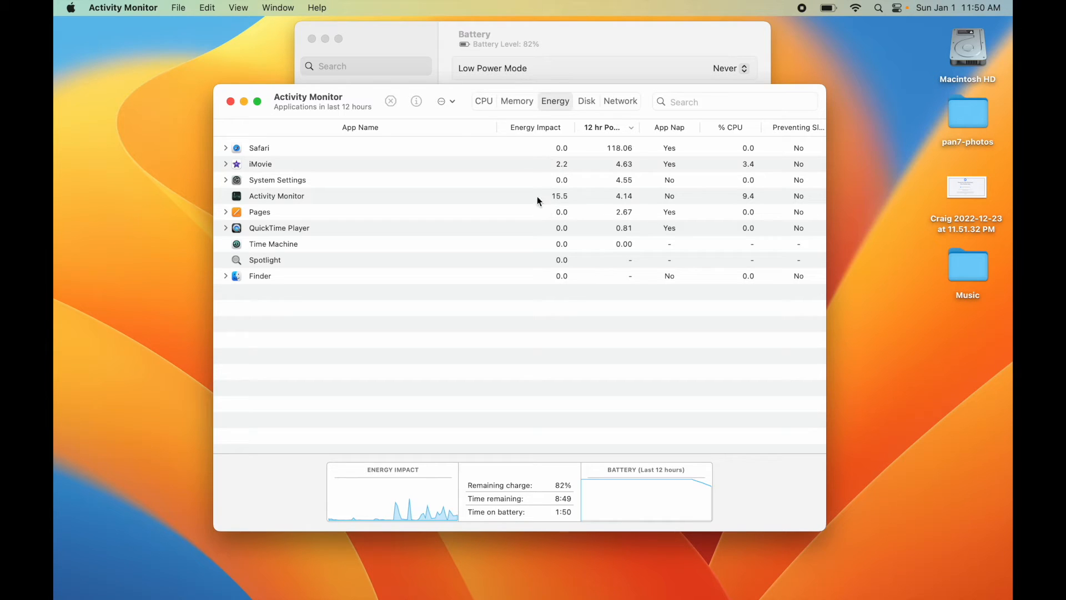
mouse_move(558, 198)
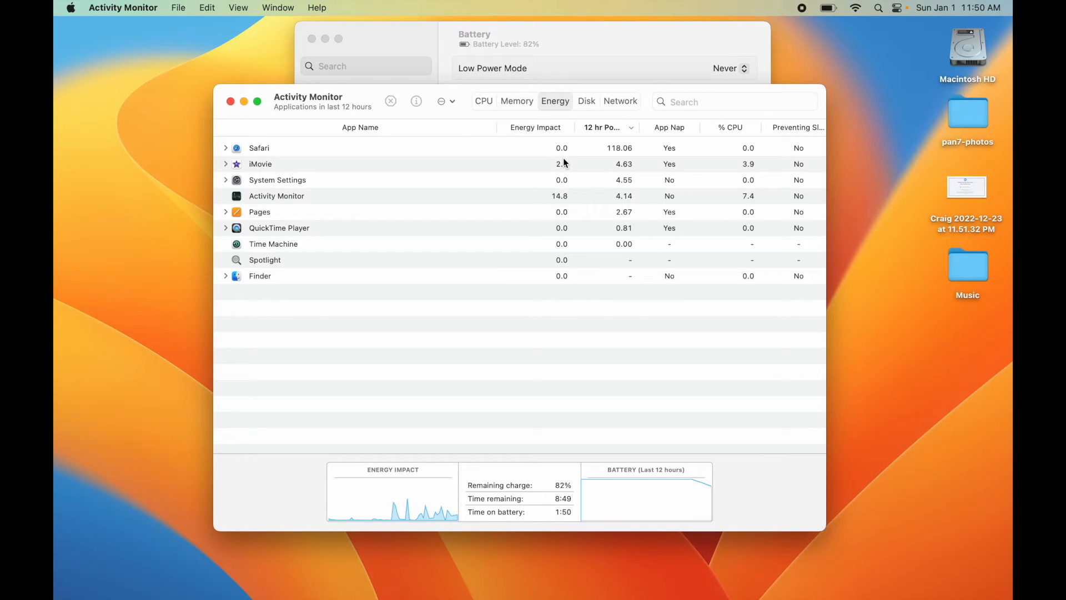
mouse_move(570, 205)
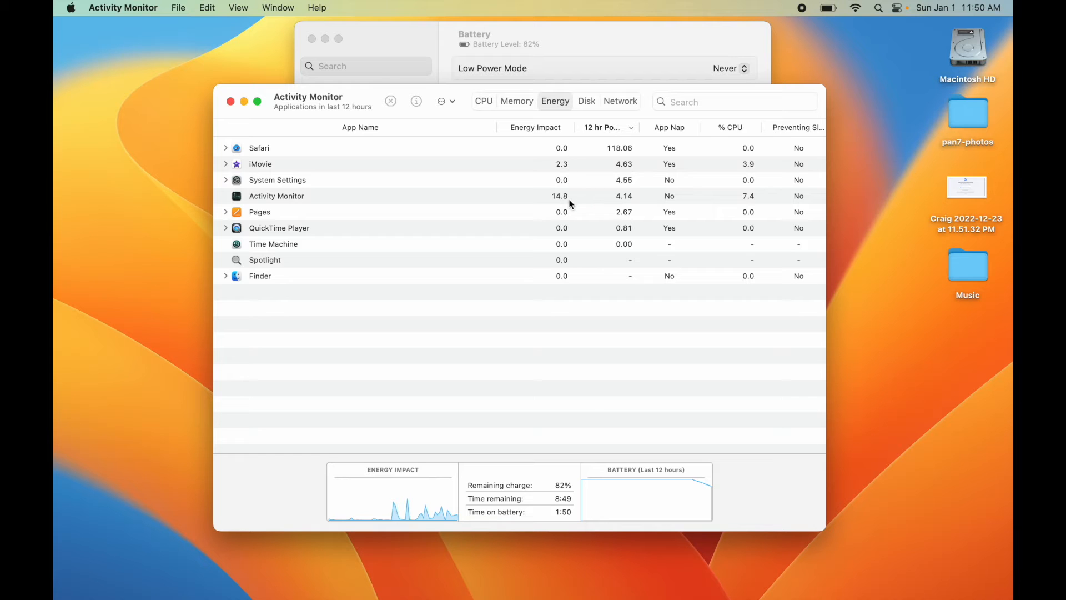
mouse_move(570, 171)
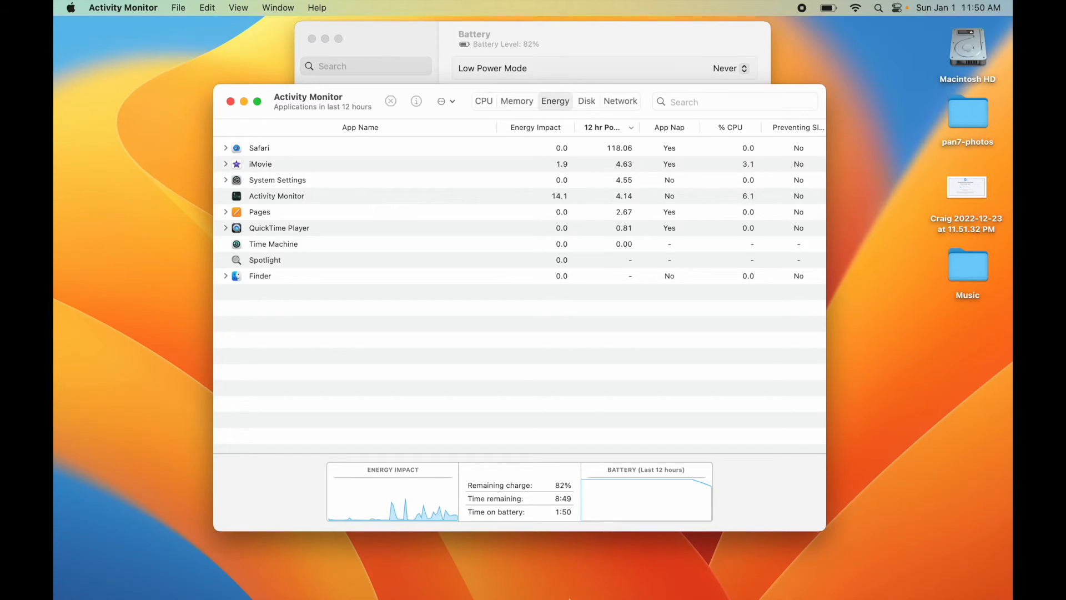
mouse_move(204, 575)
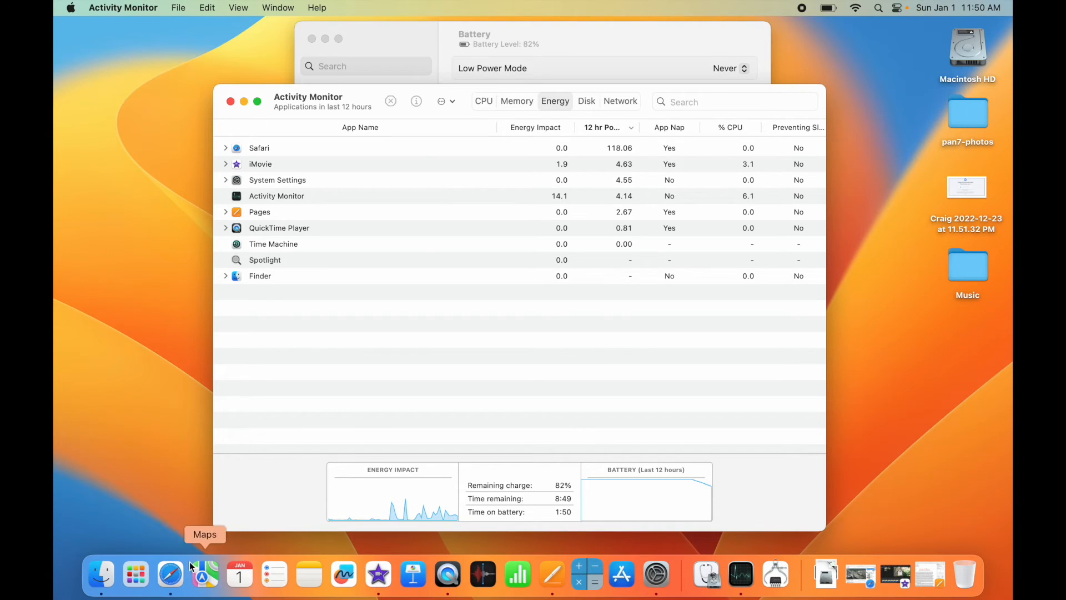
Step: Bring Safari to the front and switch to its ESPN tab
left_click(168, 574)
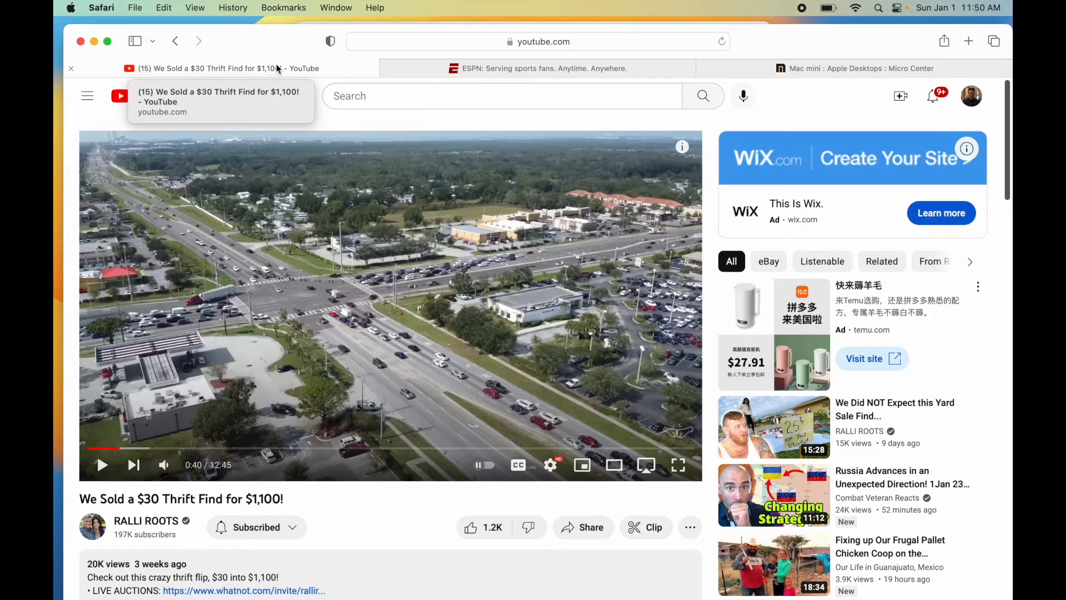
left_click(540, 67)
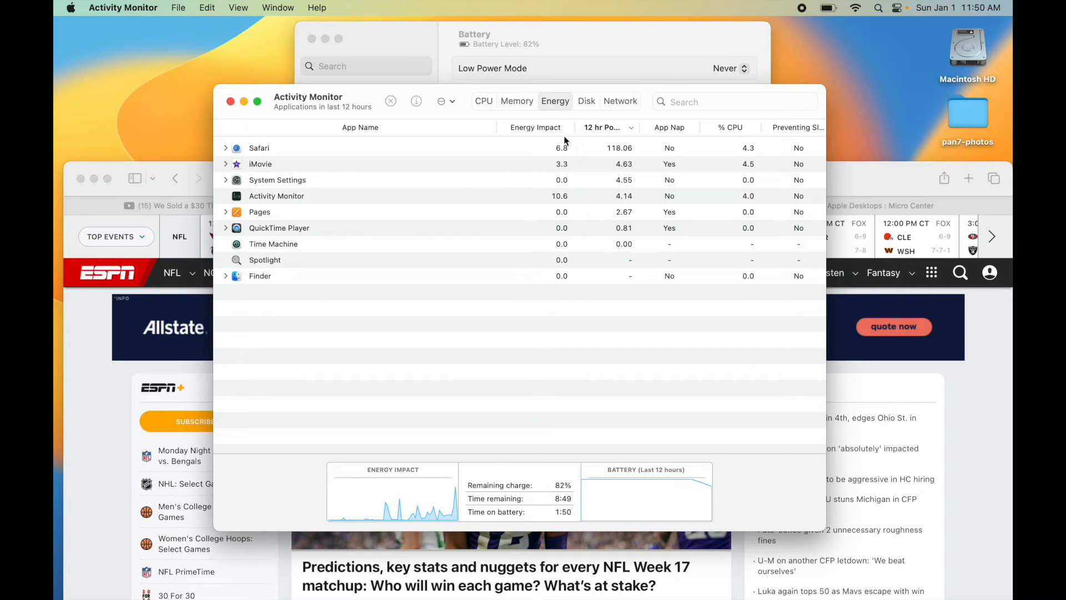
mouse_move(565, 146)
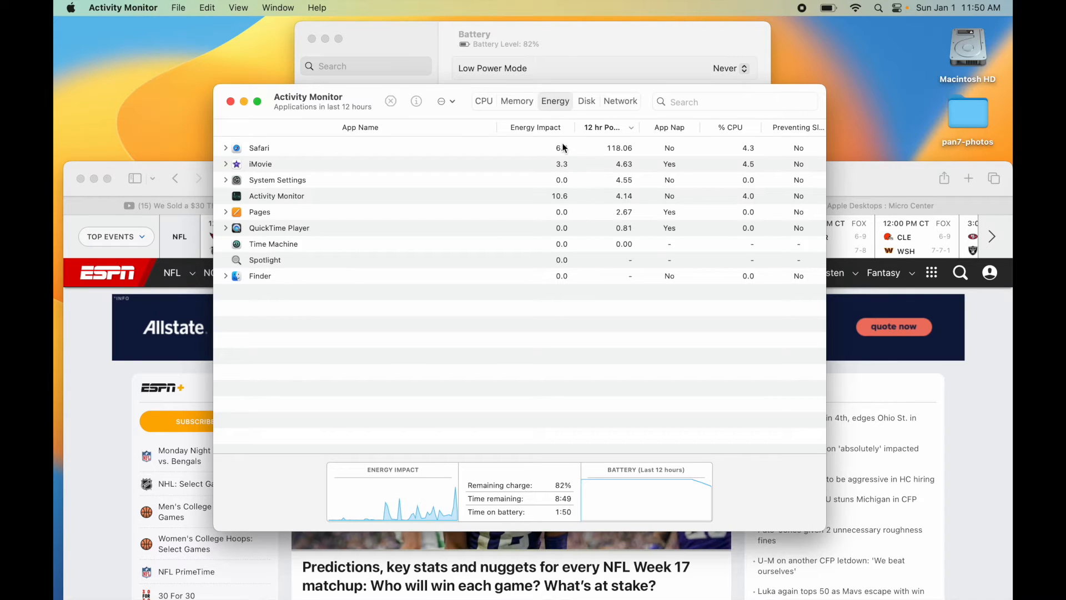
mouse_move(570, 168)
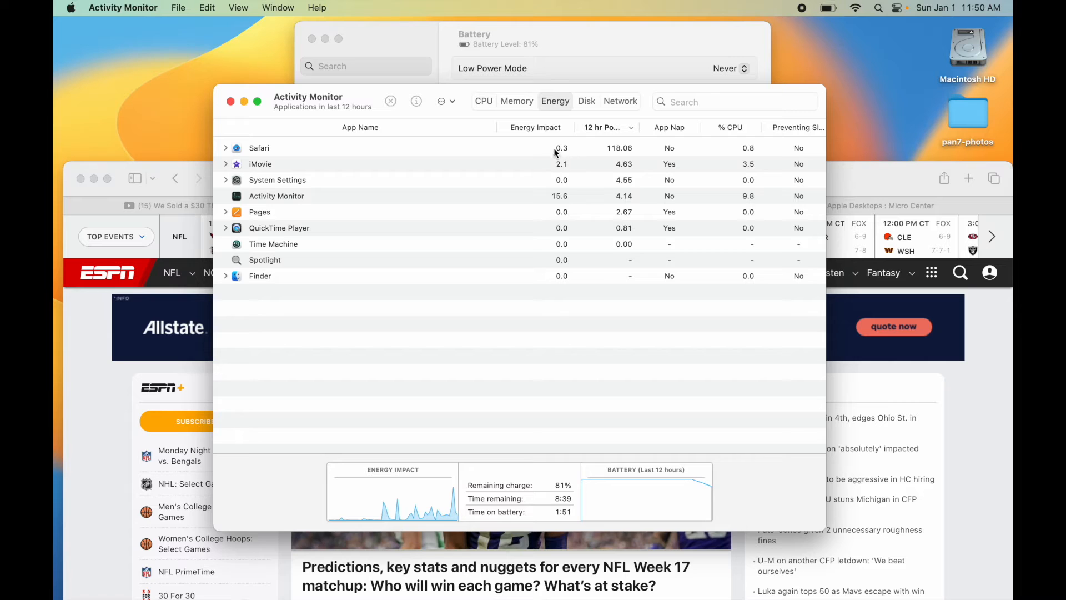
mouse_move(580, 180)
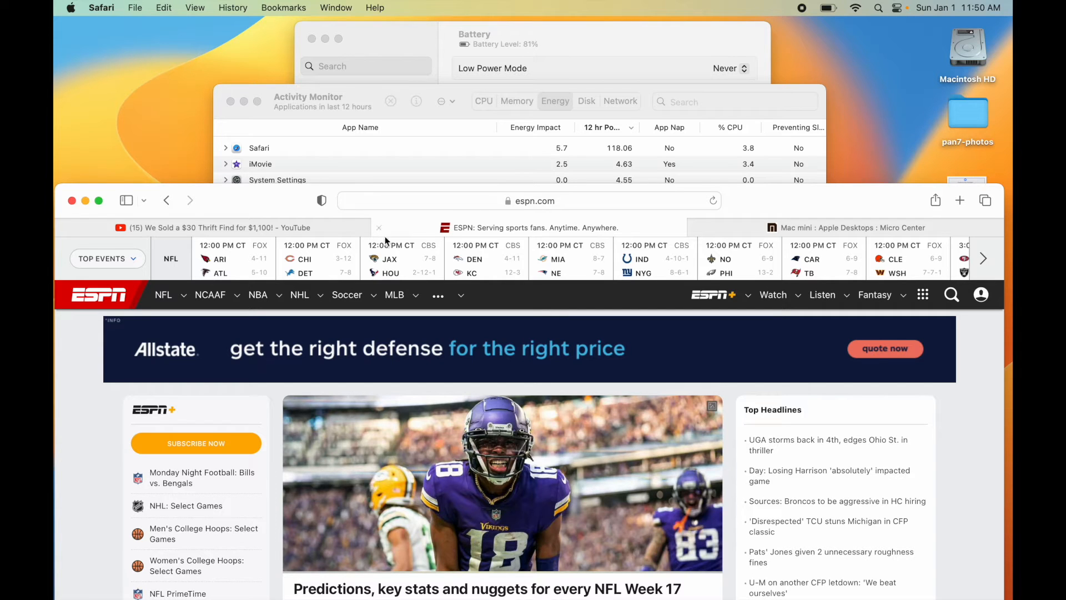
Step: Browse the YouTube and Micro Center Mac mini tabs, scrolling the Apple Desktops listings
left_click(211, 227)
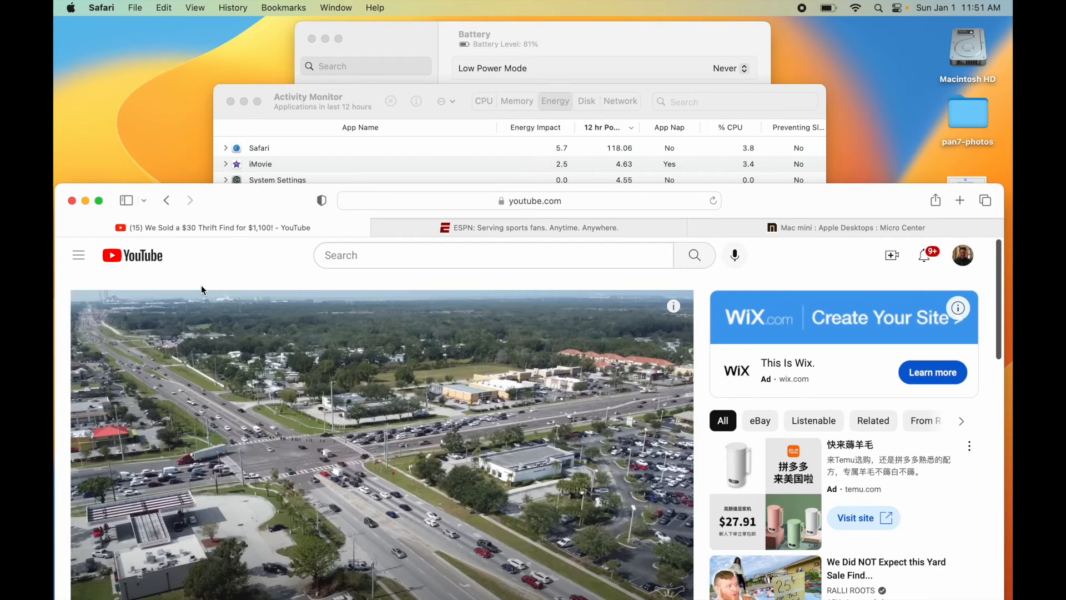
mouse_move(787, 220)
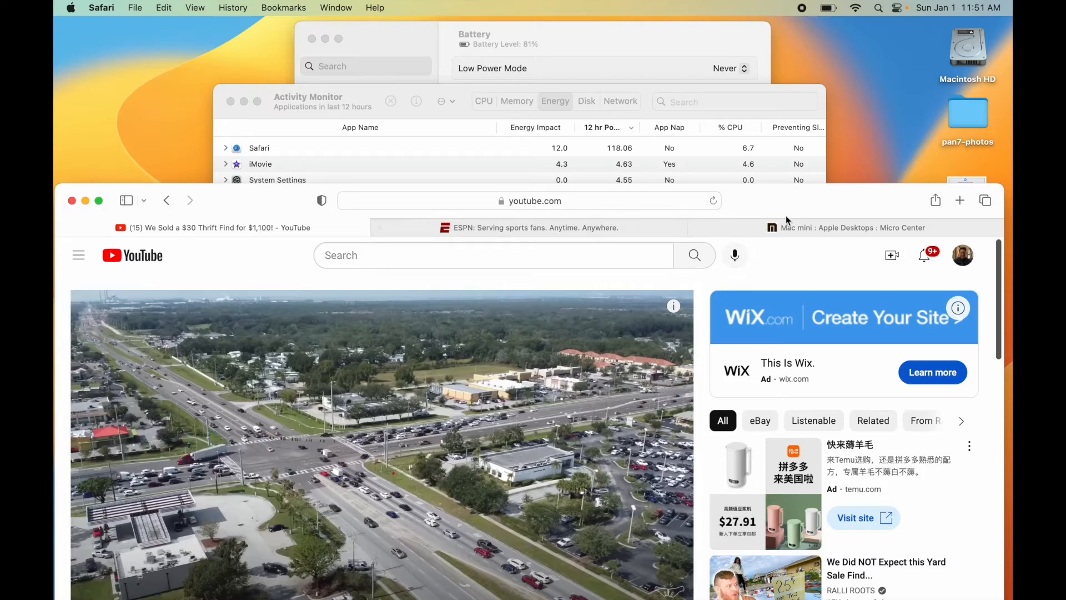
left_click(852, 227)
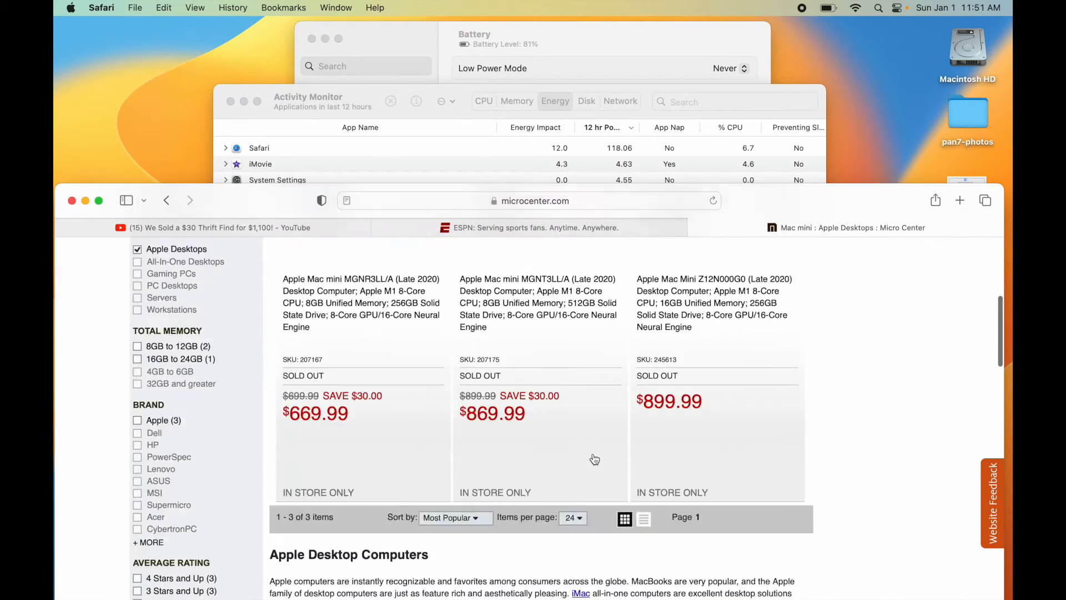
scroll("down", 3)
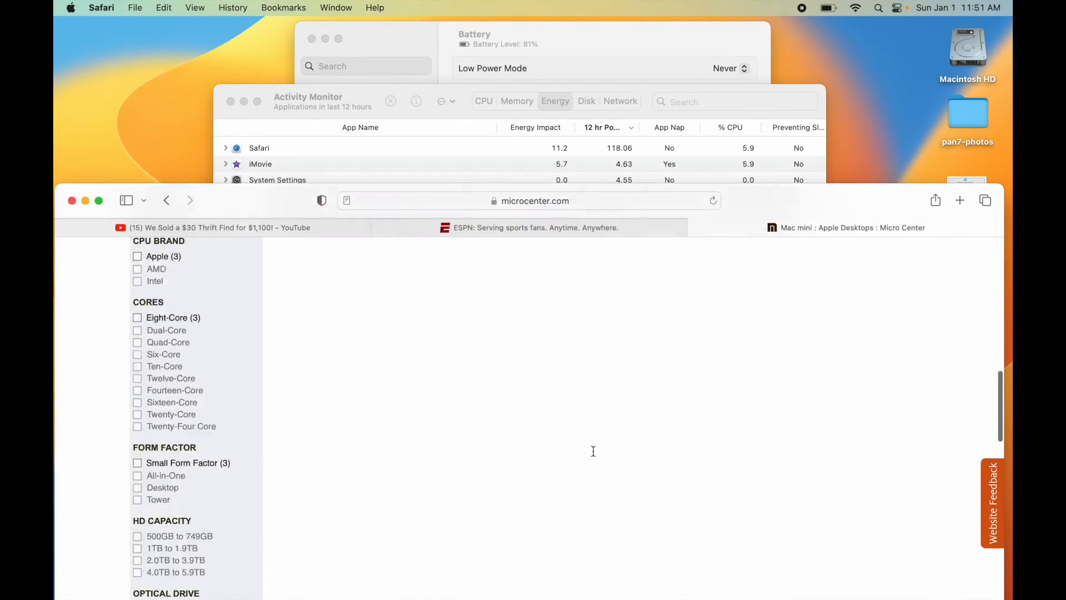
scroll("up", 3)
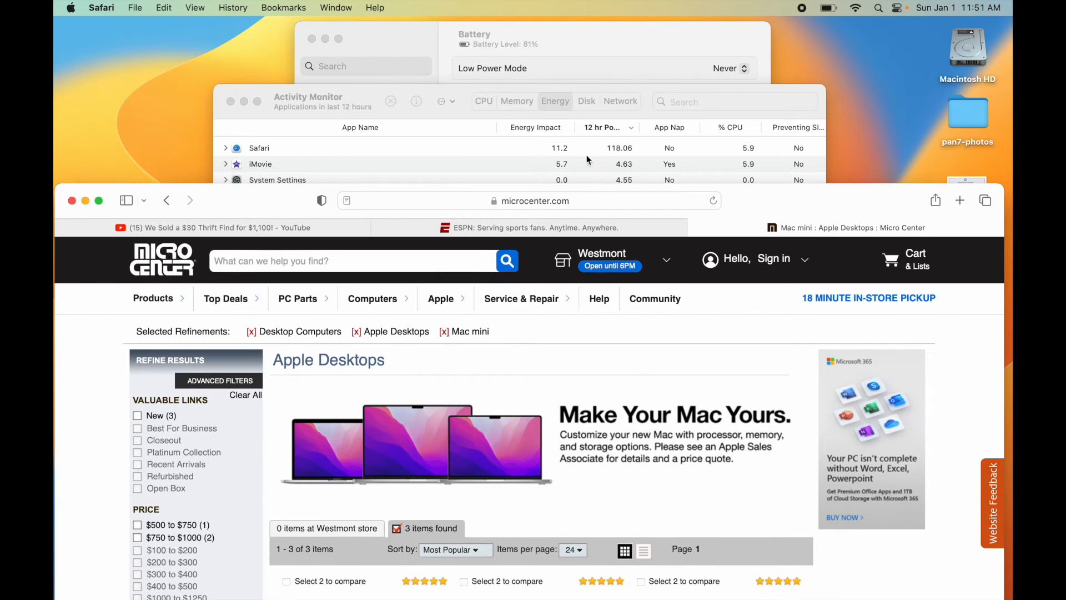
mouse_move(564, 145)
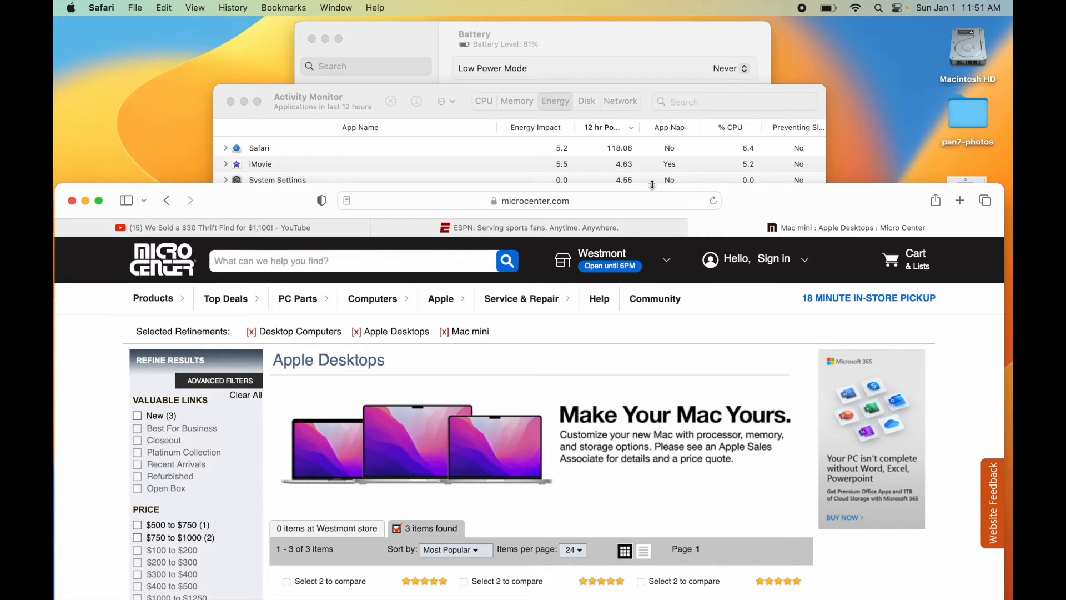
left_click(308, 97)
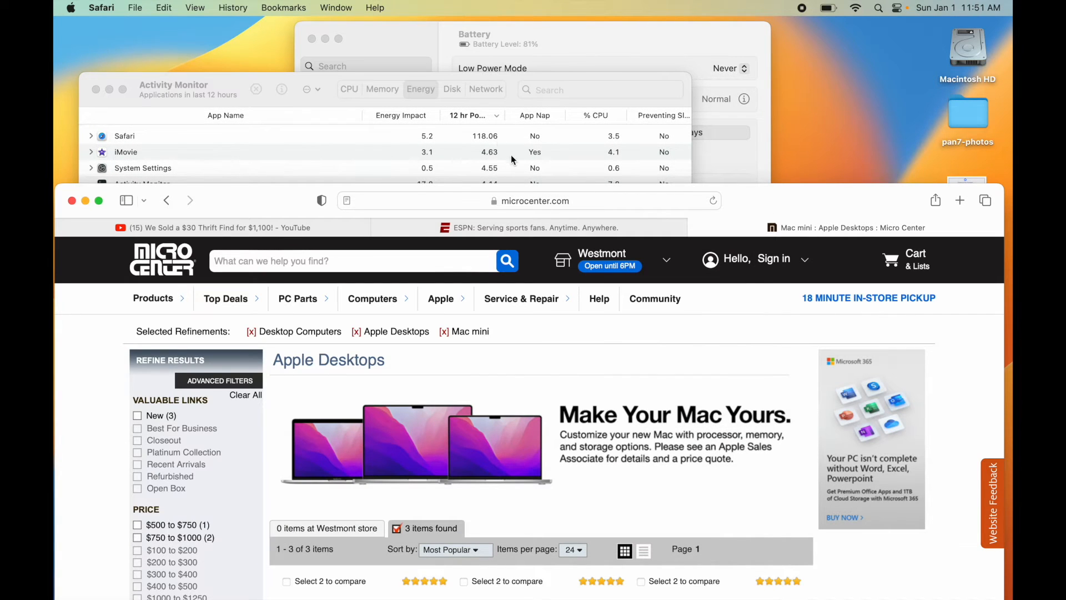
scroll("down", 3)
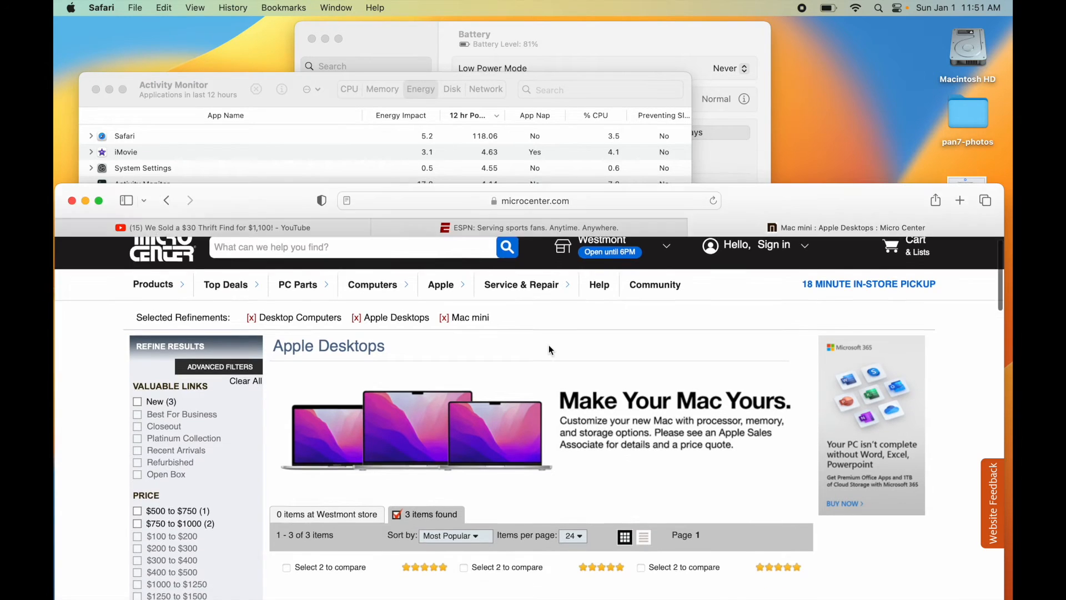
scroll("down", 3)
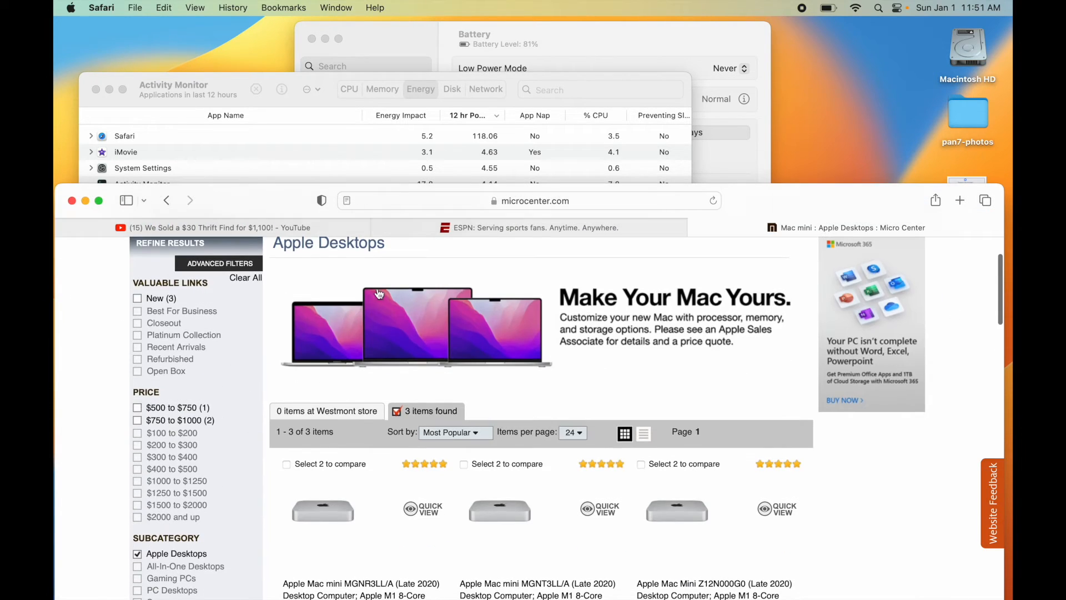
left_click(212, 227)
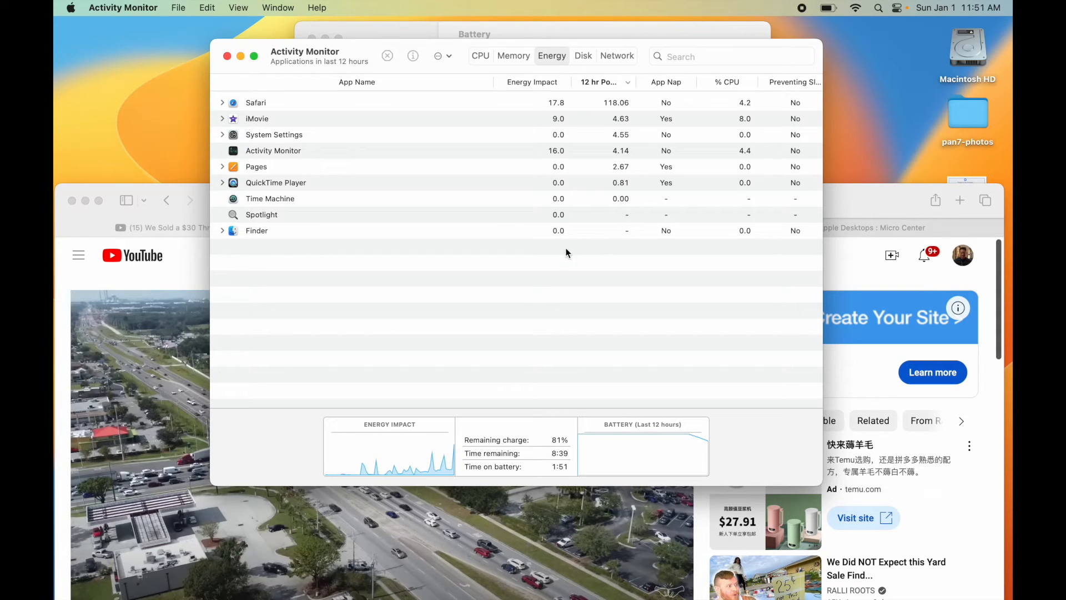
mouse_move(608, 177)
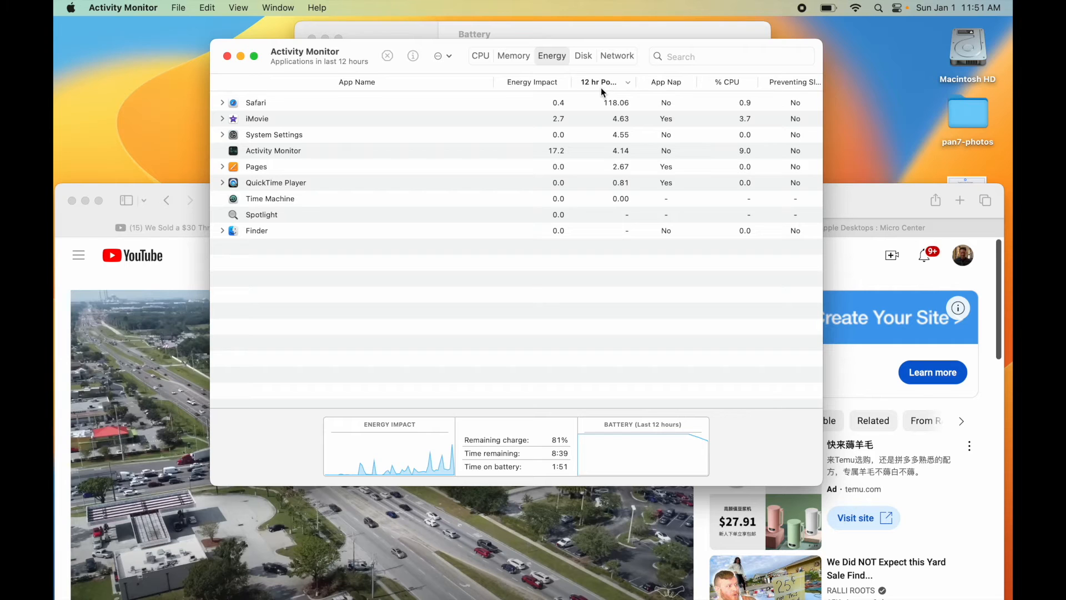
mouse_move(648, 150)
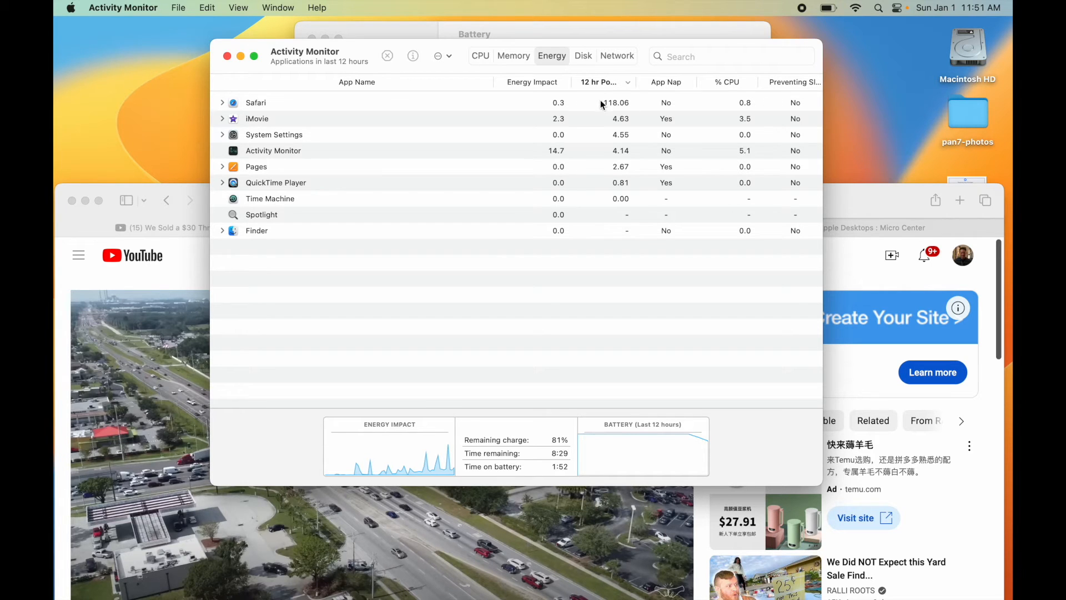
mouse_move(625, 102)
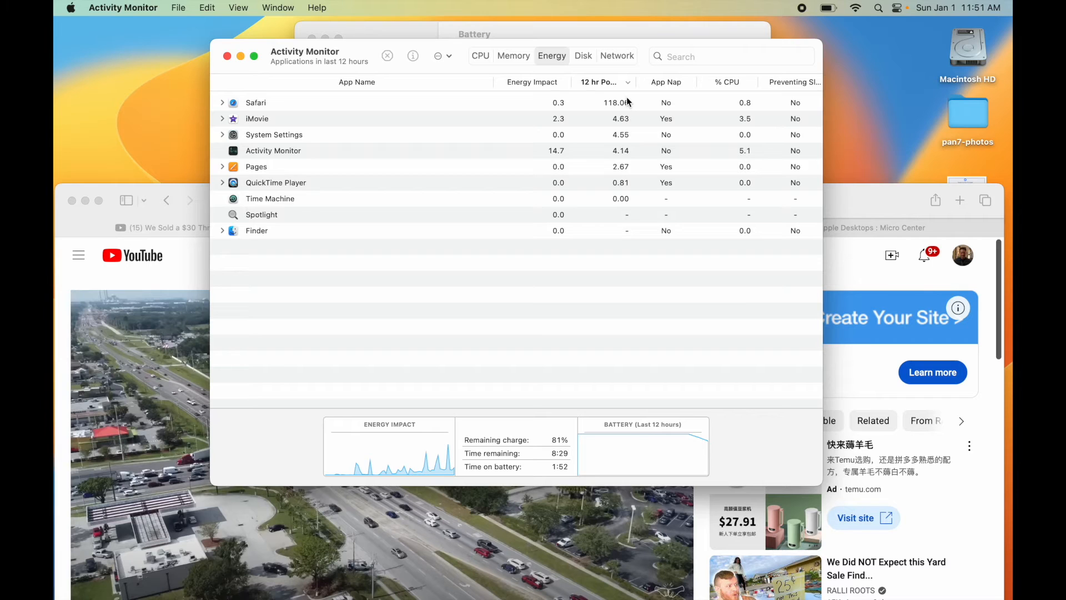
mouse_move(632, 127)
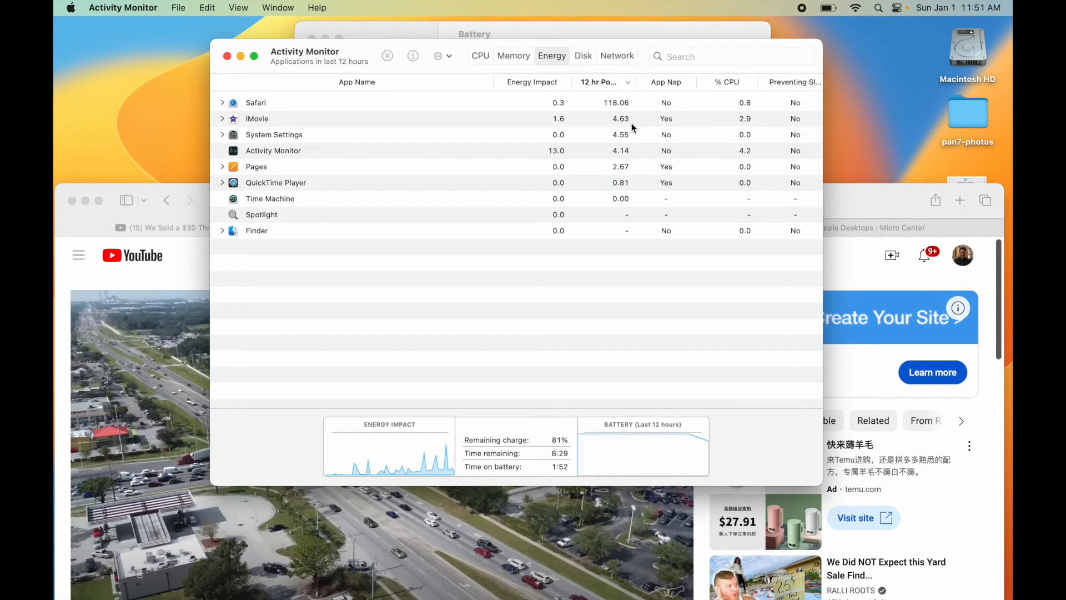
mouse_move(615, 123)
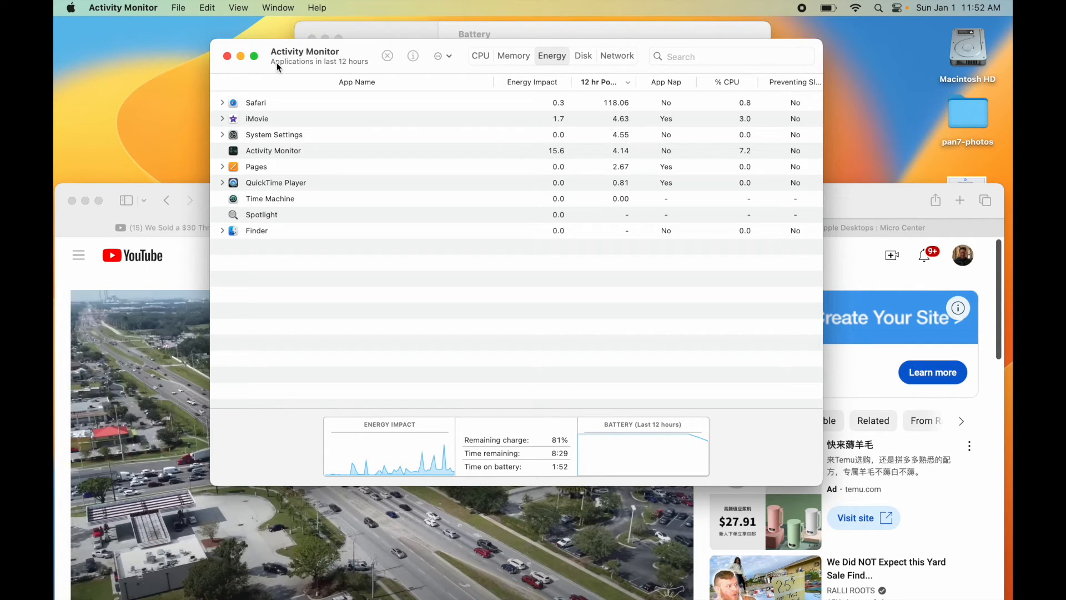
mouse_move(607, 107)
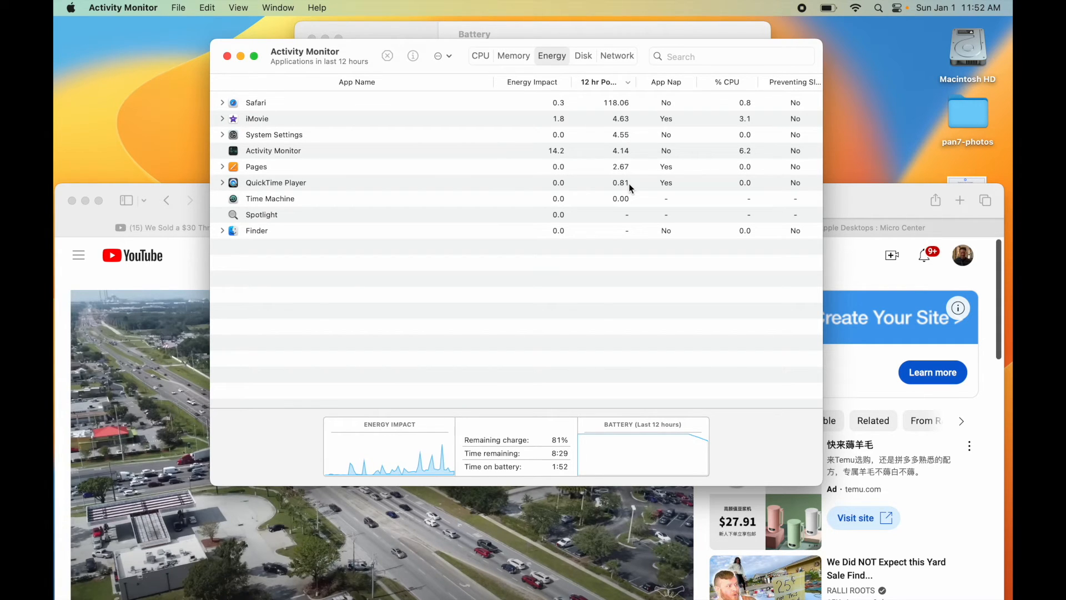
mouse_move(623, 136)
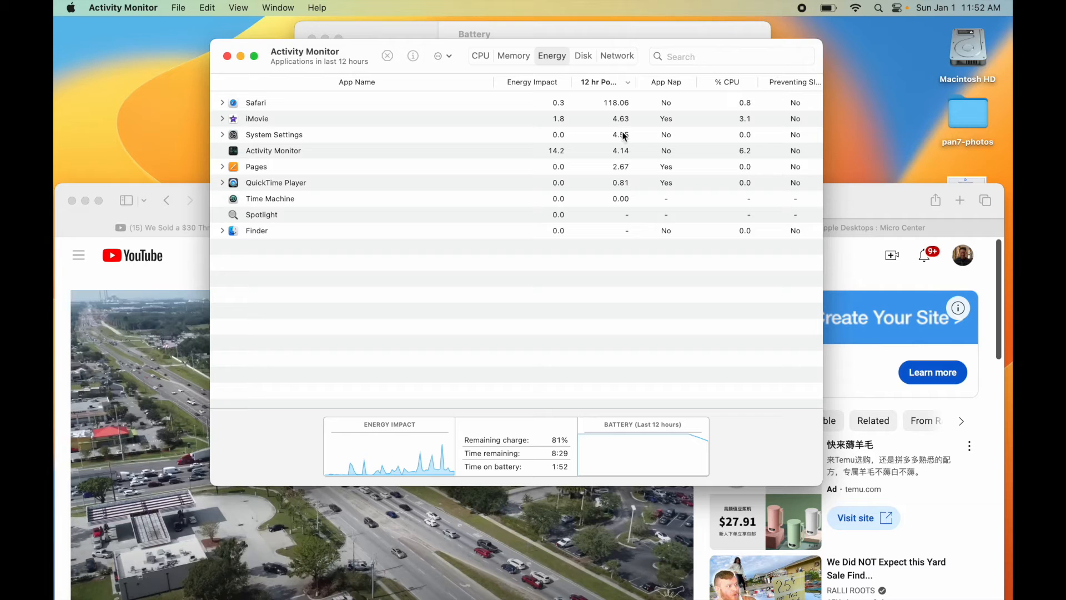
mouse_move(598, 138)
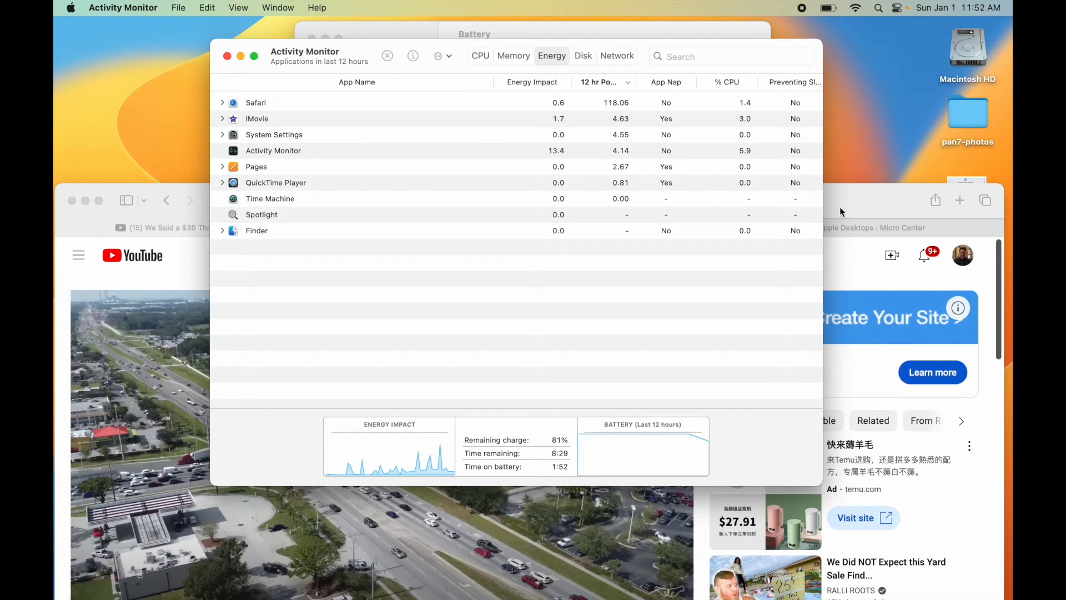
mouse_move(317, 244)
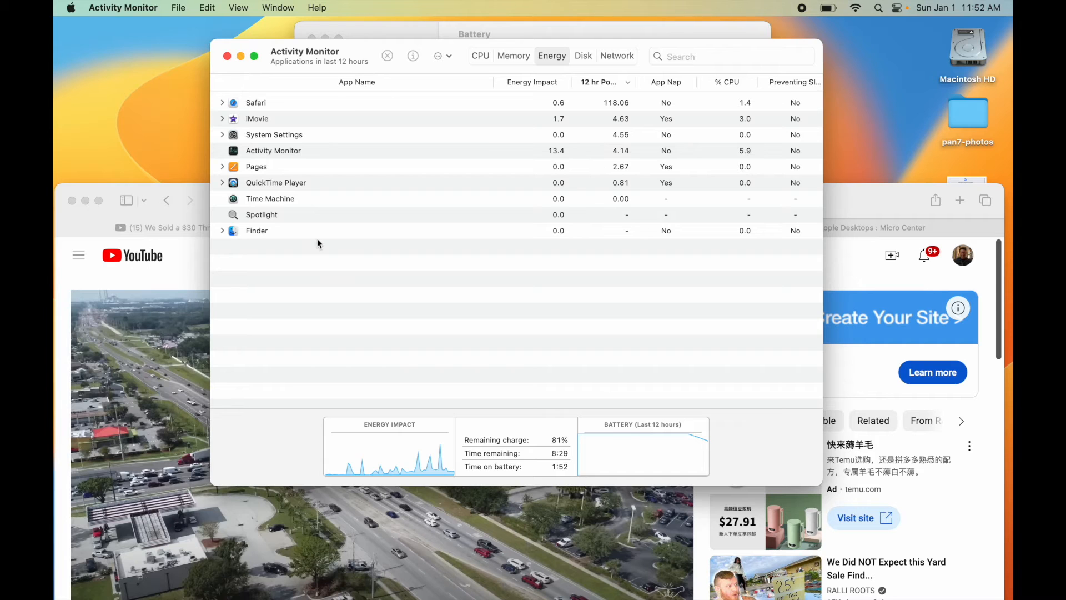
mouse_move(602, 119)
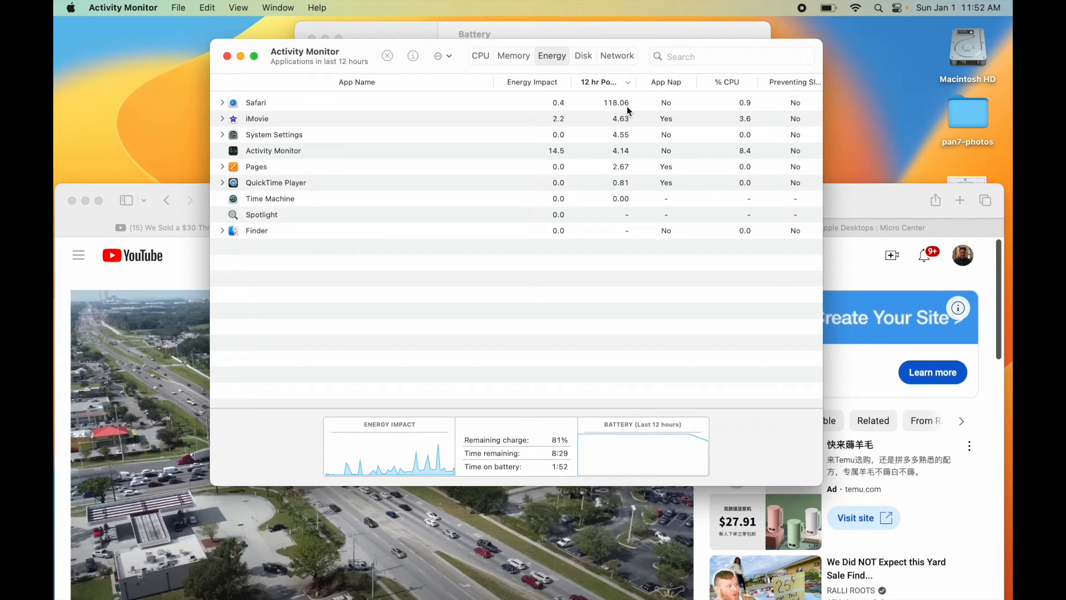
mouse_move(601, 121)
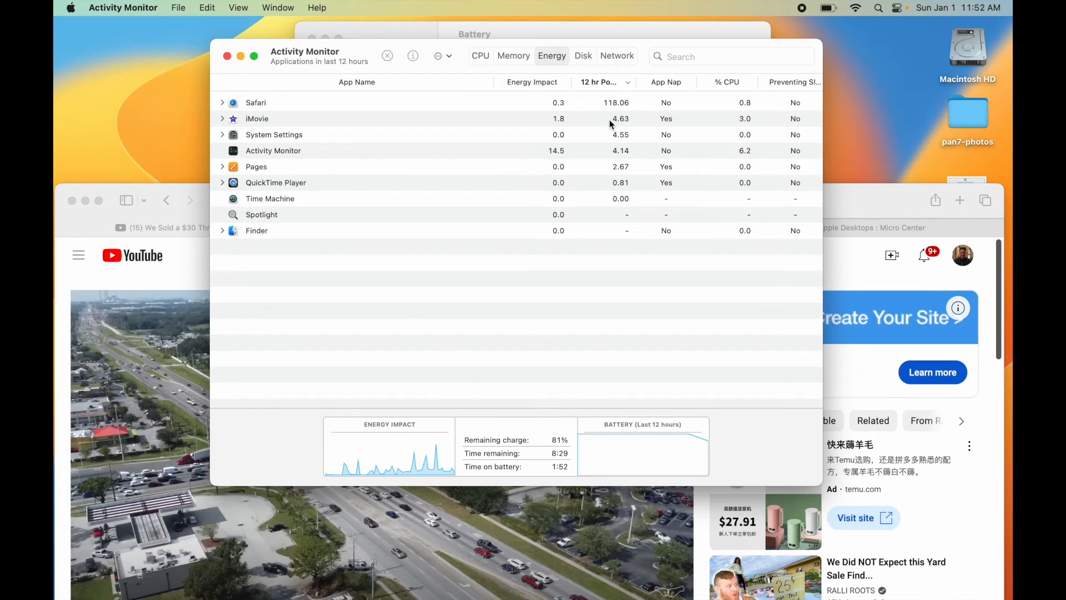
mouse_move(601, 140)
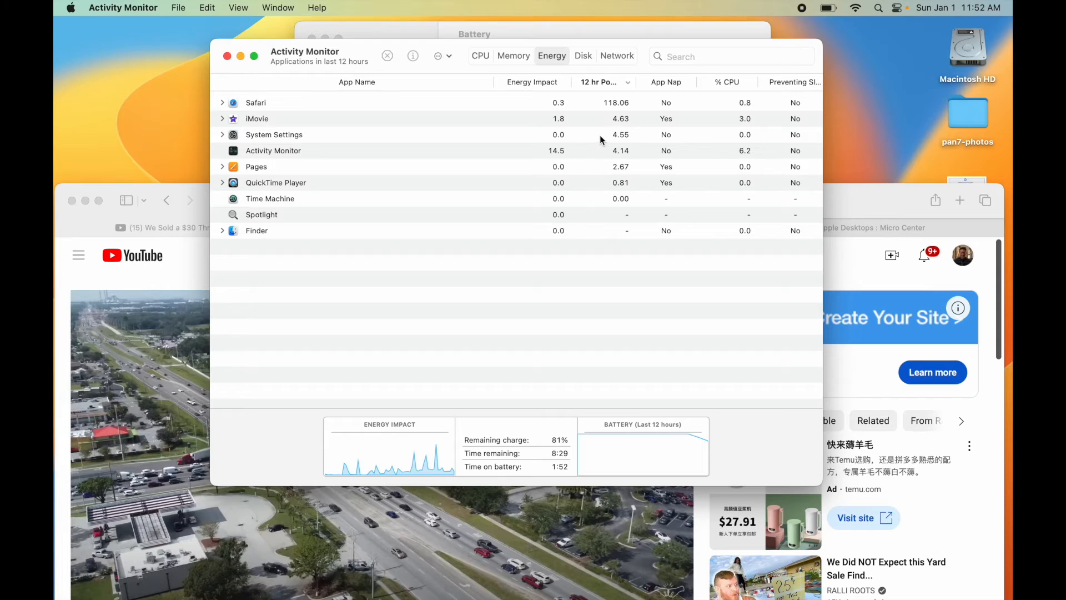
mouse_move(619, 172)
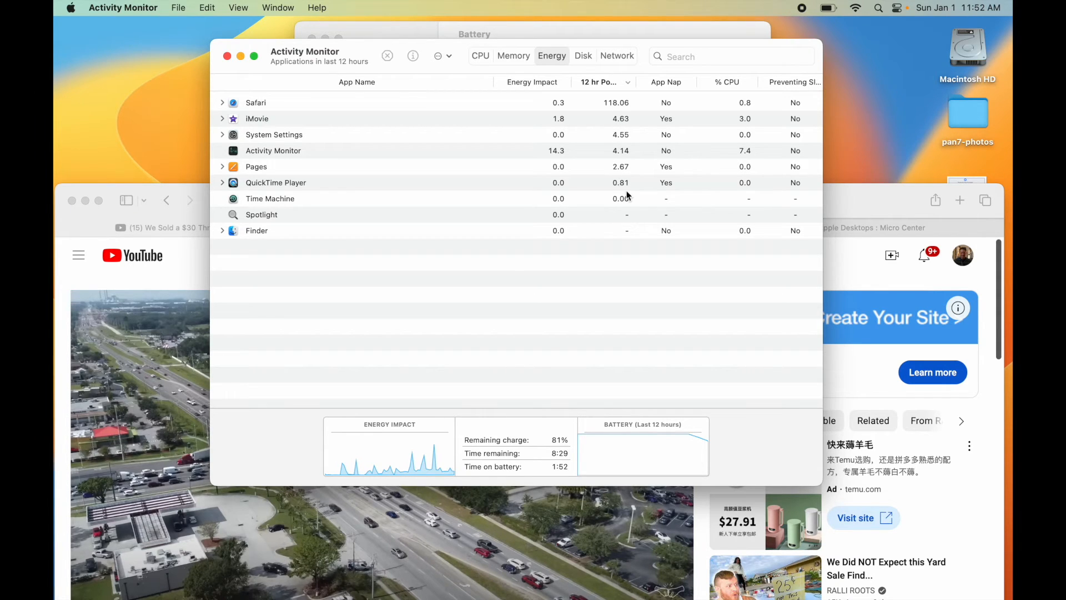
mouse_move(596, 66)
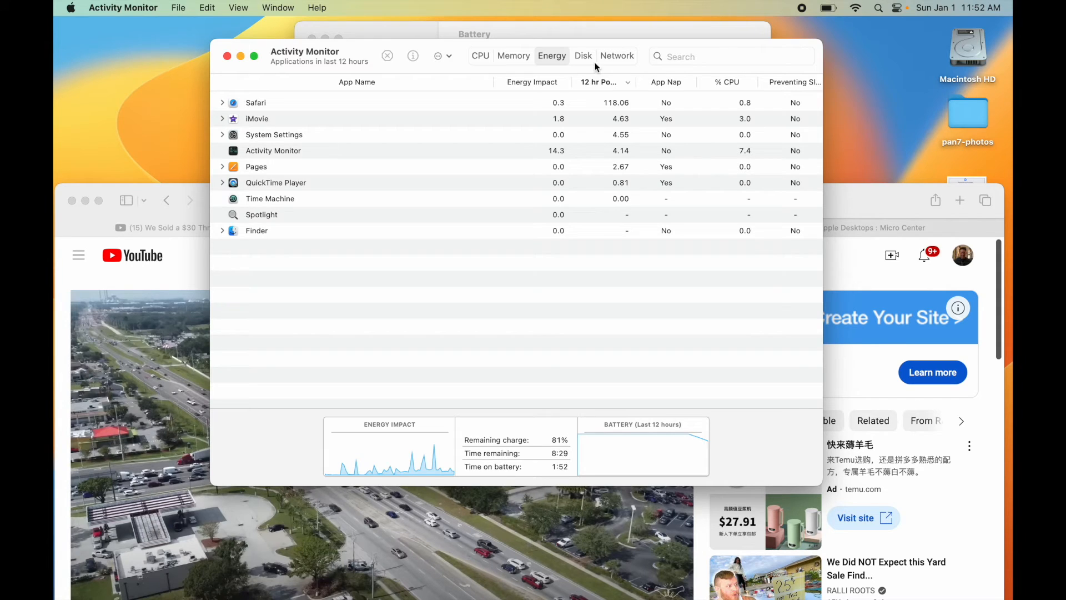
mouse_move(513, 55)
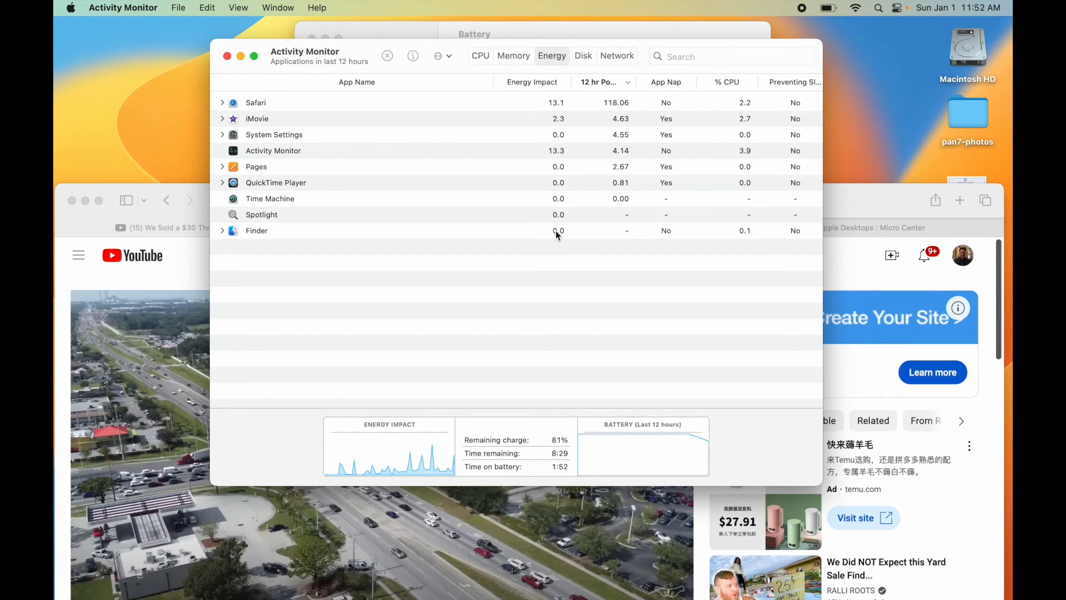
mouse_move(614, 109)
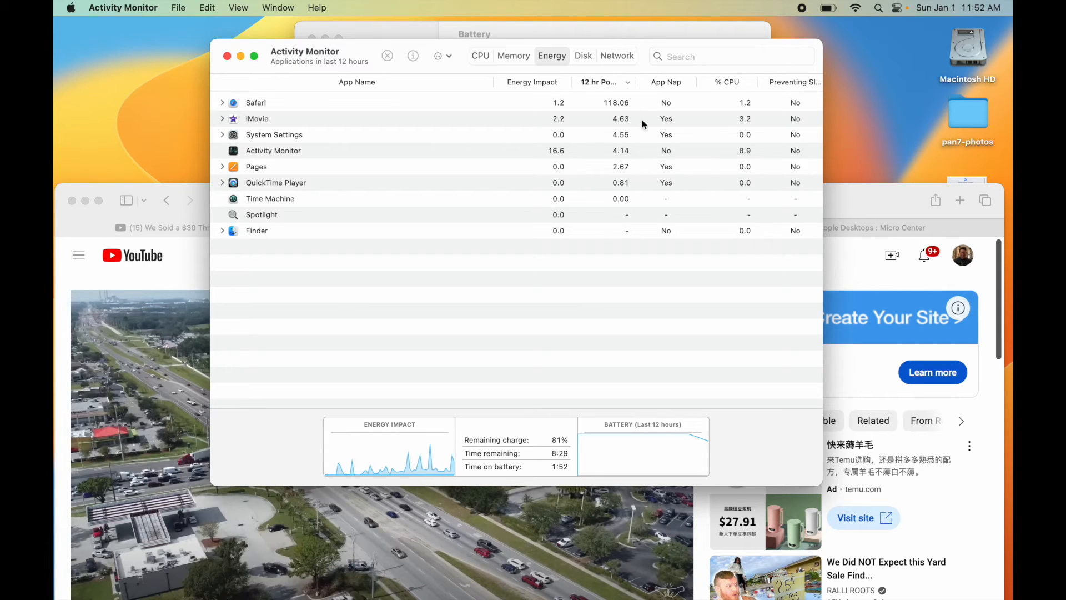
mouse_move(608, 112)
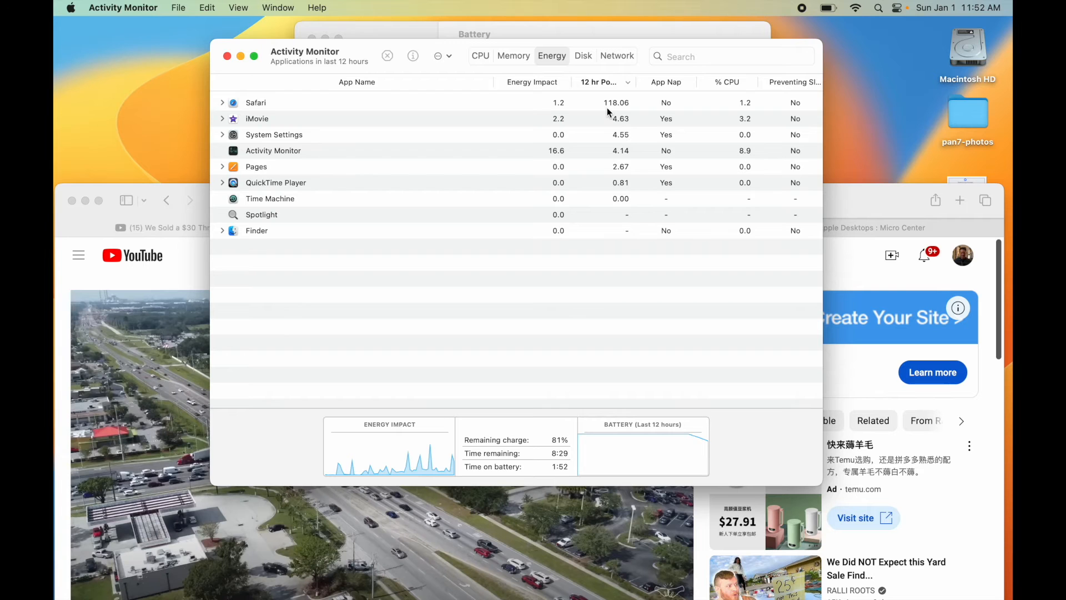
mouse_move(236, 89)
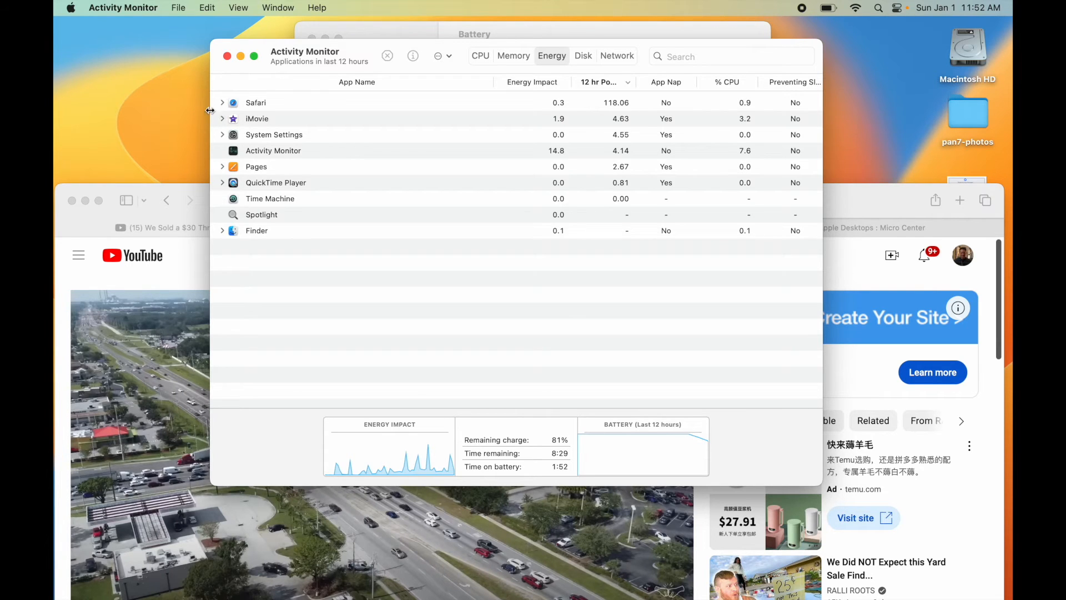
Step: Expand Safari's processes in the Energy list and sort apps by energy impact
left_click(223, 102)
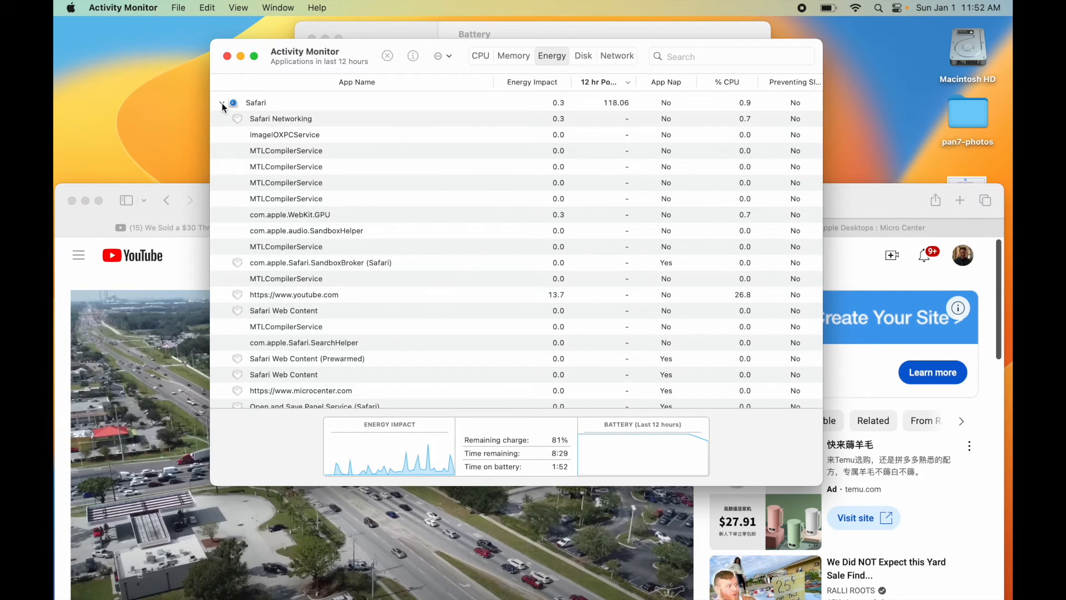
scroll("down", 3)
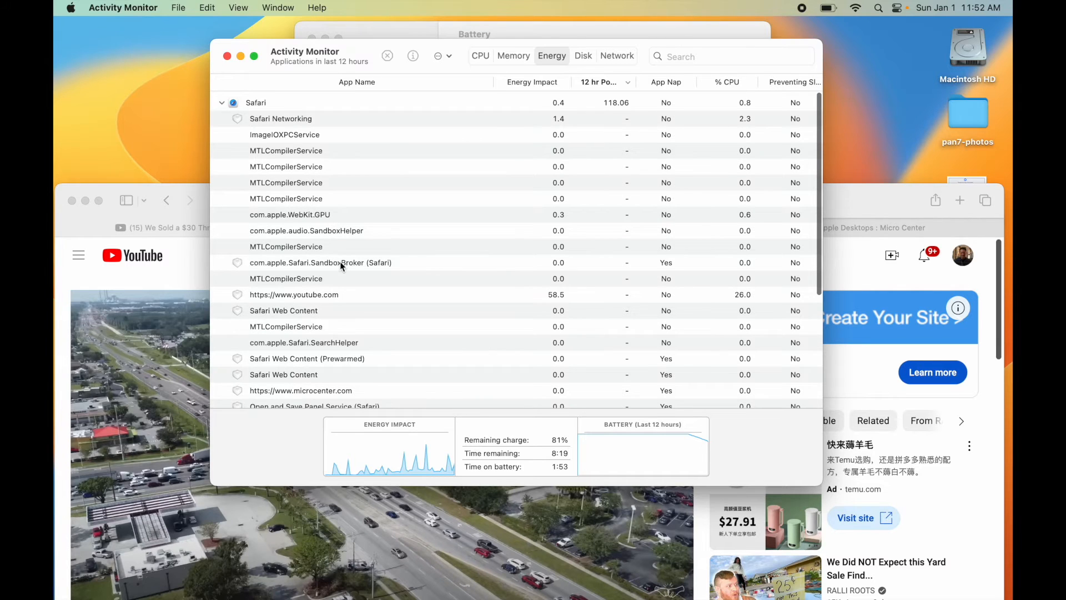
scroll("down", 3)
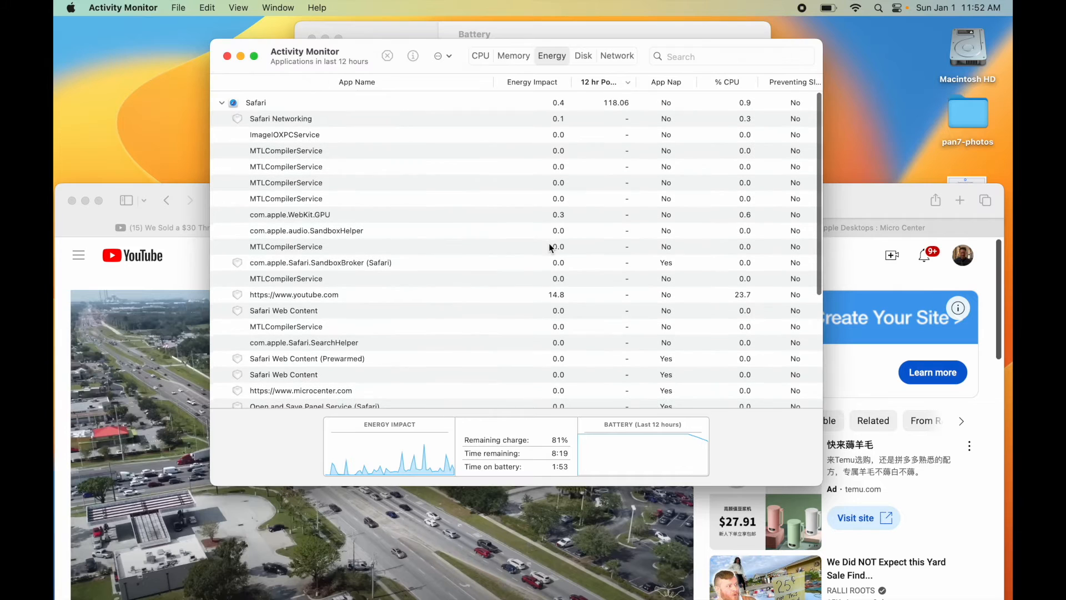
mouse_move(534, 101)
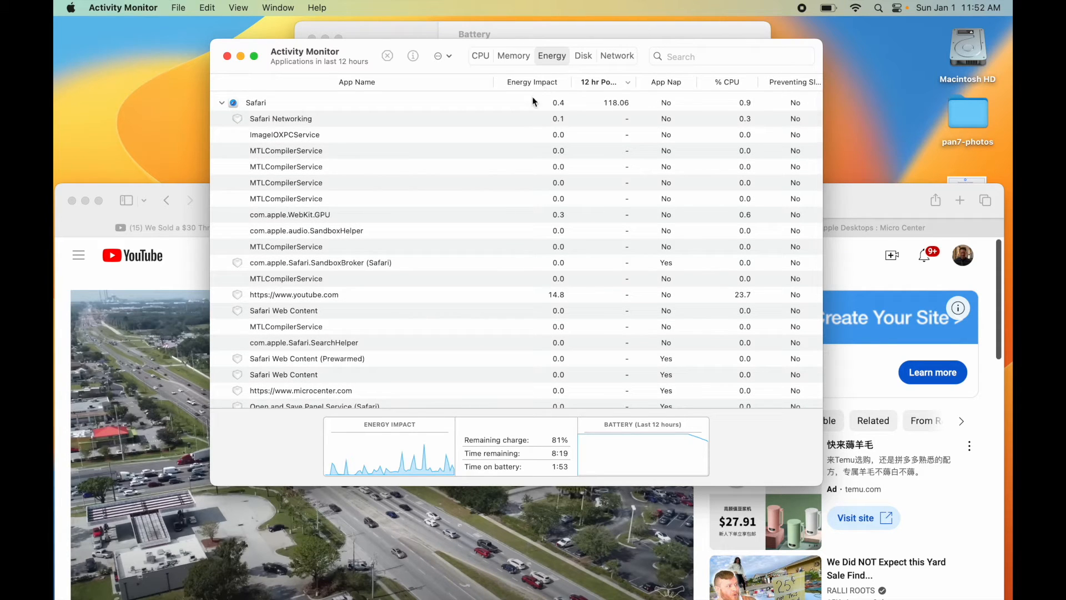
left_click(532, 82)
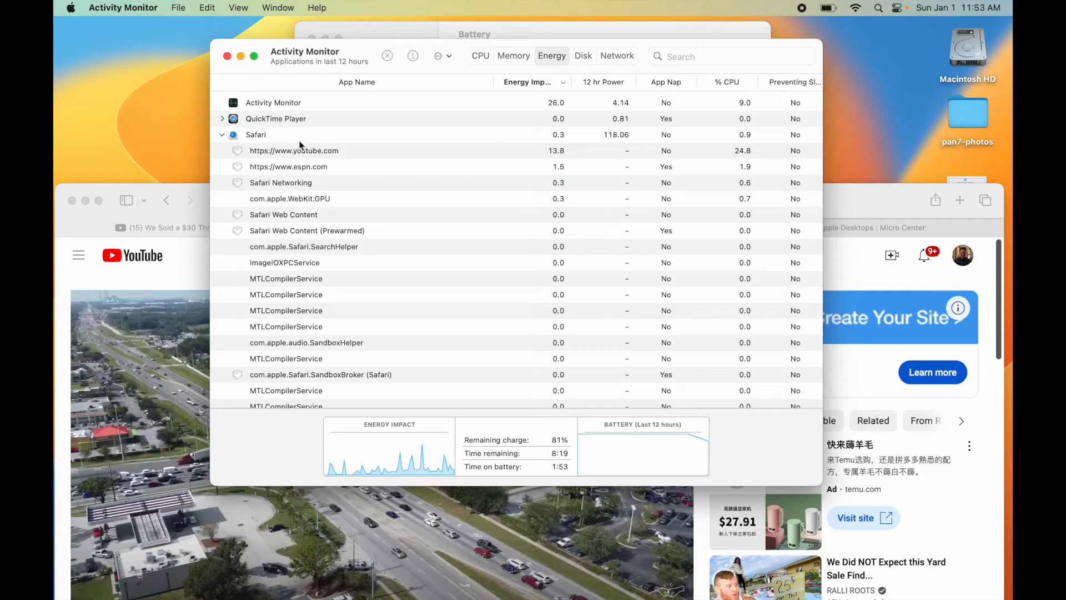
mouse_move(565, 161)
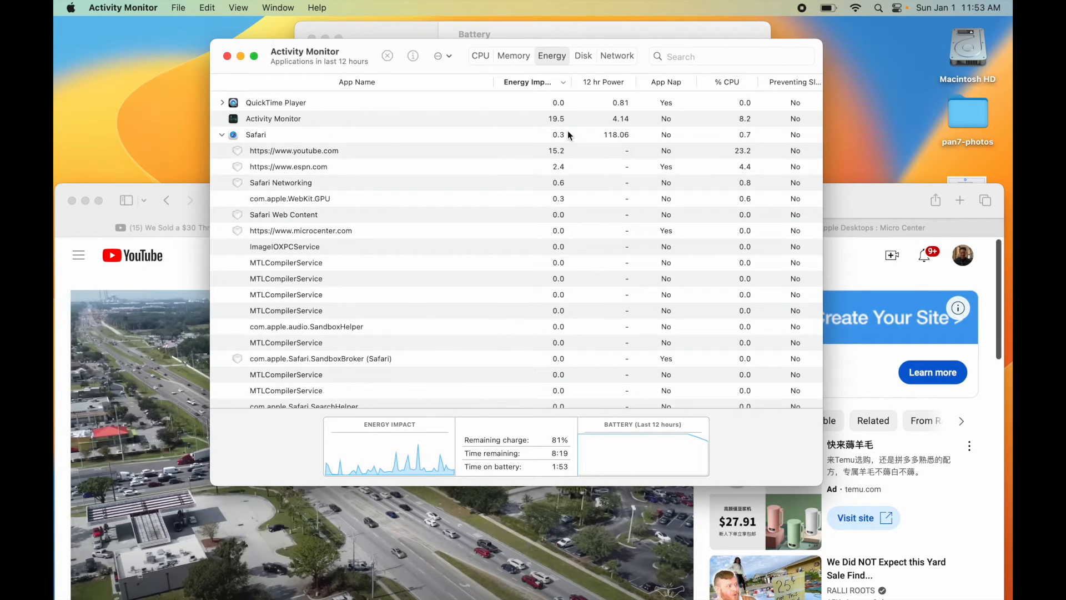
mouse_move(562, 175)
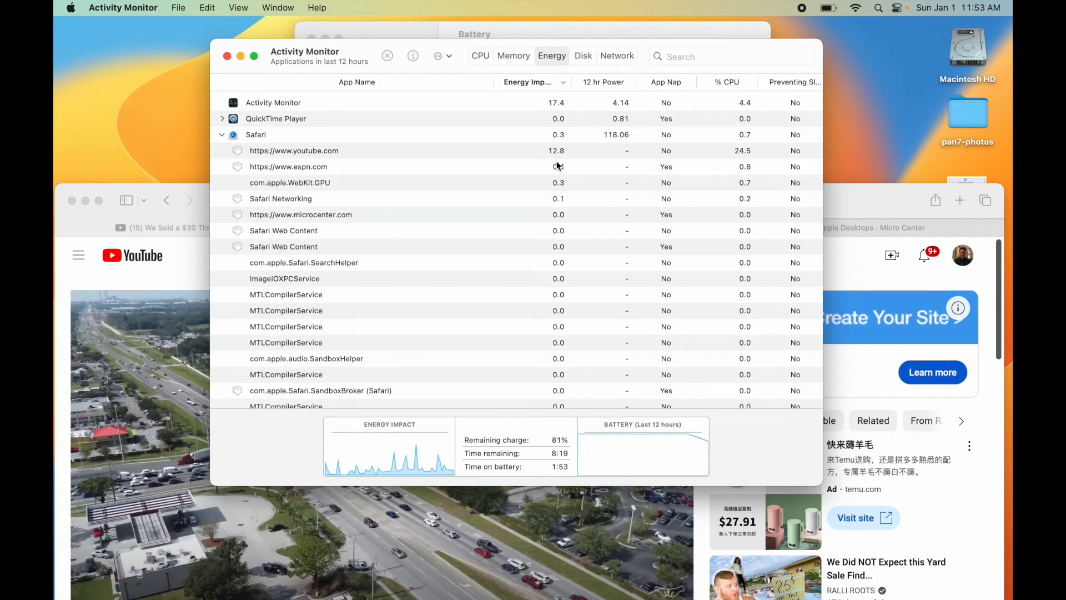
mouse_move(563, 225)
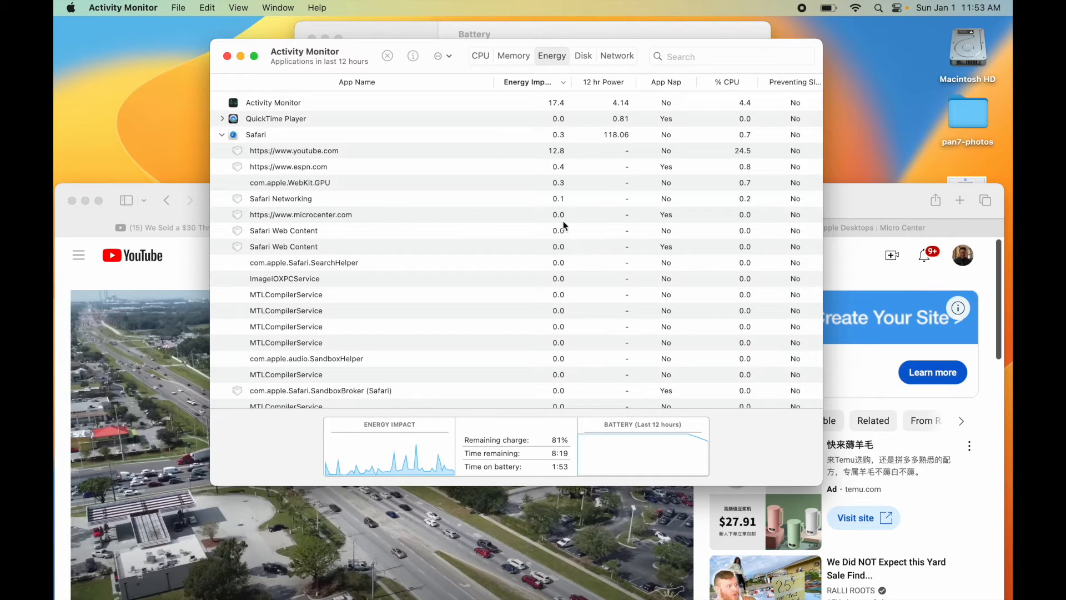
mouse_move(474, 193)
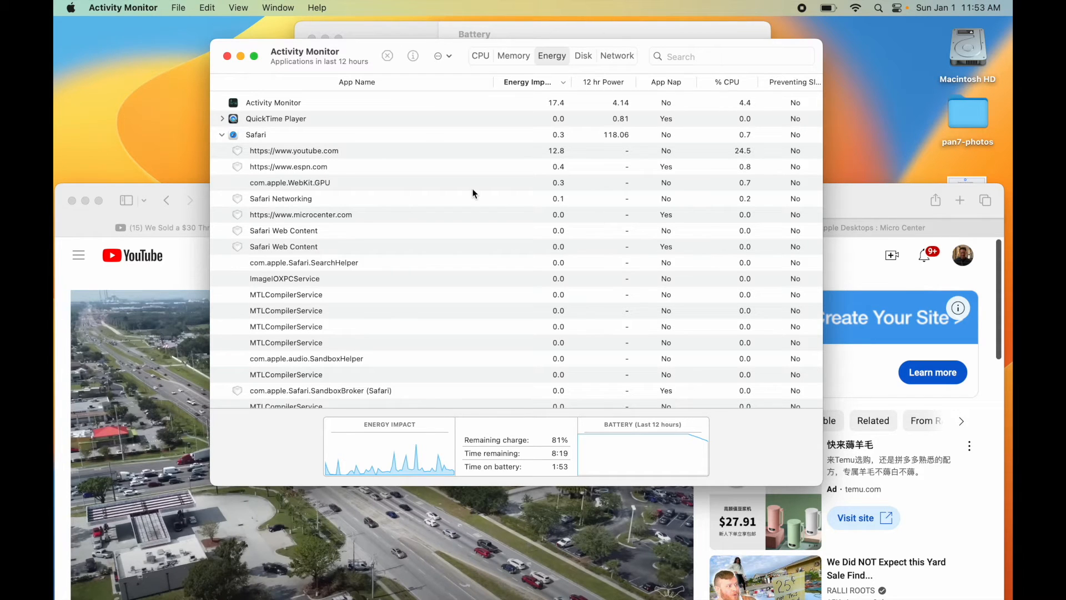
scroll("down", 3)
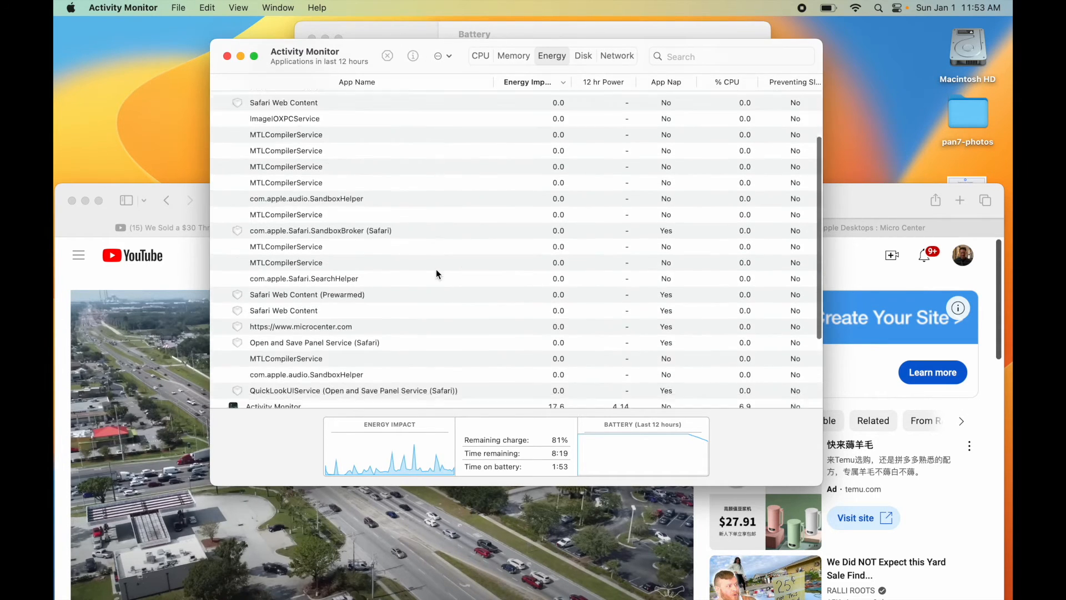
scroll("down", 3)
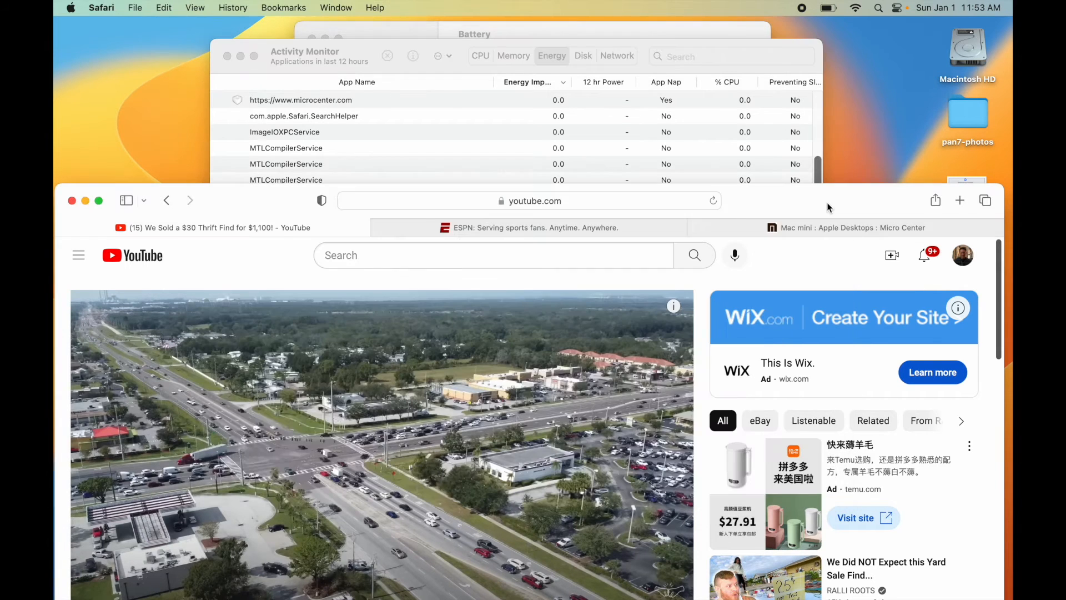
Step: Return to Activity Monitor and collapse Safari's subprocesses to show apps only
left_click(846, 226)
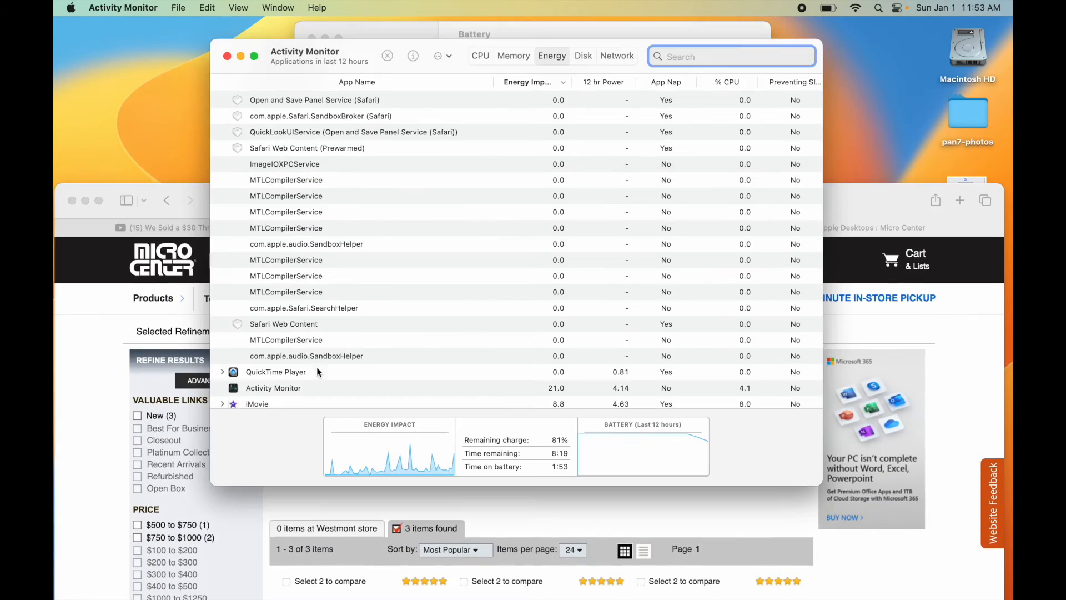
left_click(222, 102)
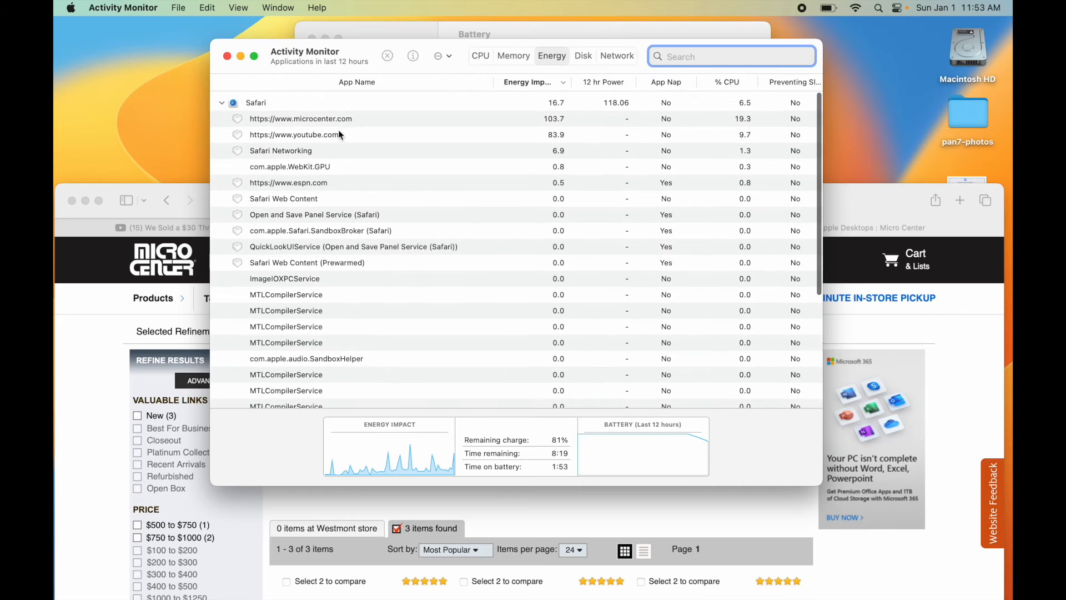
mouse_move(571, 127)
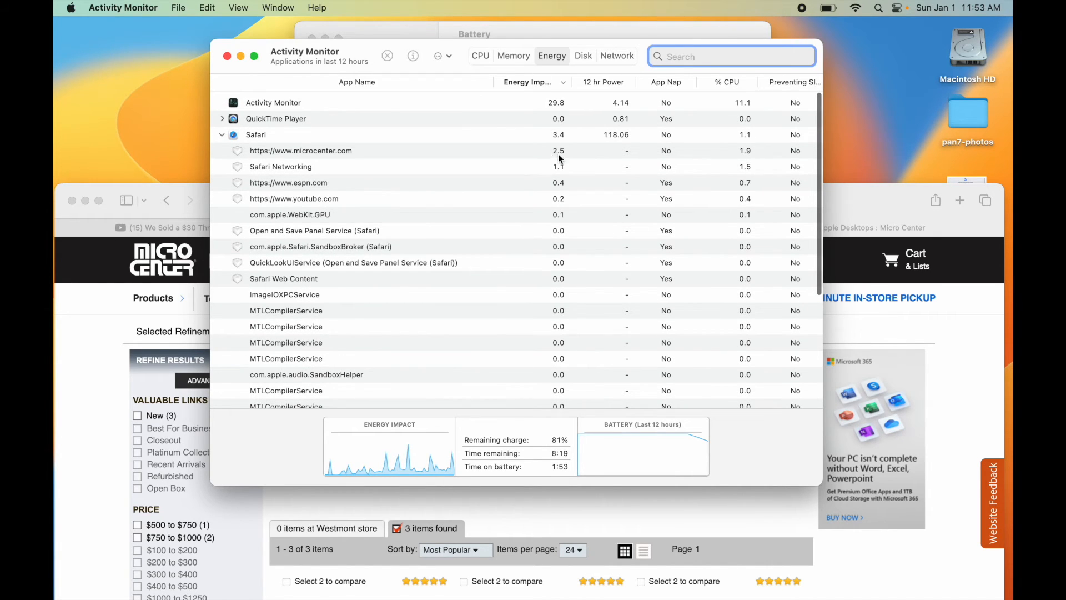
mouse_move(553, 161)
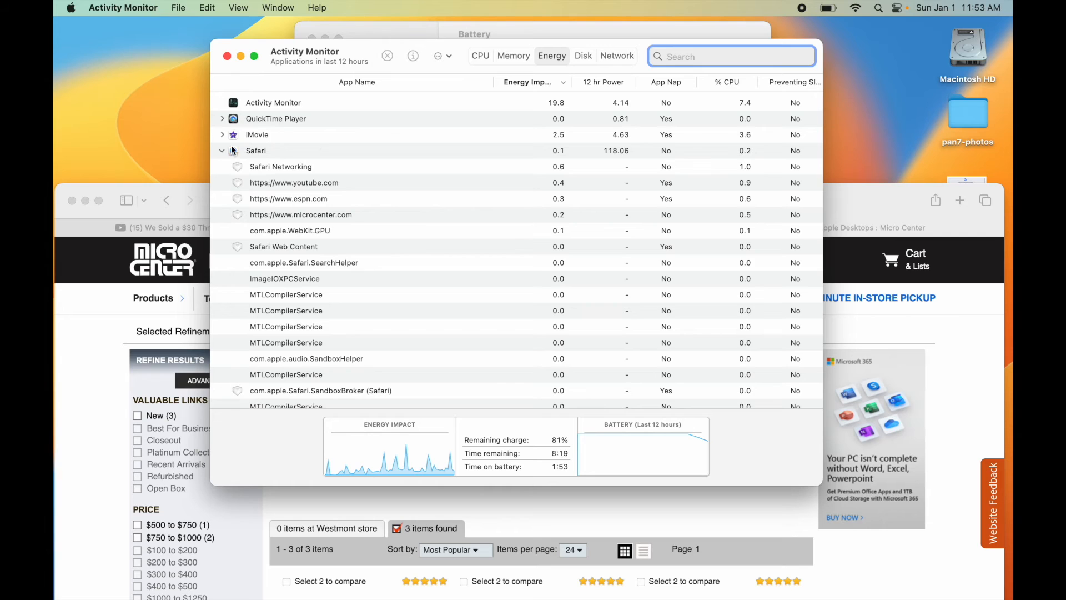
left_click(223, 150)
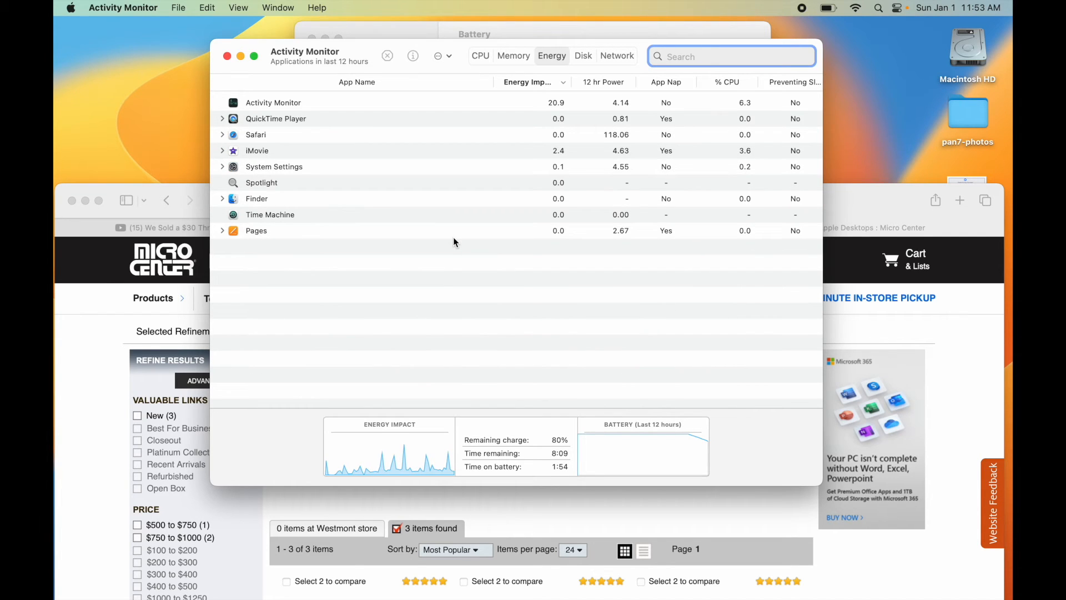
mouse_move(469, 116)
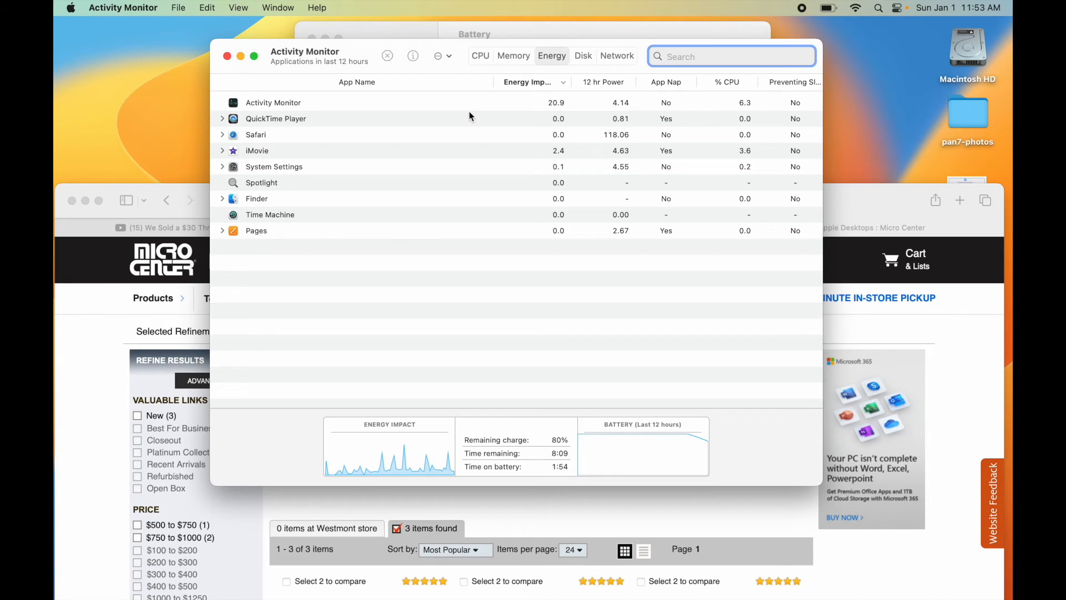
mouse_move(284, 204)
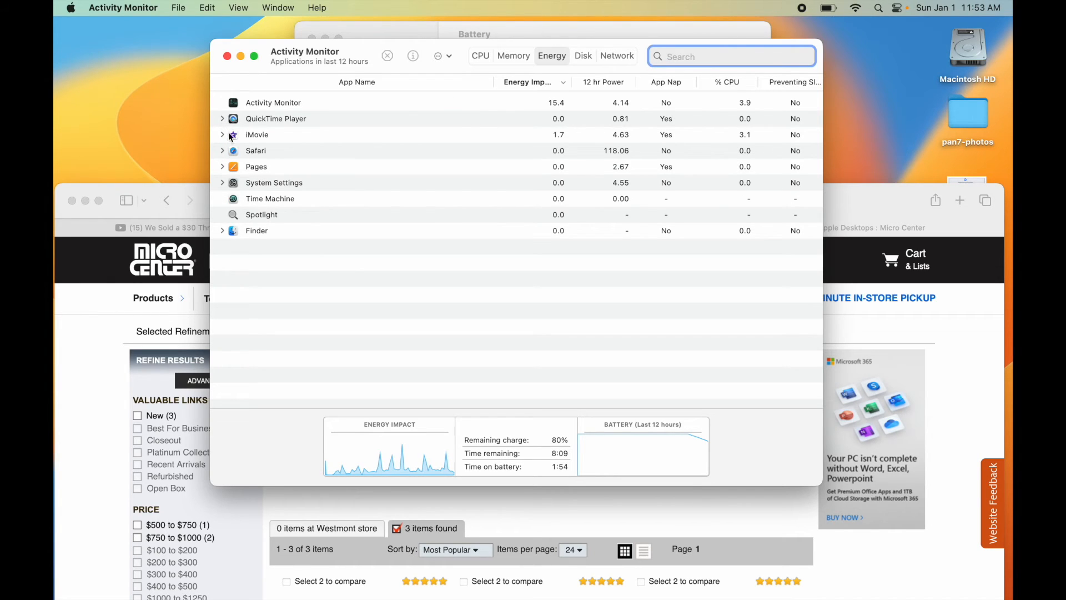
mouse_move(415, 160)
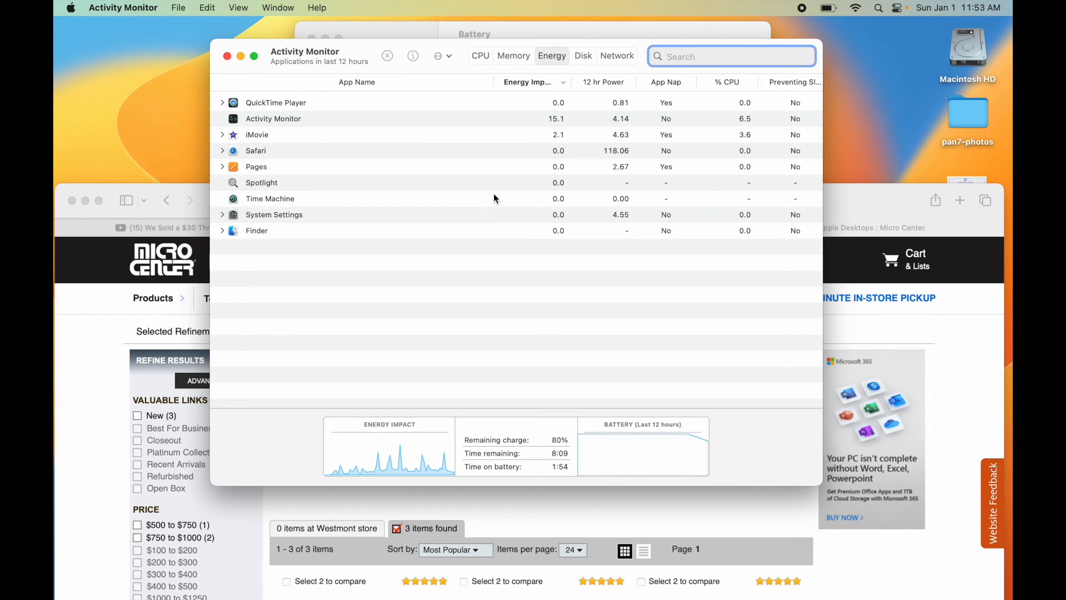
mouse_move(154, 41)
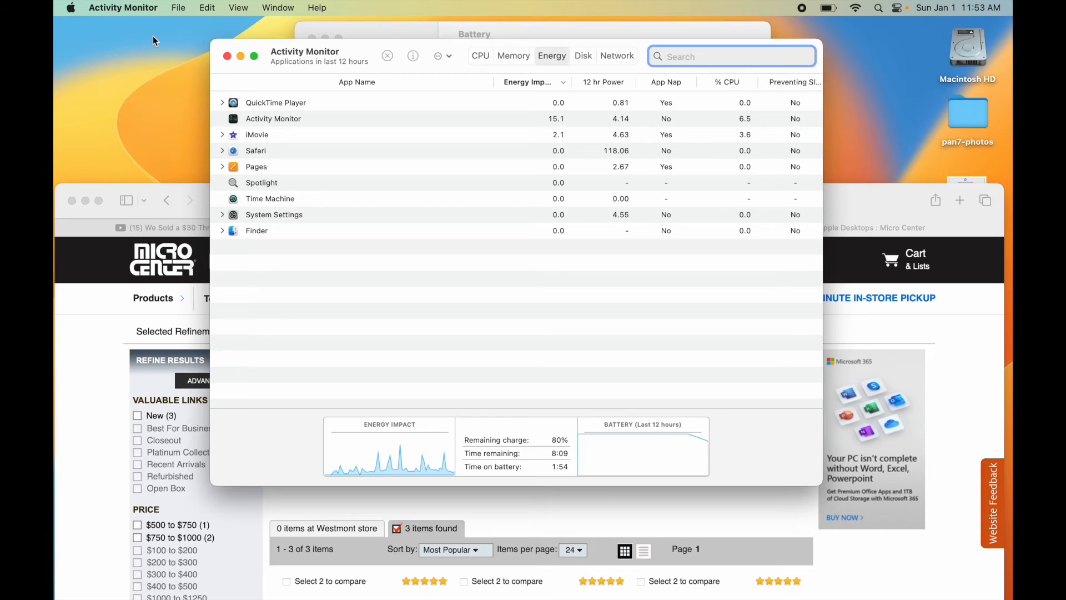
Step: Launch System Settings from the Apple menu and select Screen Time in the sidebar
left_click(70, 8)
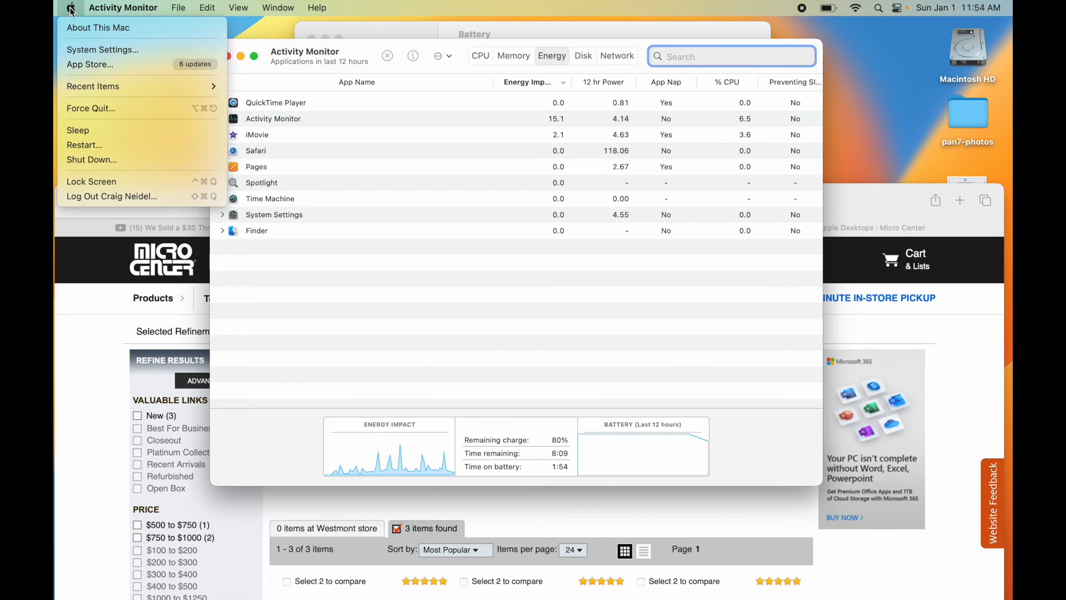
mouse_move(102, 49)
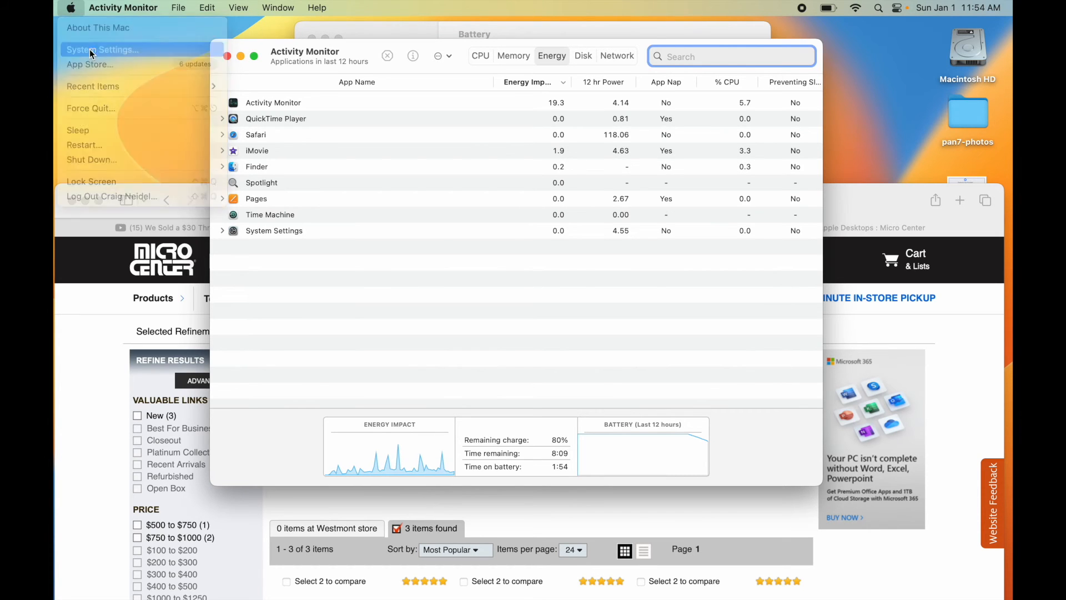
left_click(102, 49)
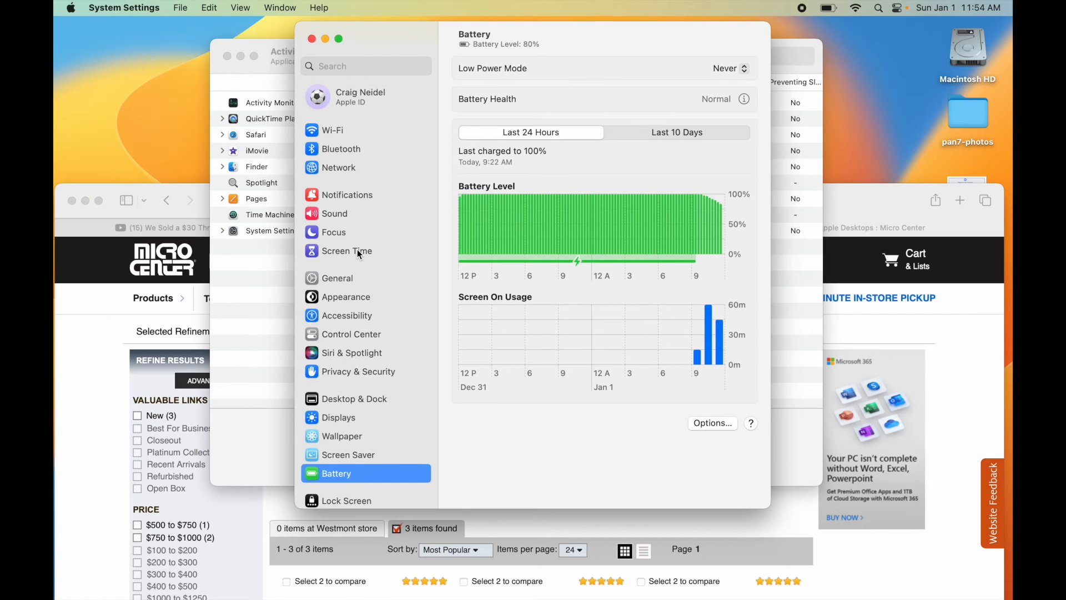
left_click(347, 250)
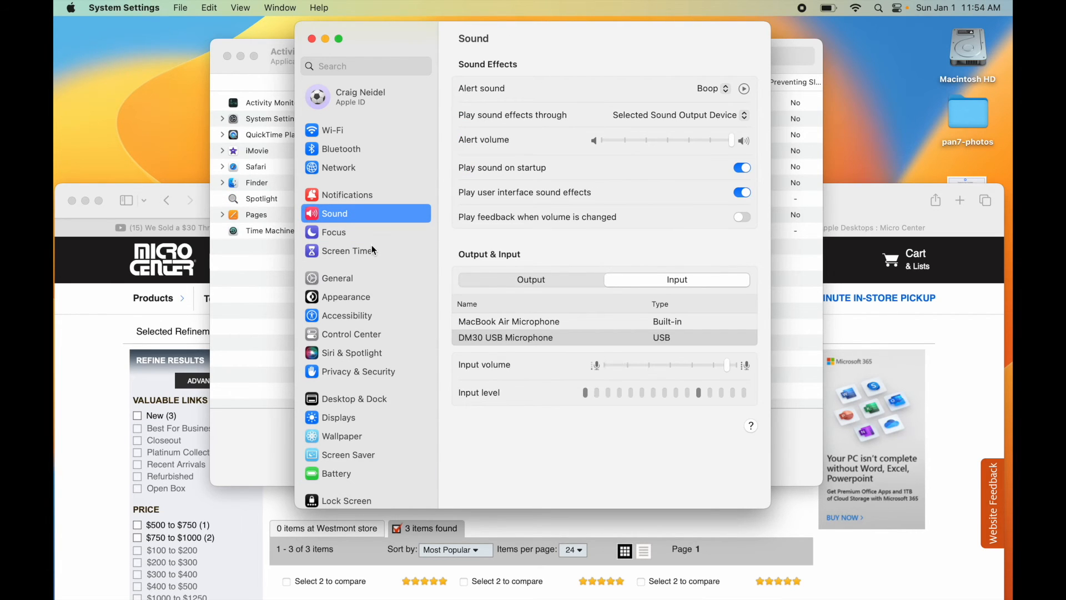
left_click(348, 250)
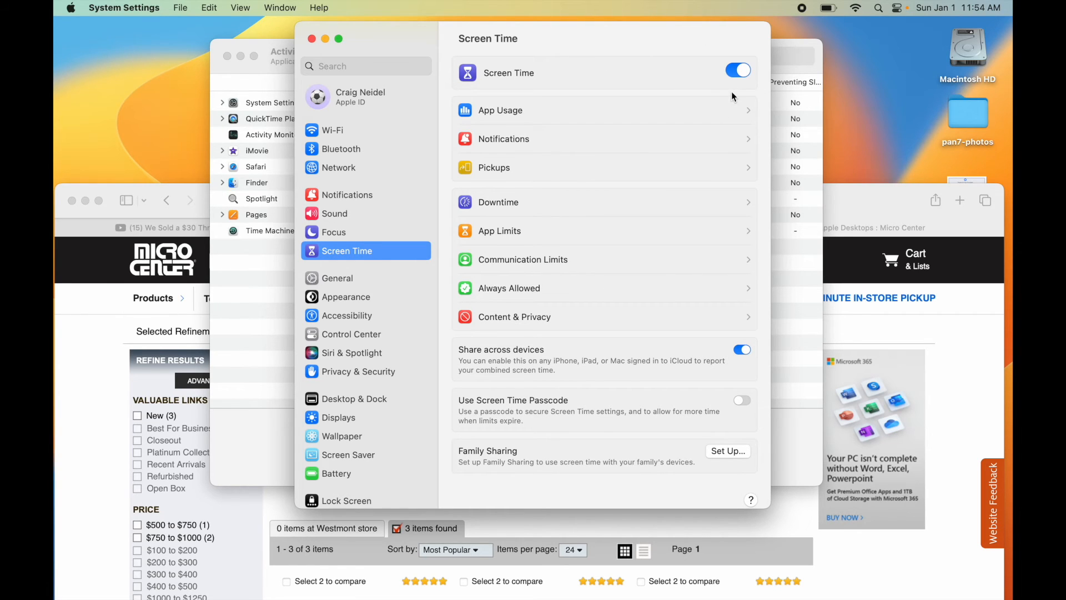
mouse_move(738, 81)
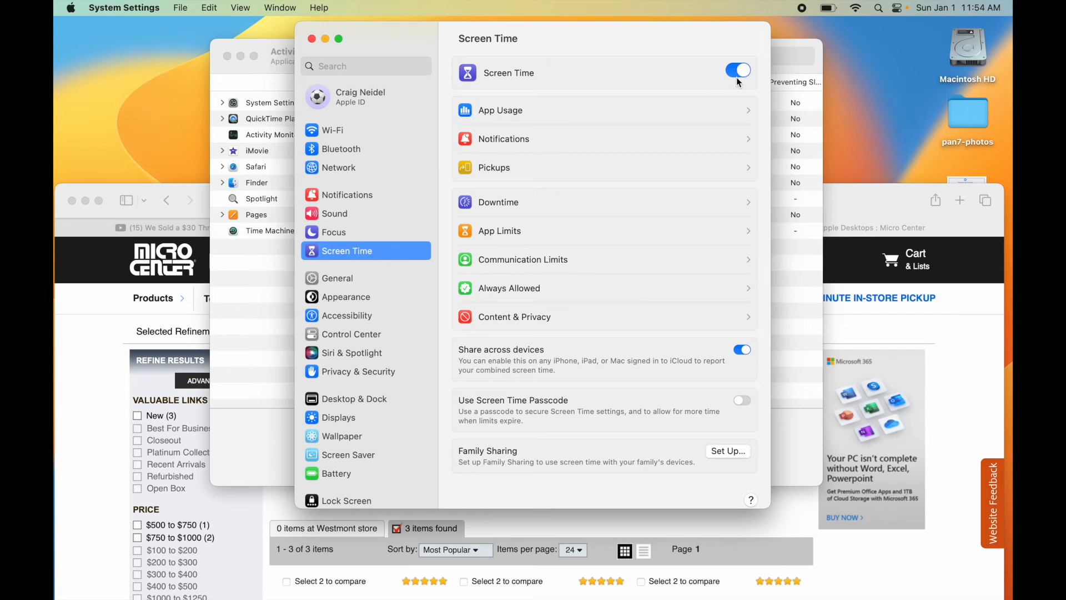
mouse_move(713, 101)
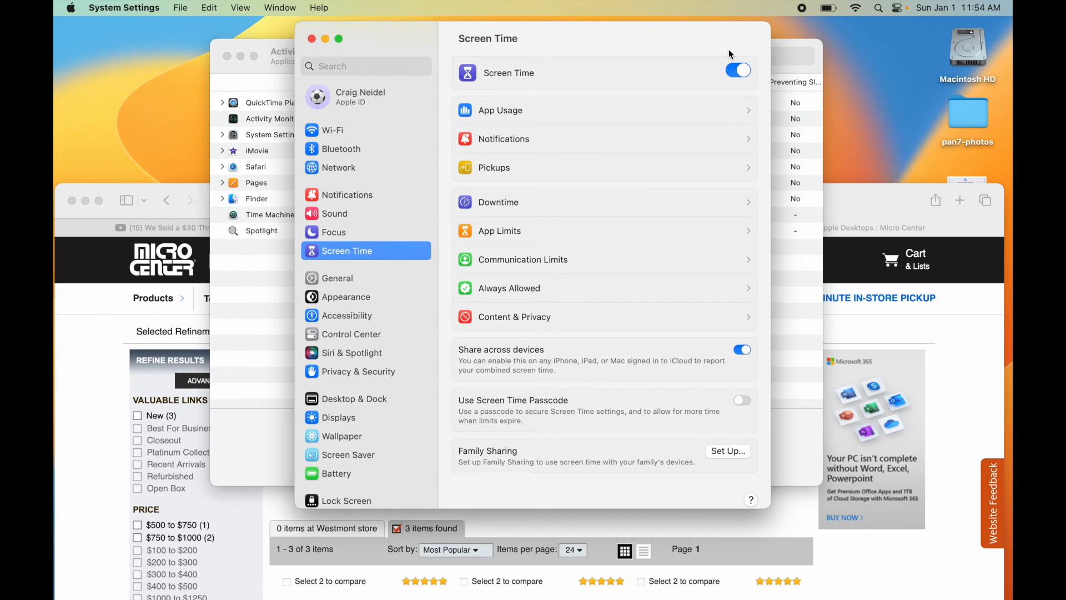
mouse_move(533, 115)
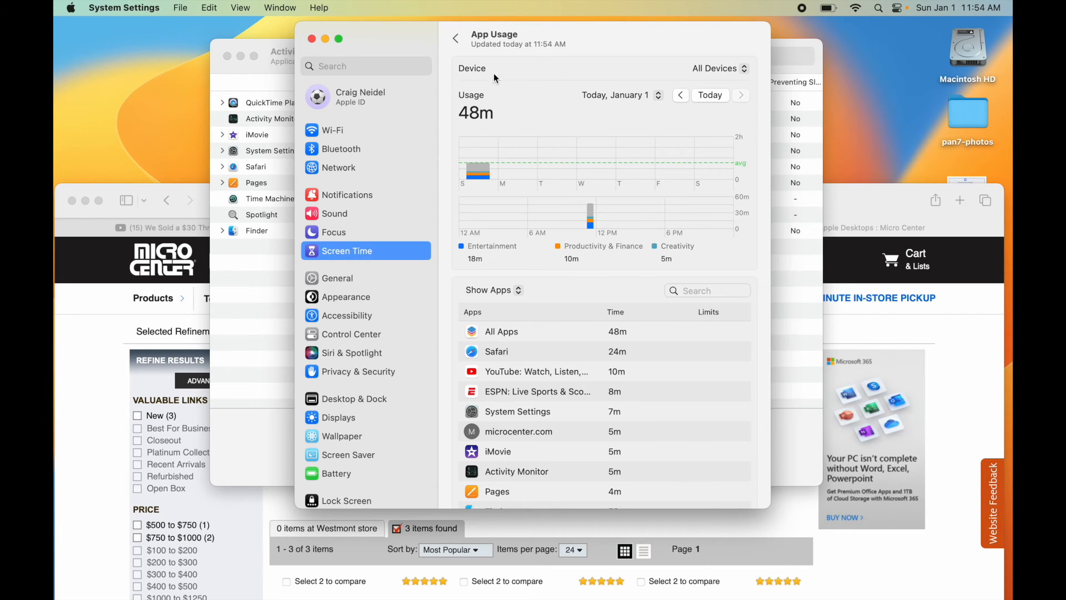
mouse_move(550, 188)
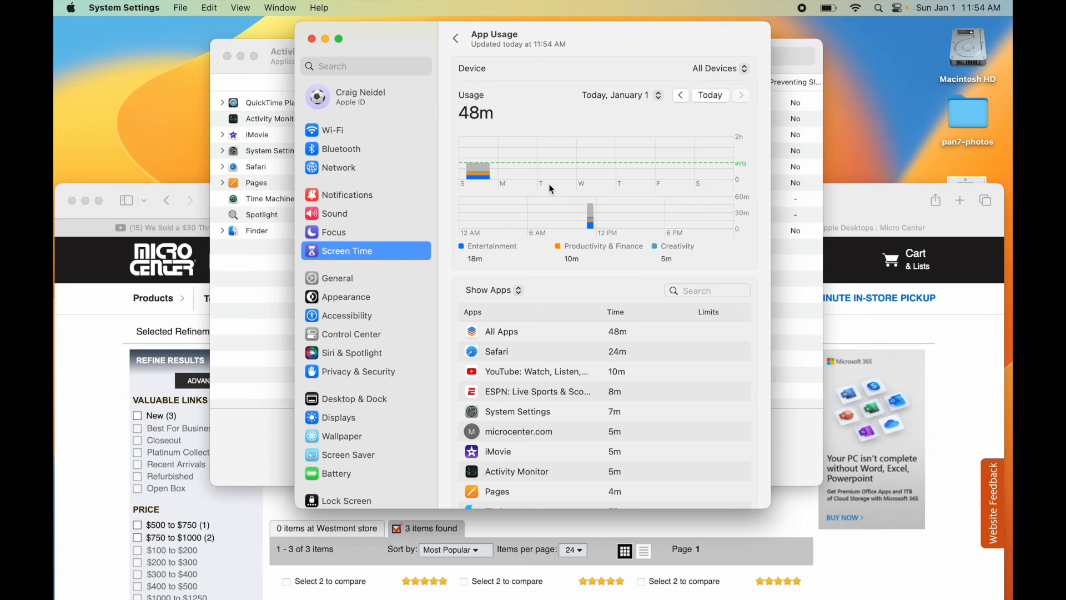
mouse_move(635, 353)
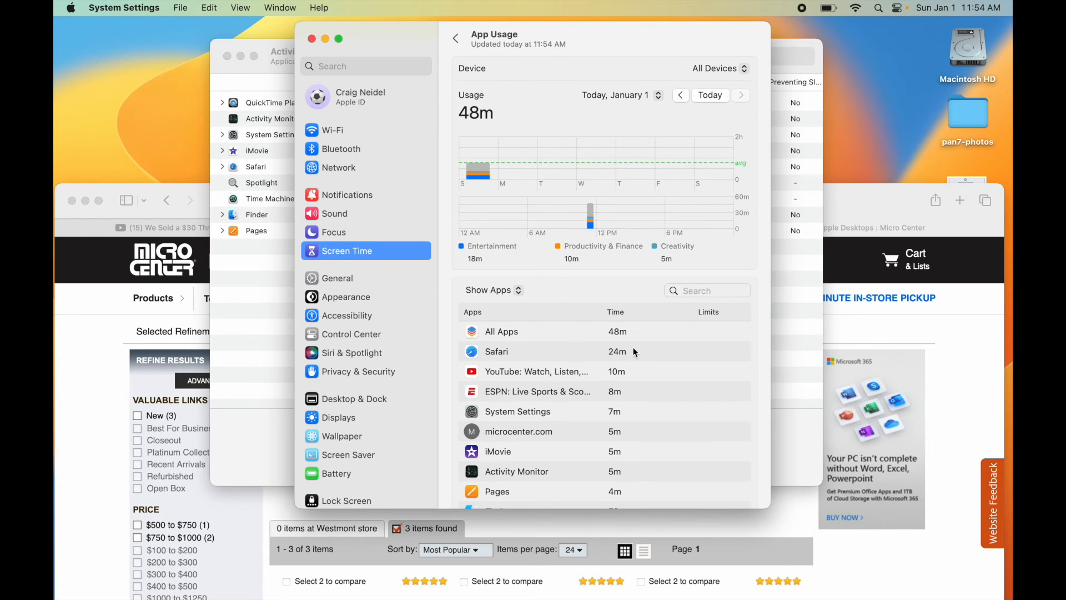
mouse_move(625, 389)
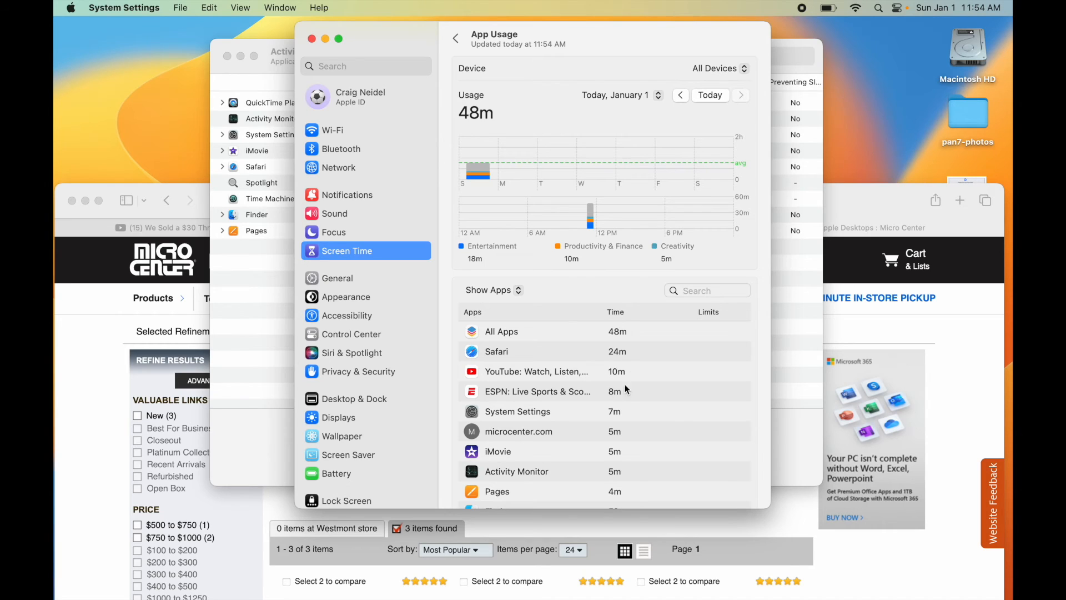
mouse_move(617, 353)
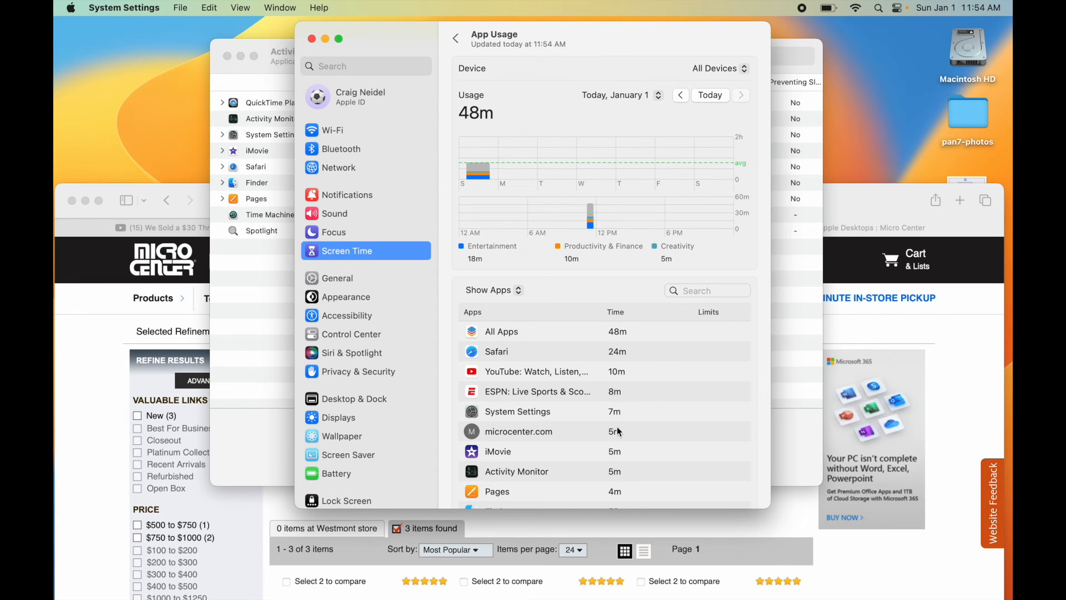
mouse_move(610, 353)
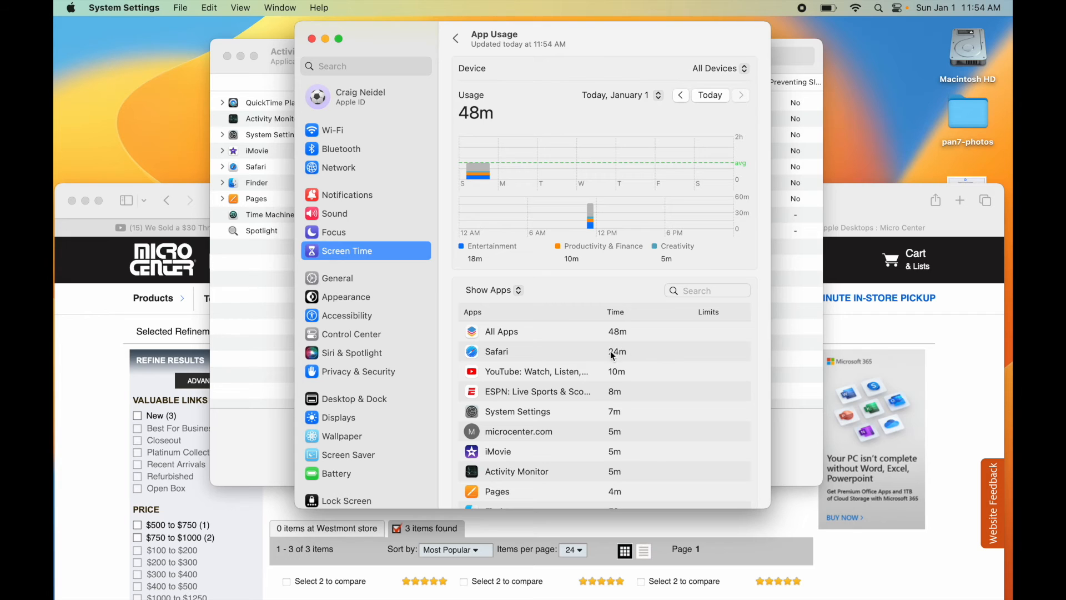
mouse_move(621, 403)
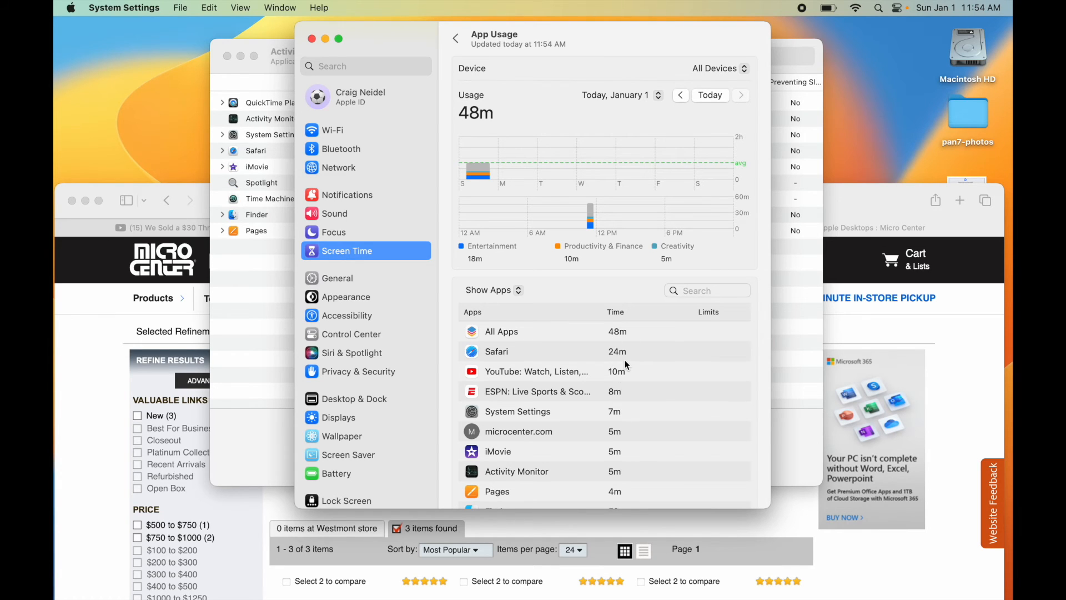
mouse_move(619, 442)
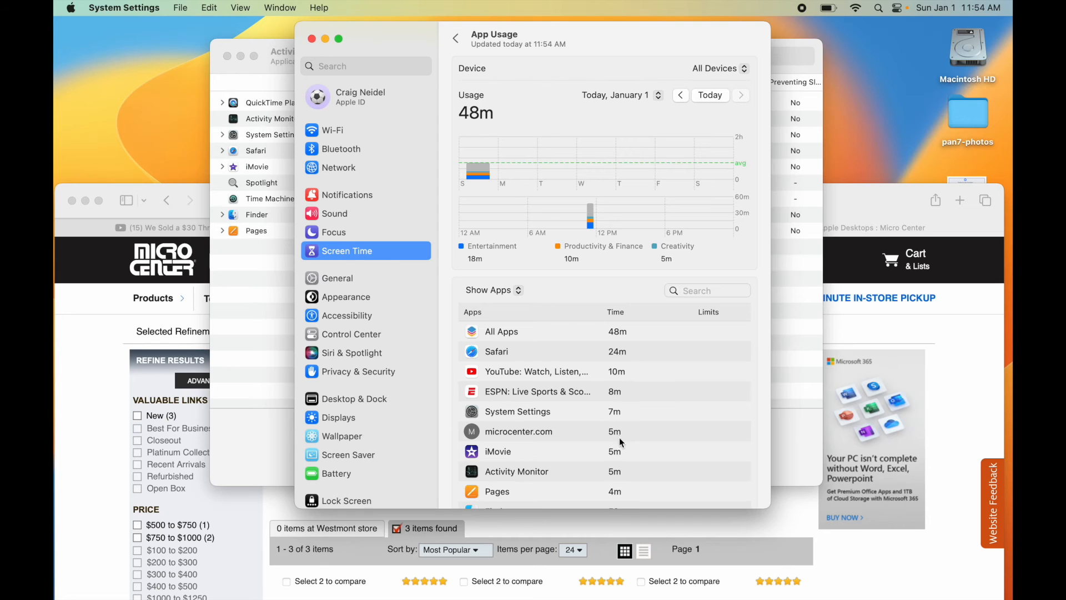
Step: Scroll through today's App Usage list to read Safari at 24m and Activity Monitor at 5m
scroll("down", 3)
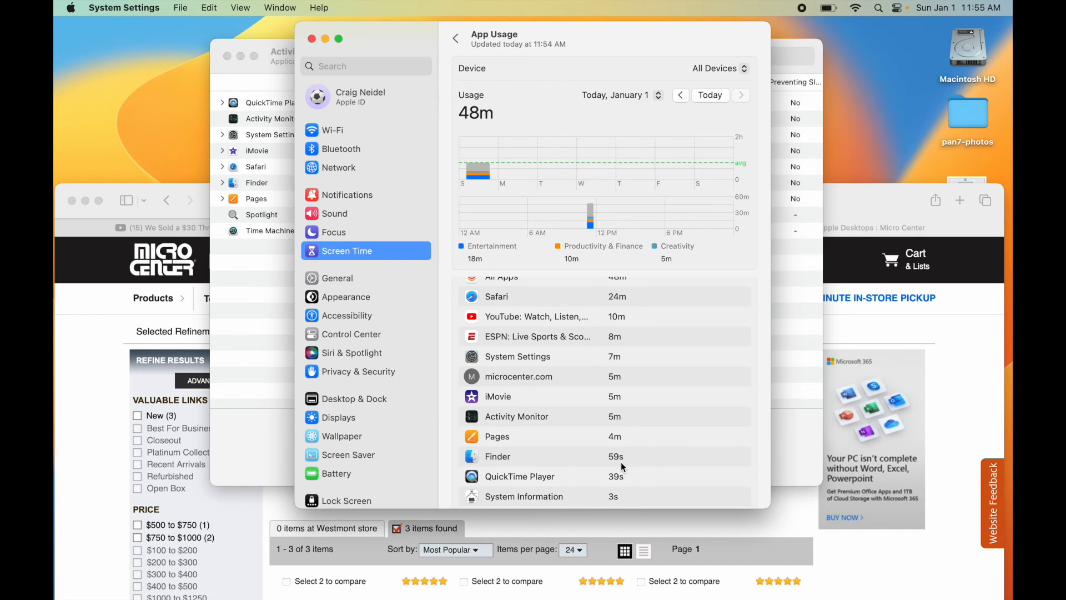
scroll("up", 3)
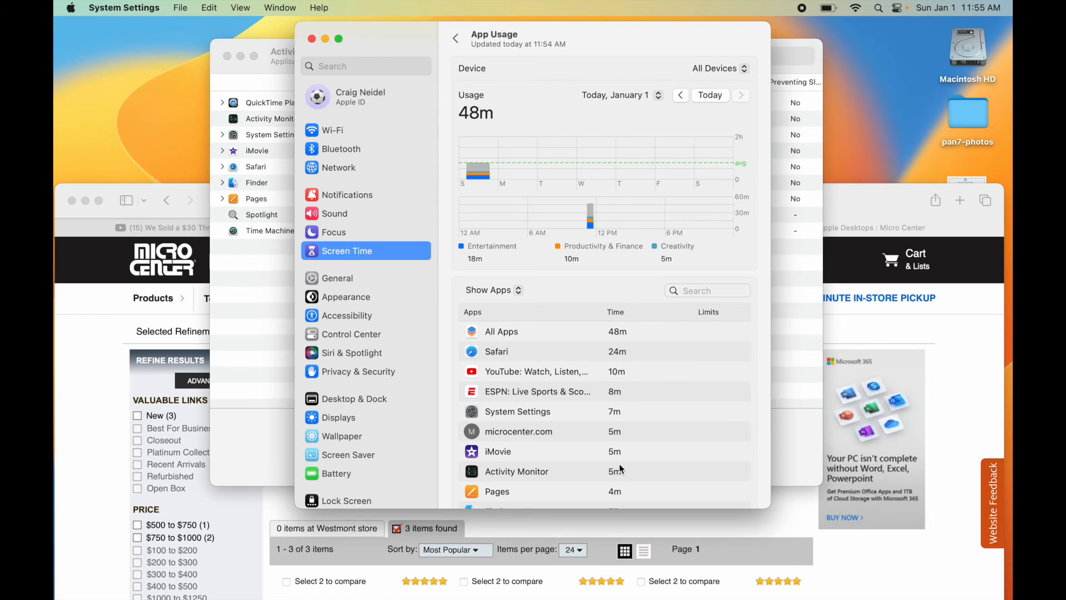
mouse_move(736, 150)
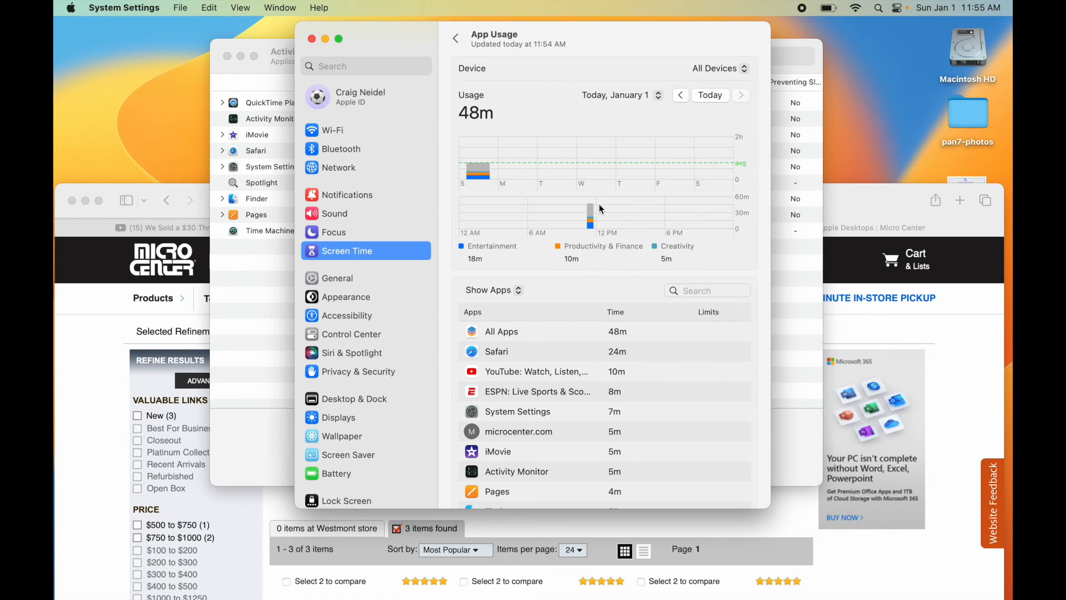
mouse_move(589, 223)
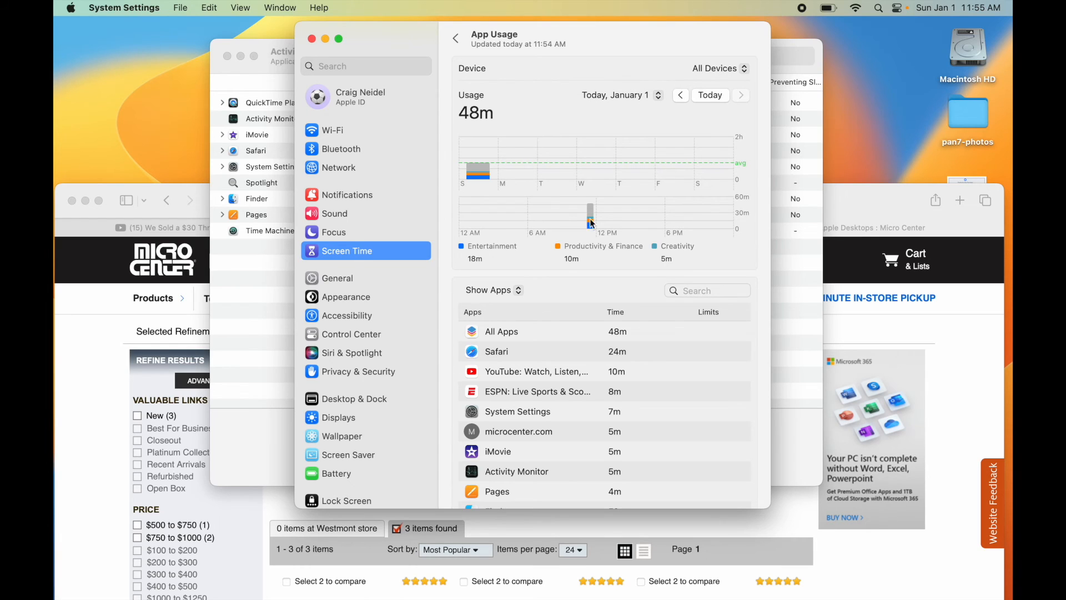
mouse_move(586, 192)
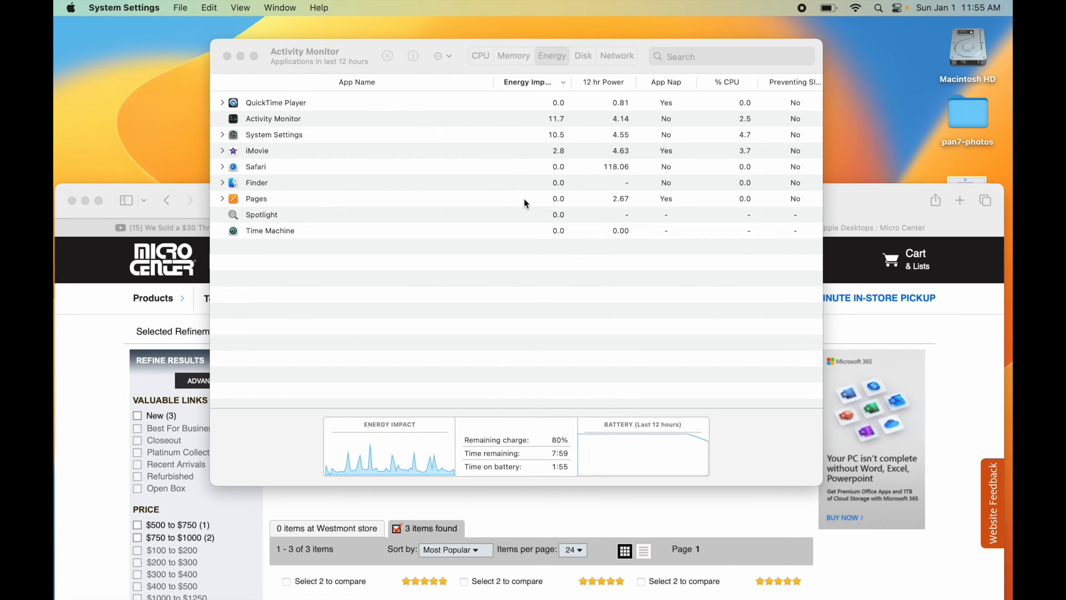
mouse_move(484, 217)
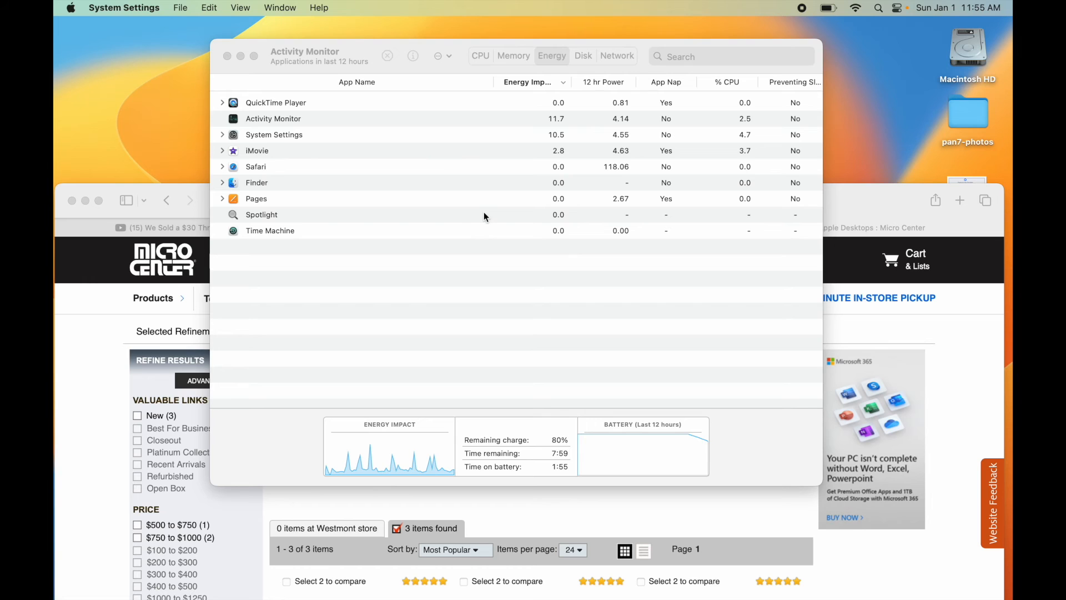
mouse_move(473, 252)
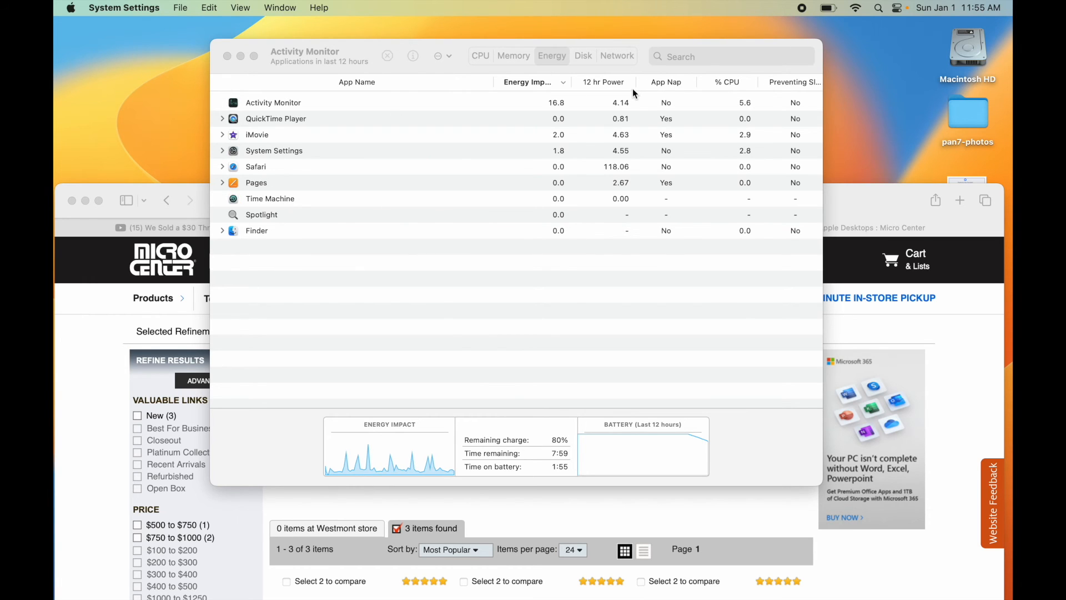
mouse_move(631, 129)
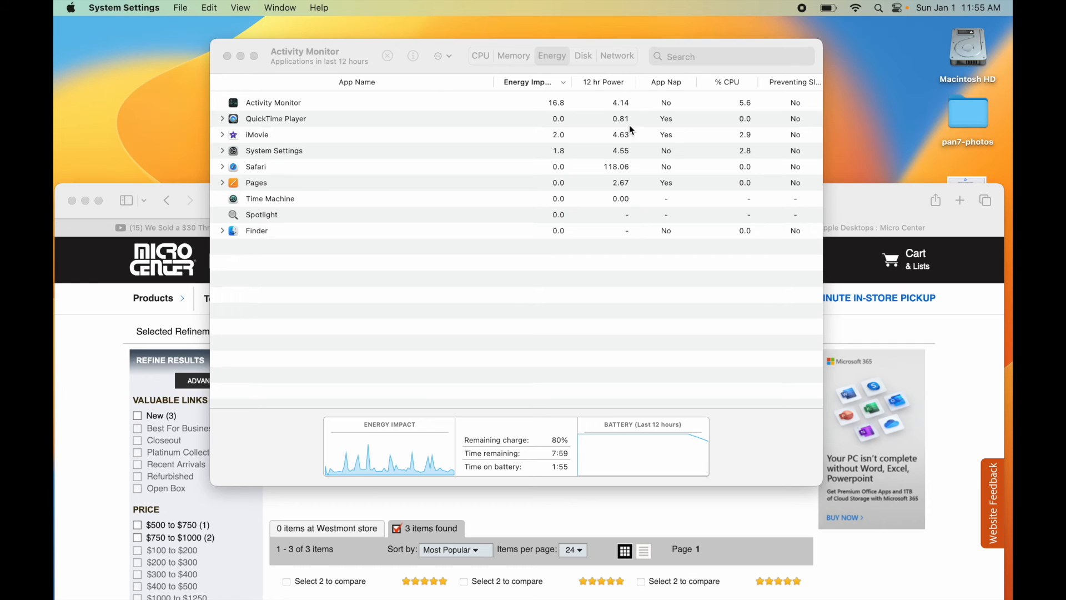
mouse_move(624, 177)
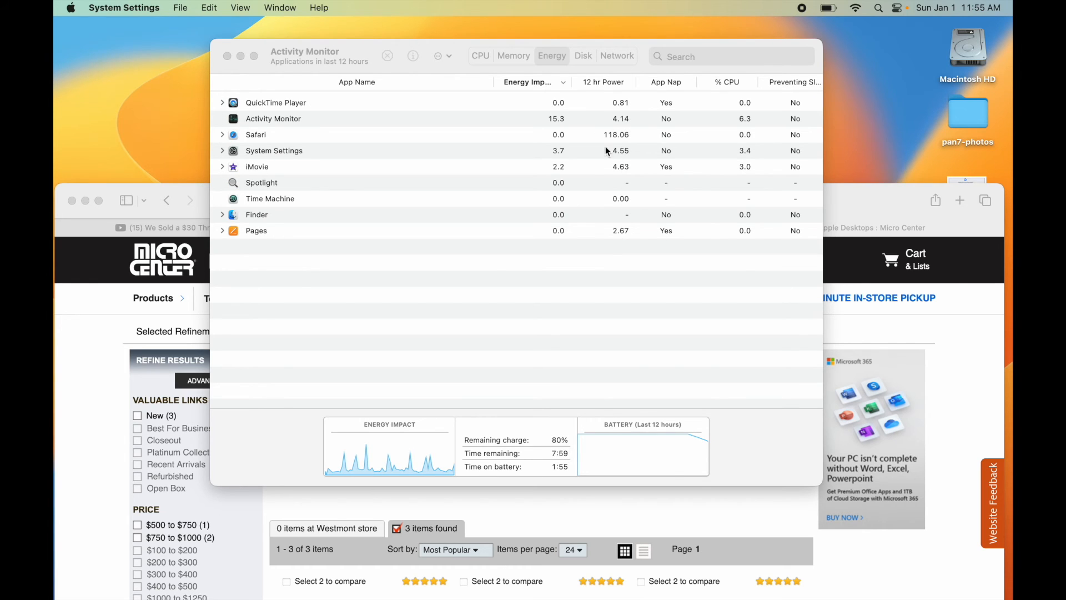
mouse_move(598, 158)
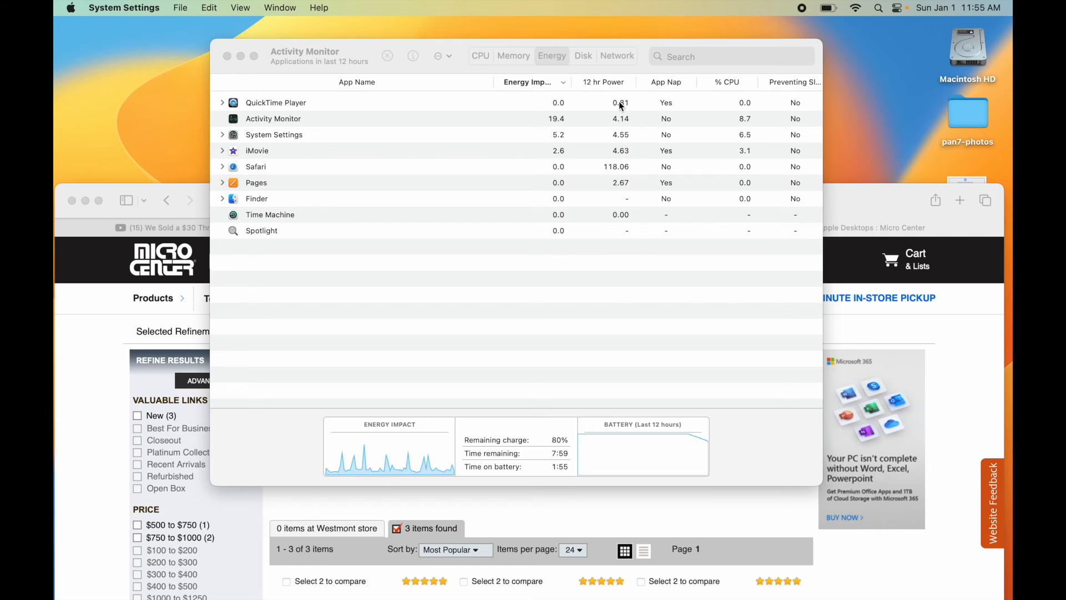
mouse_move(624, 193)
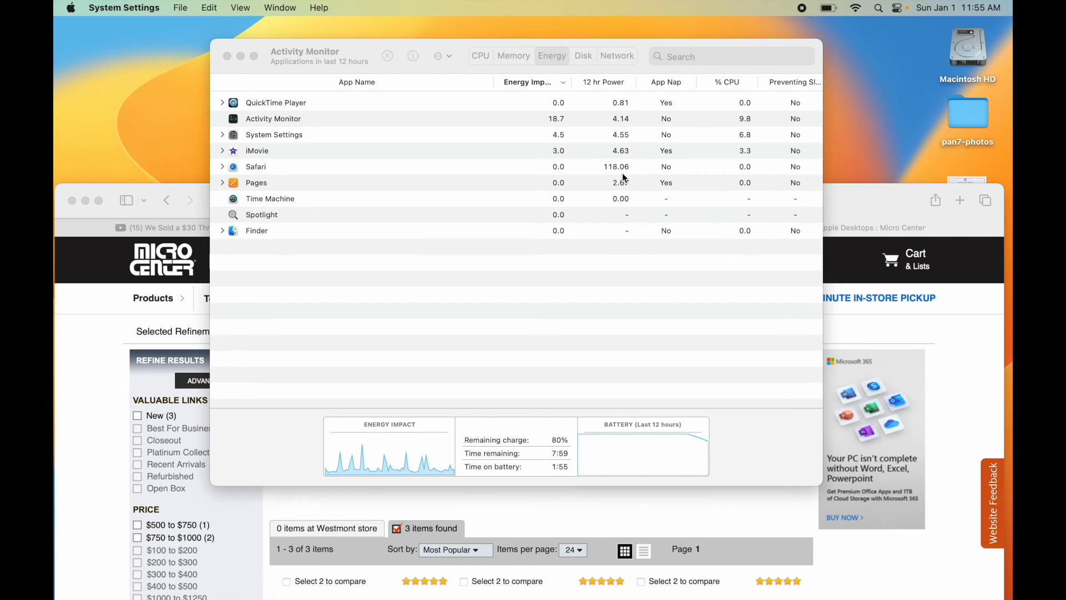
left_click(71, 8)
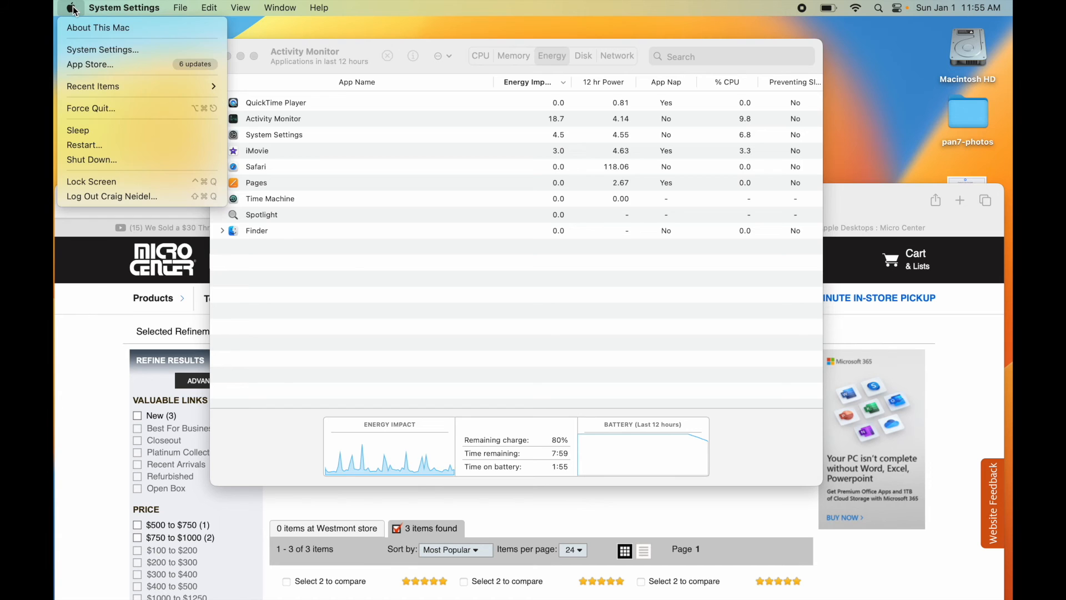
Step: Bring the Screen Time App Usage page forward, showing 49m today with Safari at 24m
left_click(103, 49)
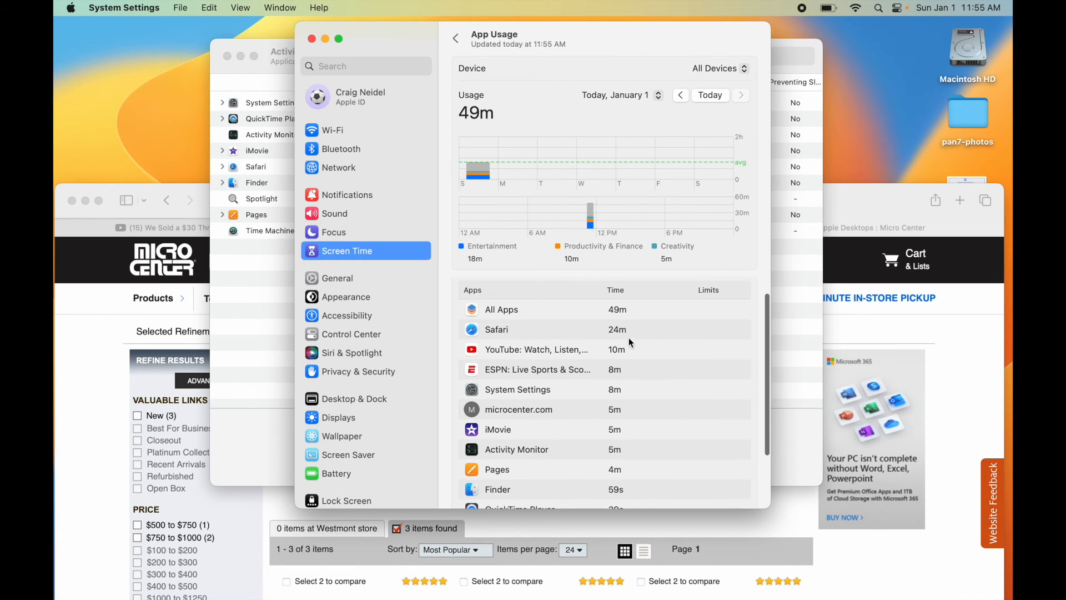
mouse_move(636, 348)
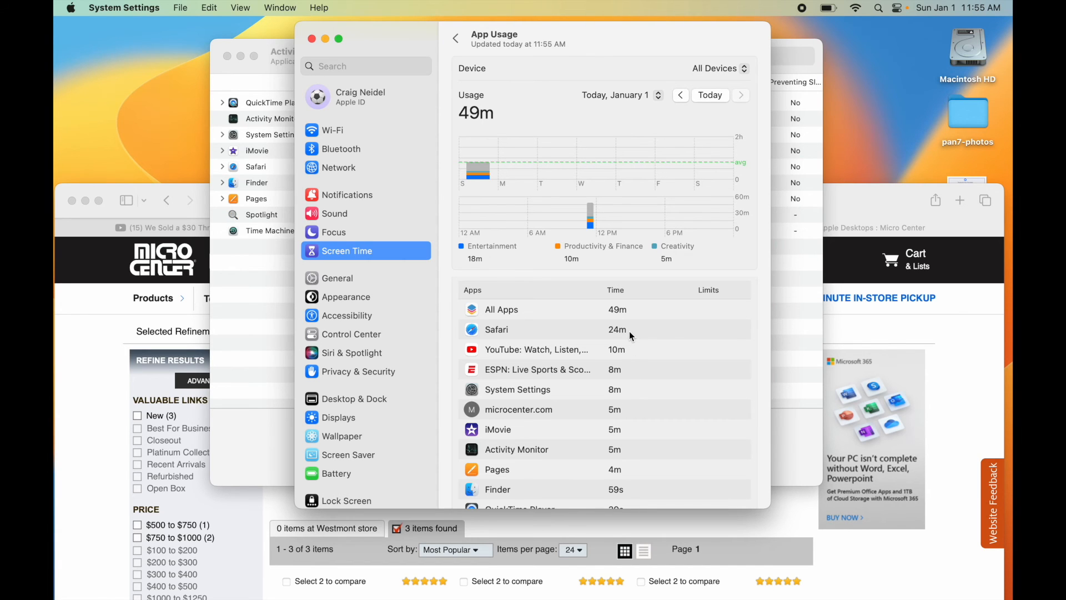
mouse_move(632, 478)
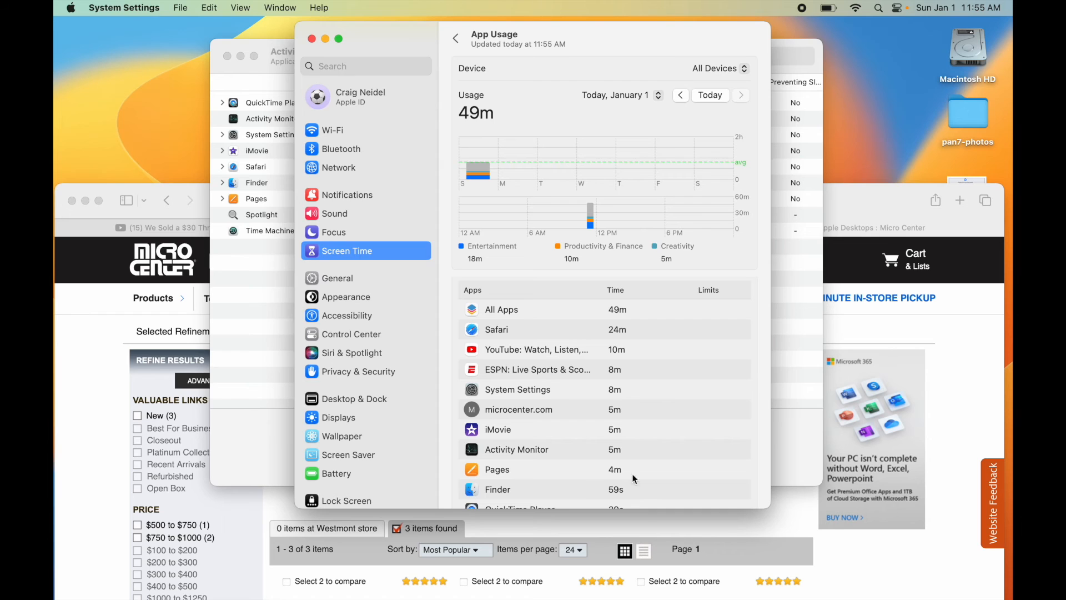
mouse_move(616, 440)
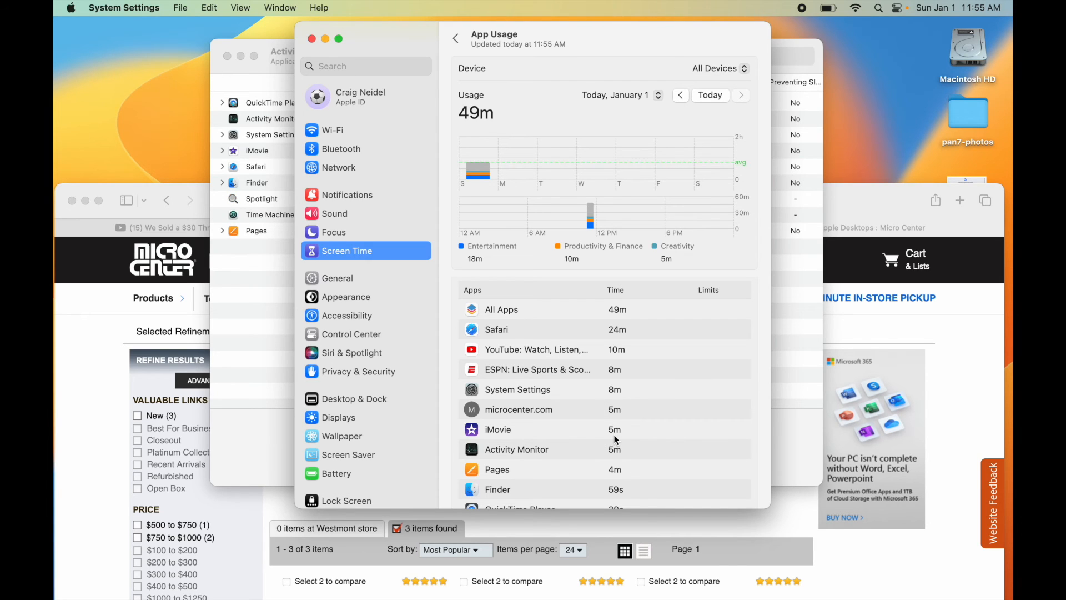
mouse_move(621, 339)
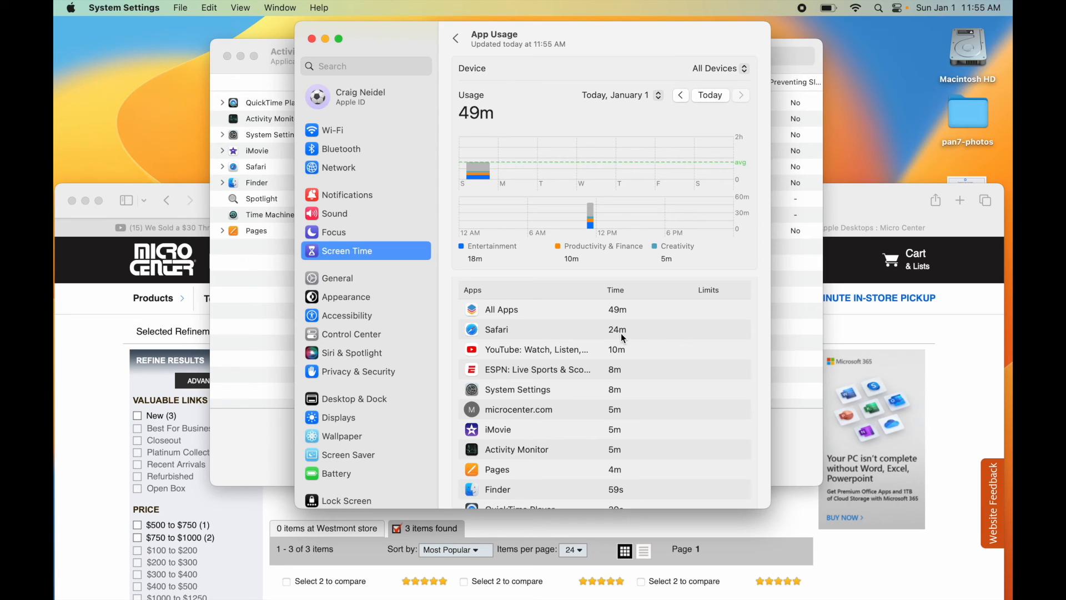
mouse_move(640, 331)
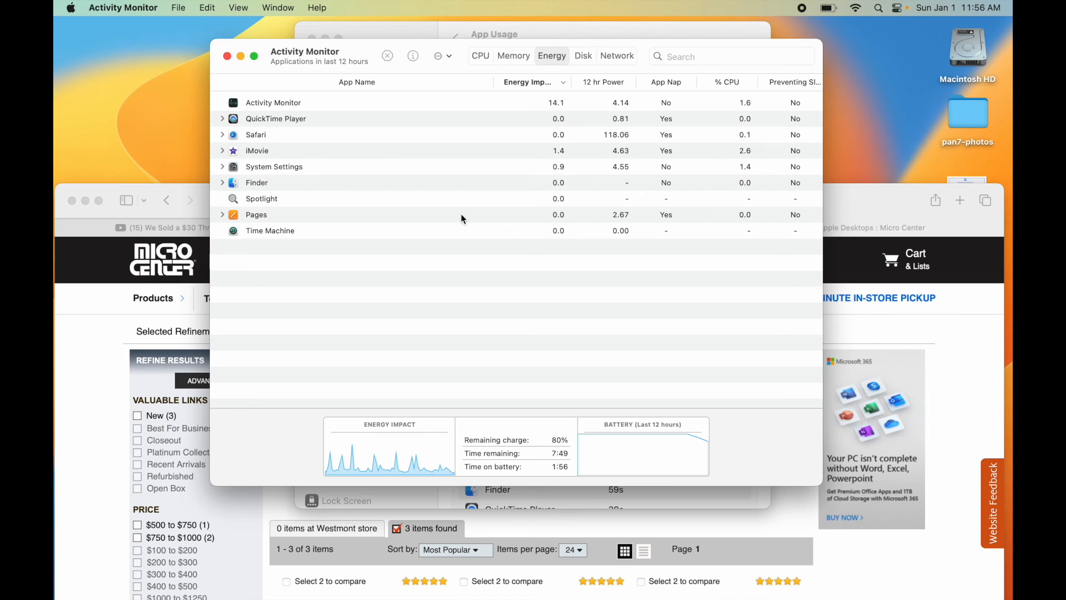
mouse_move(606, 215)
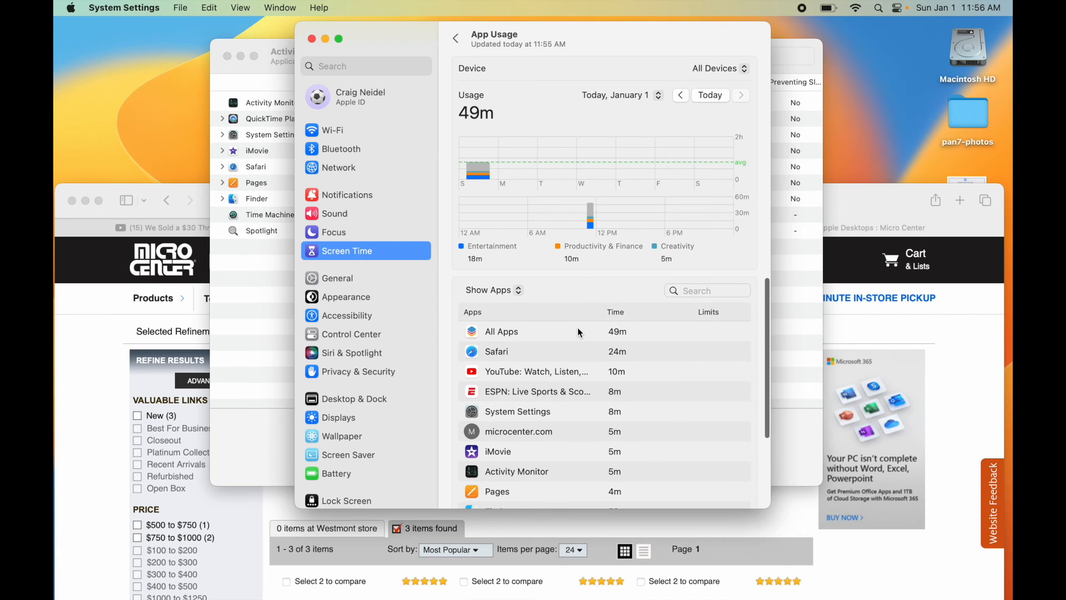
mouse_move(619, 444)
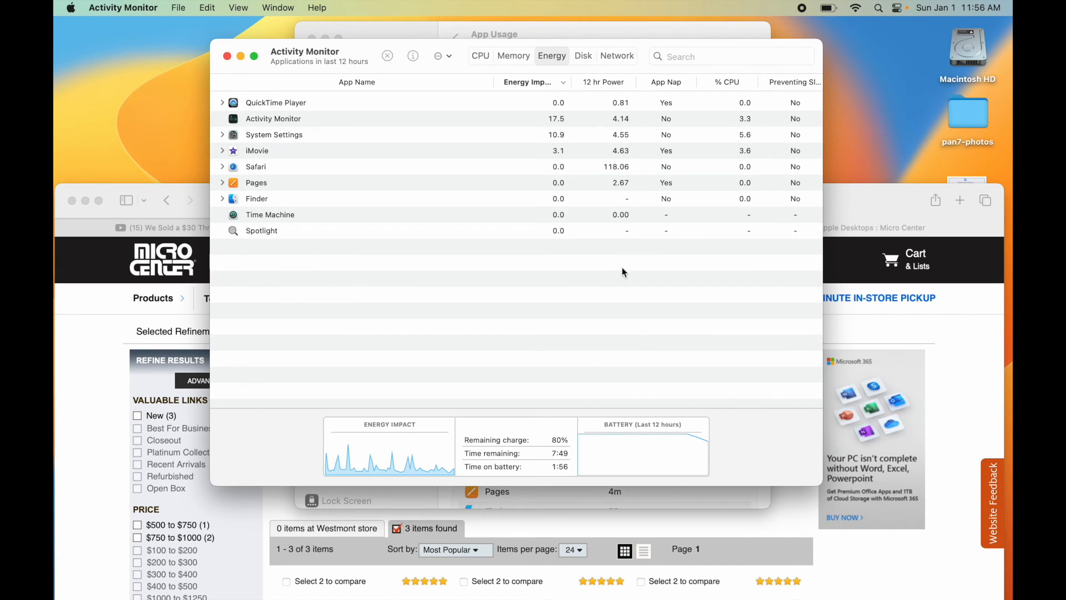
mouse_move(622, 165)
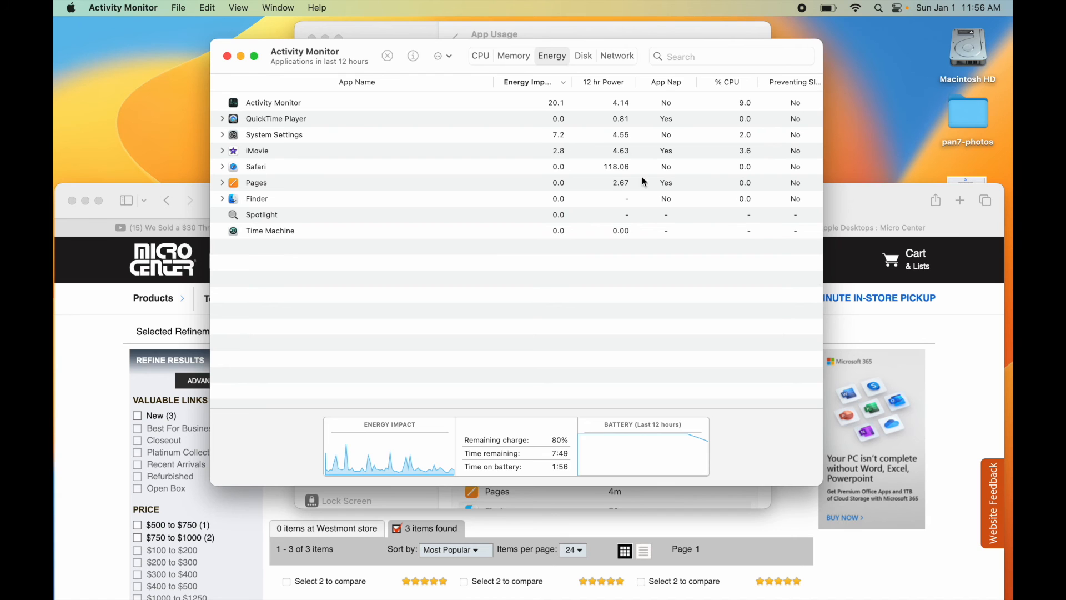
Step: Bring the Screen Time usage times forward to compare with the Energy list figures
left_click(493, 34)
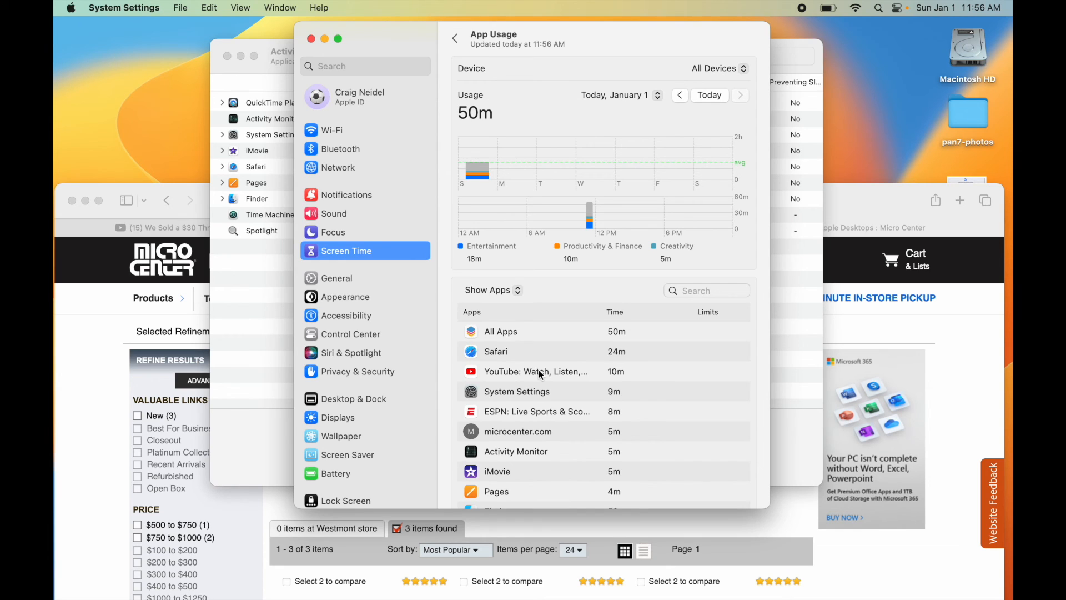
mouse_move(310, 168)
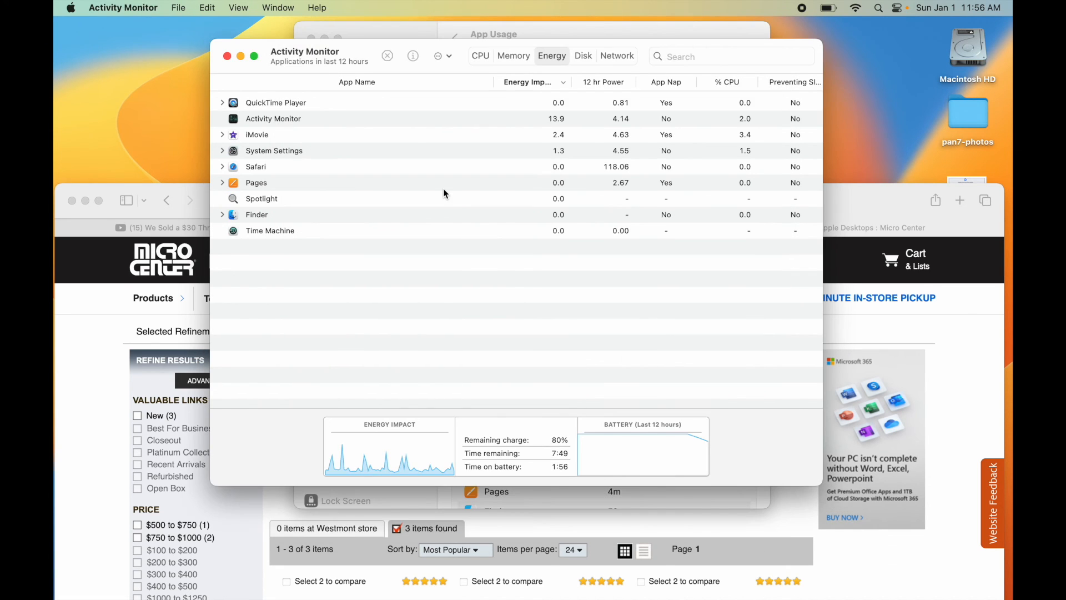
mouse_move(350, 148)
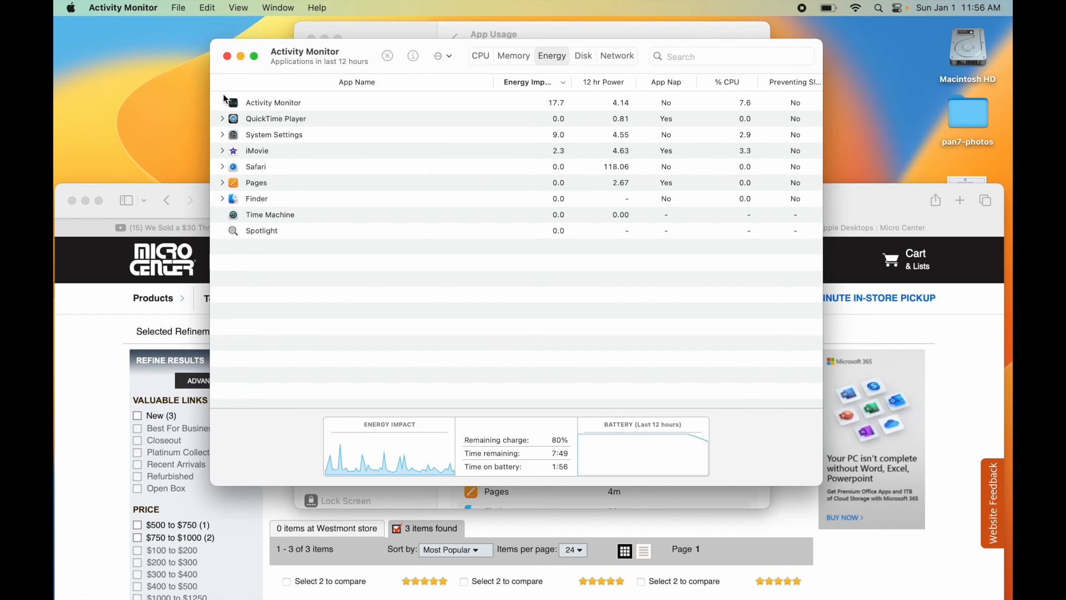
mouse_move(595, 138)
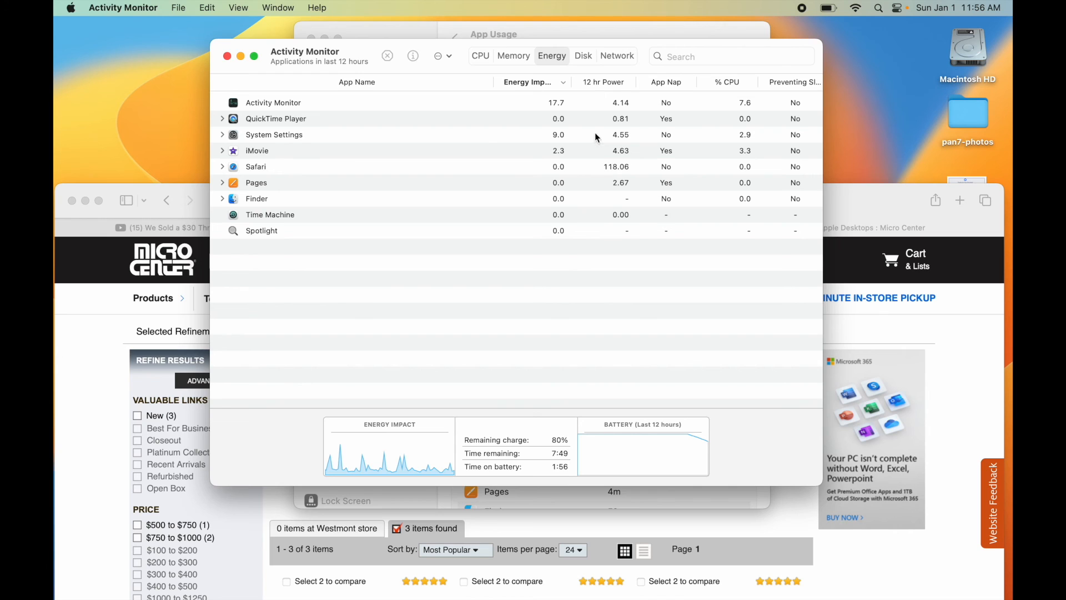
mouse_move(553, 134)
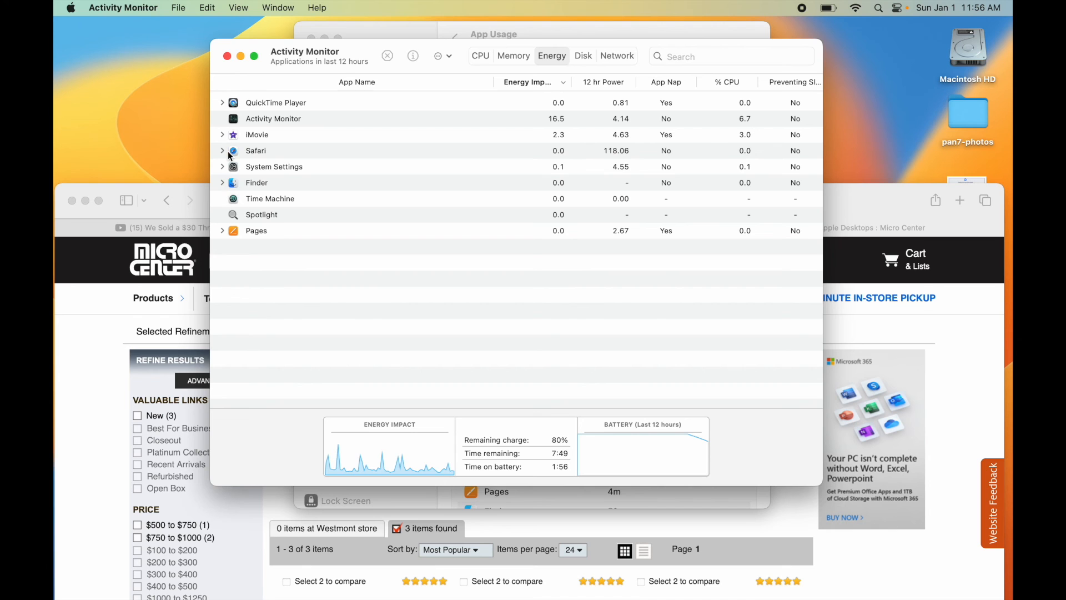
Step: Expand Safari's energy entry to view its website and helper processes, then collapse it
left_click(222, 150)
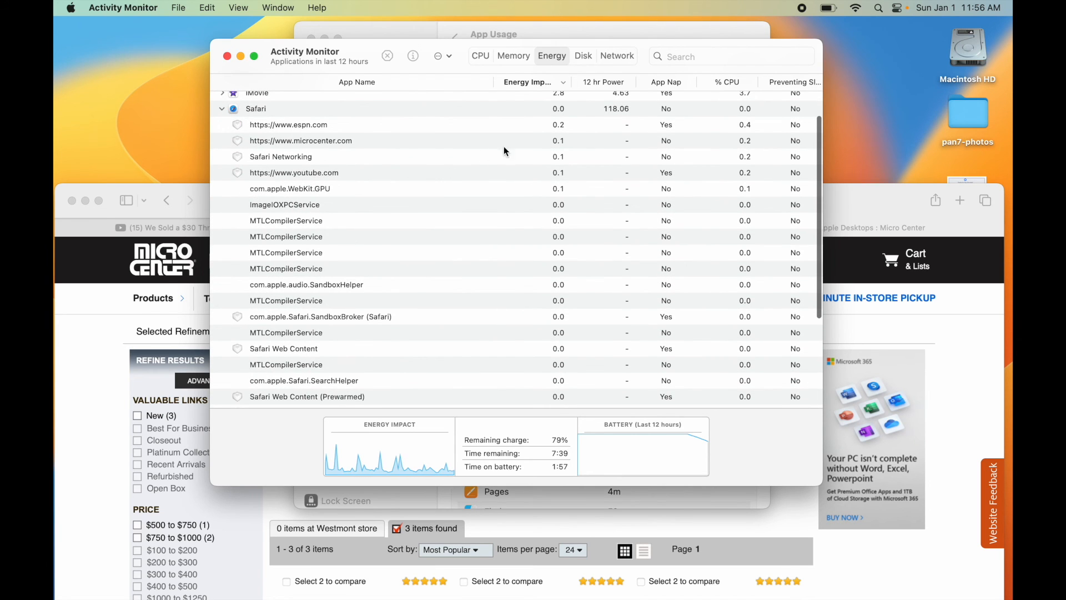
mouse_move(319, 109)
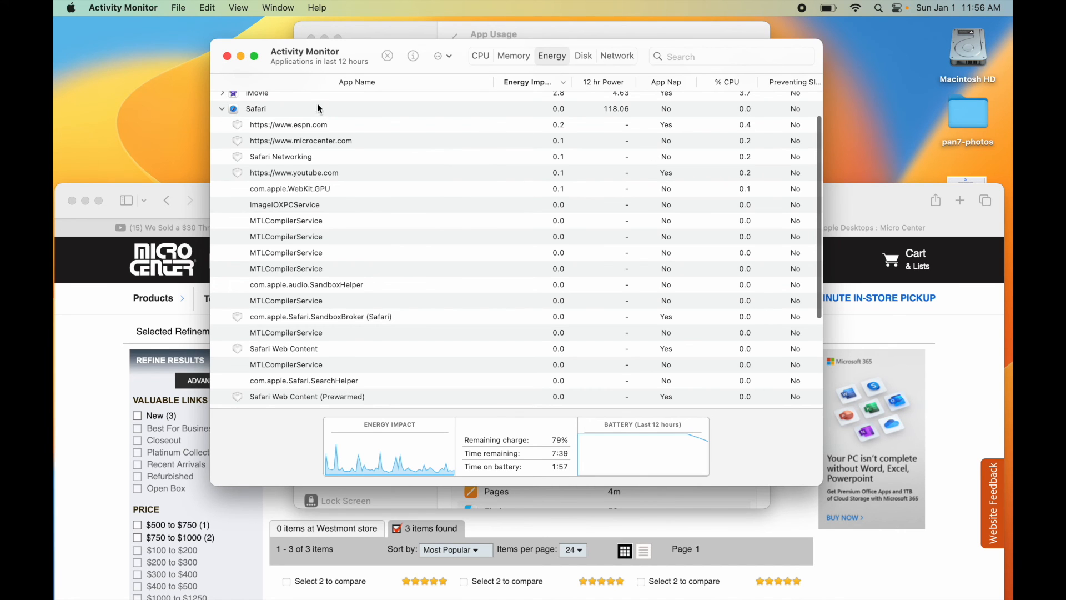
scroll("up", 3)
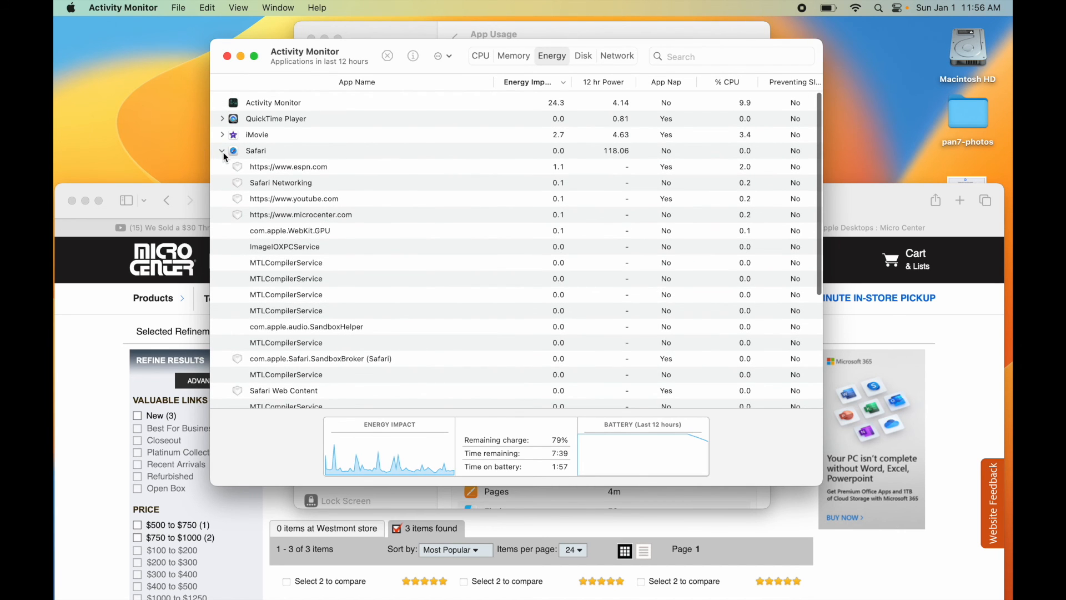
left_click(222, 150)
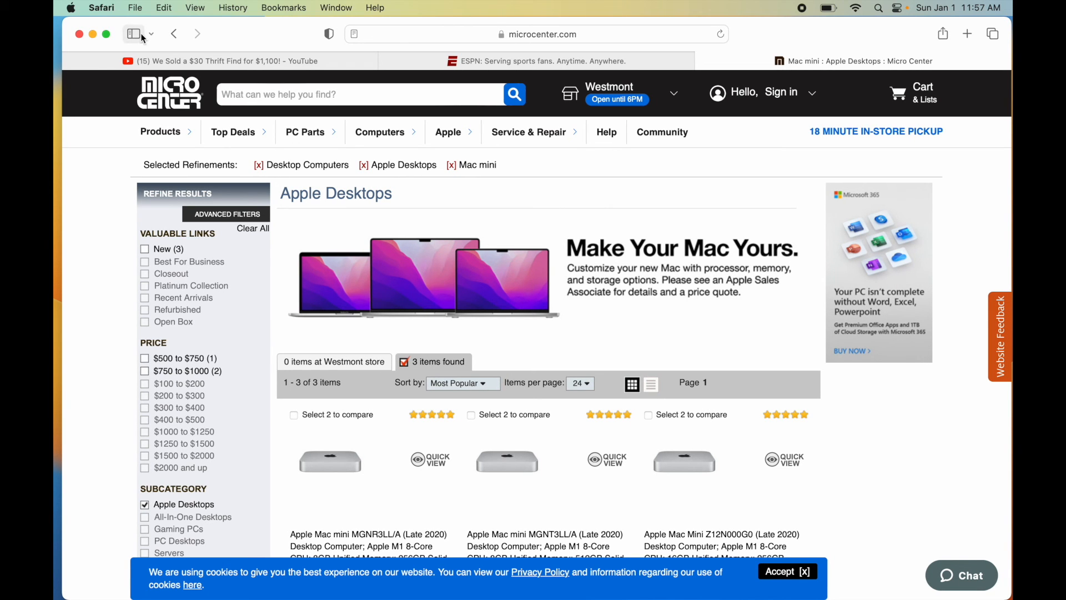
mouse_move(135, 33)
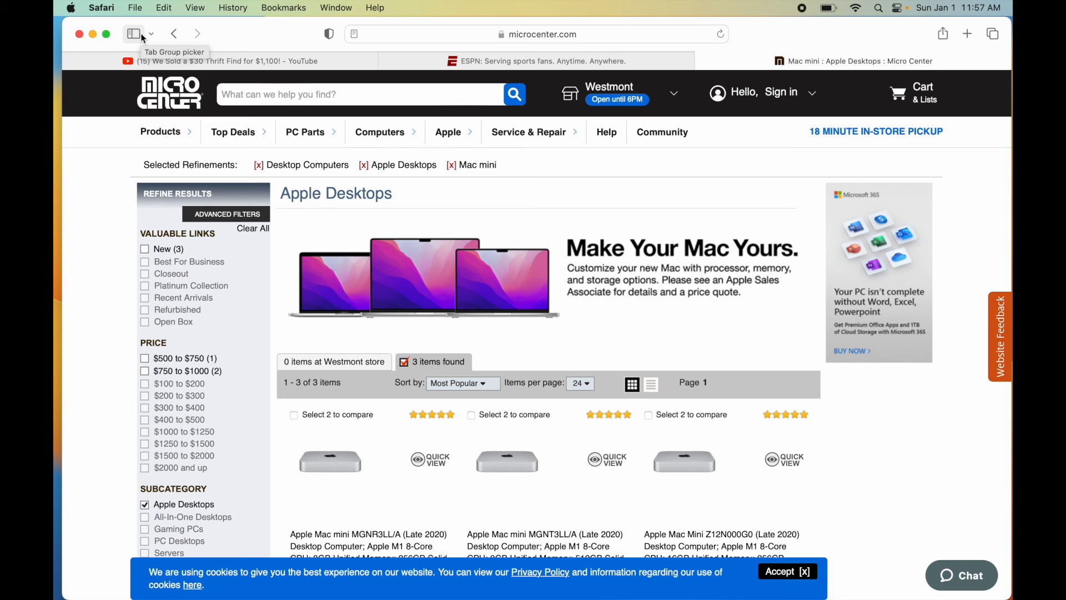
mouse_move(106, 7)
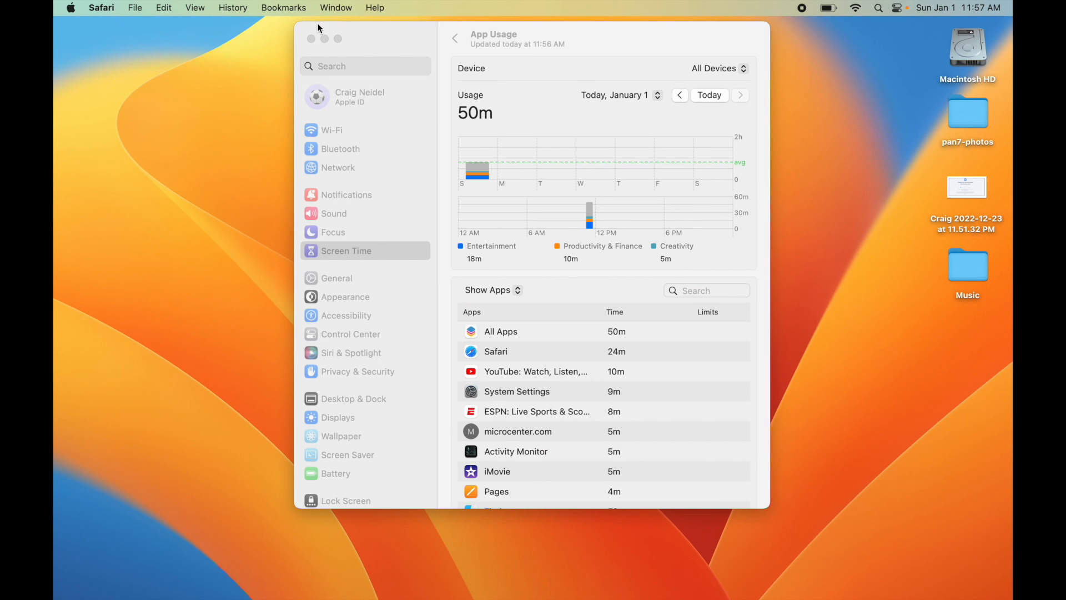
Step: Close the Screen Time settings window, leaving only the empty desktop
left_click(324, 39)
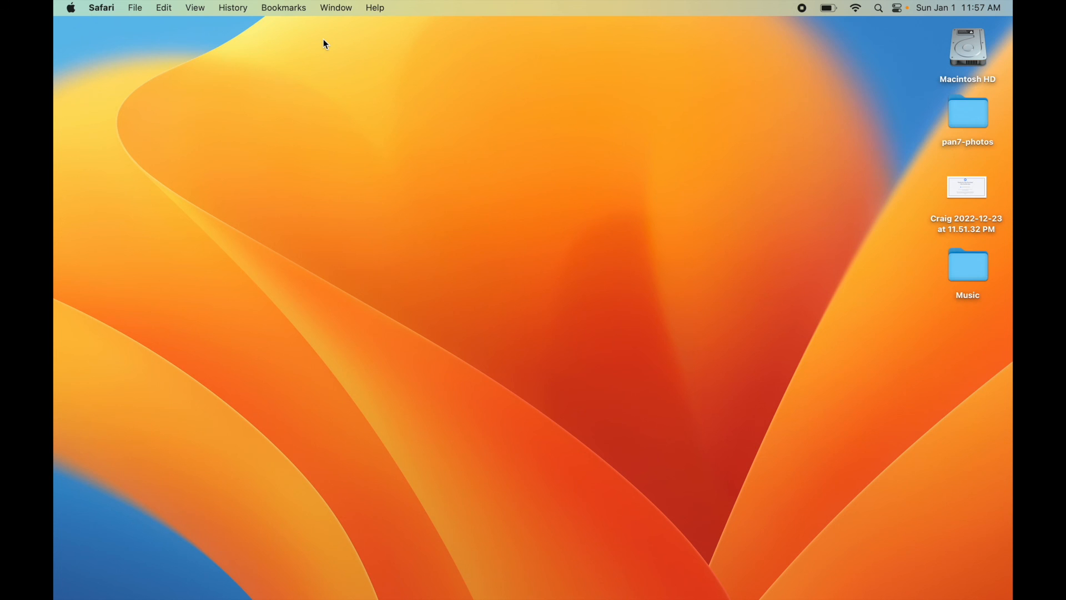
mouse_move(323, 143)
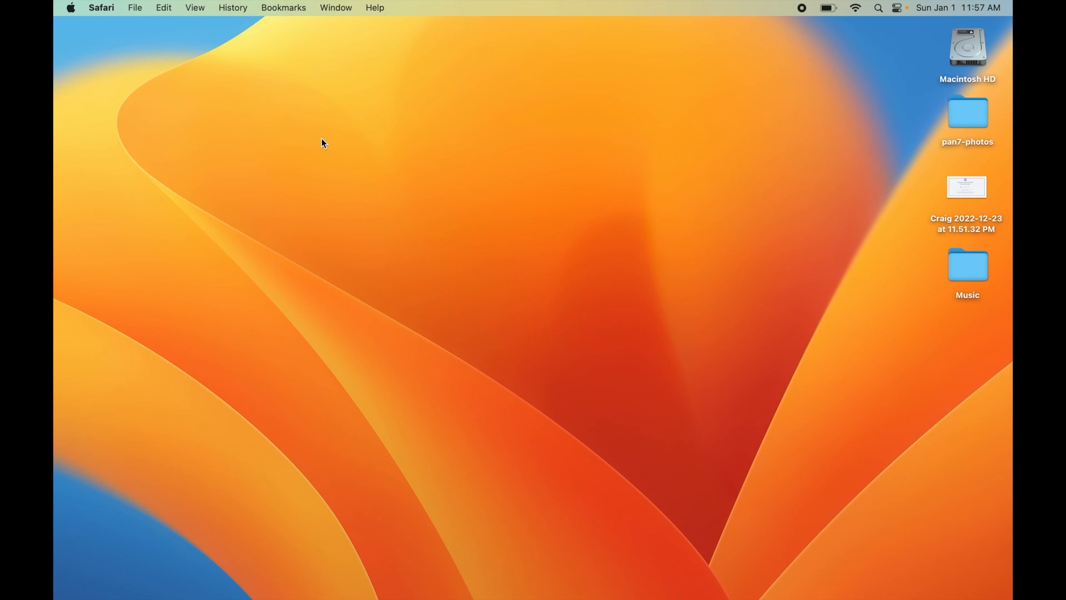
mouse_move(323, 190)
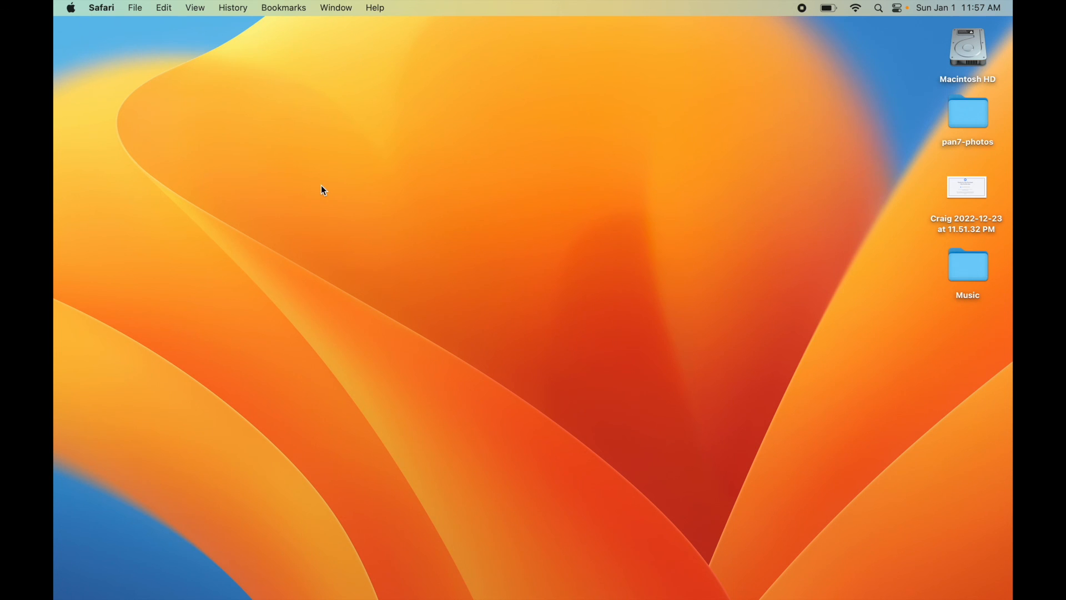